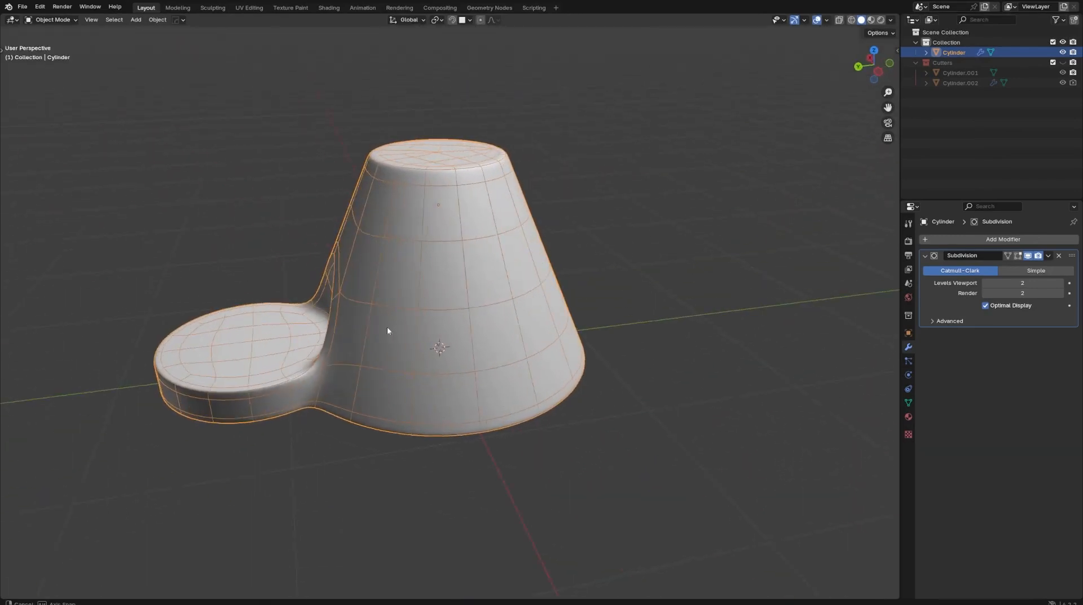
Orbit the finished model, then add a 16-vertex cylinder and scale its top face into a taper.
left_click_drag(387, 331, 548, 341)
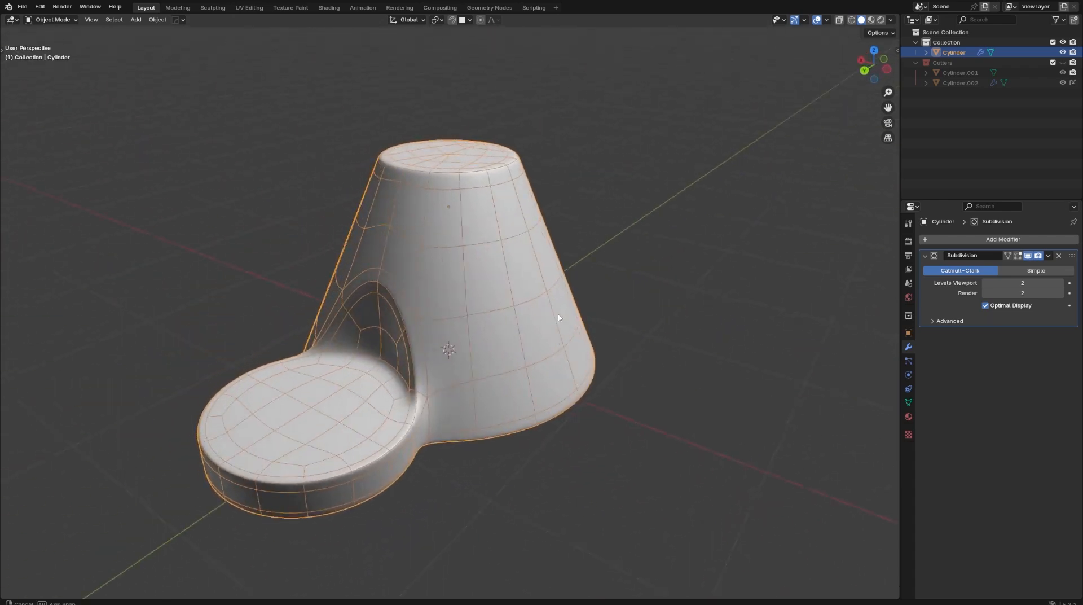
left_click_drag(558, 317, 493, 347)
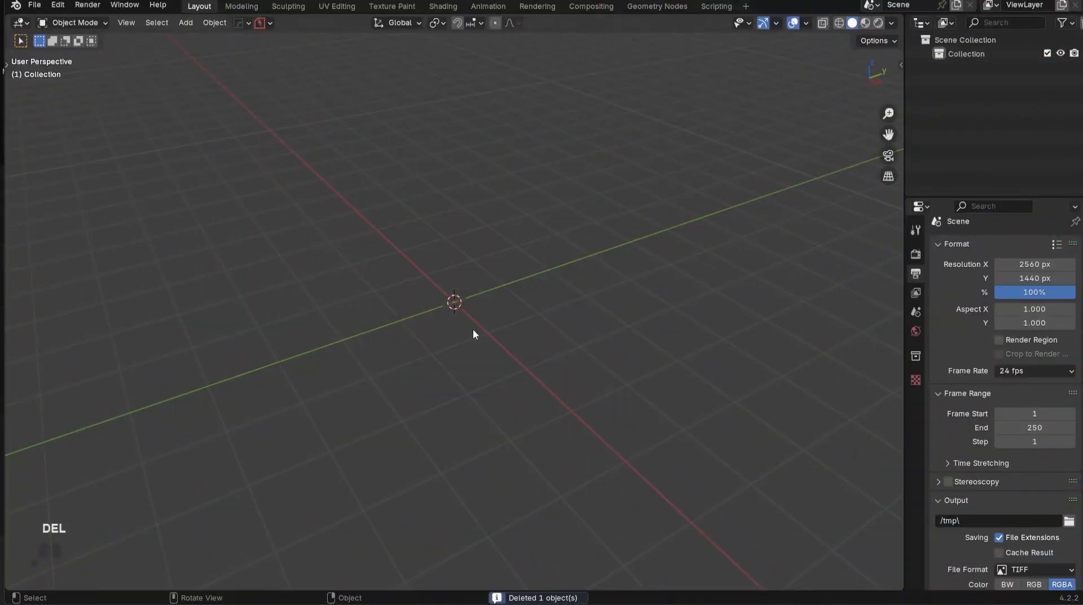
key("shift+a")
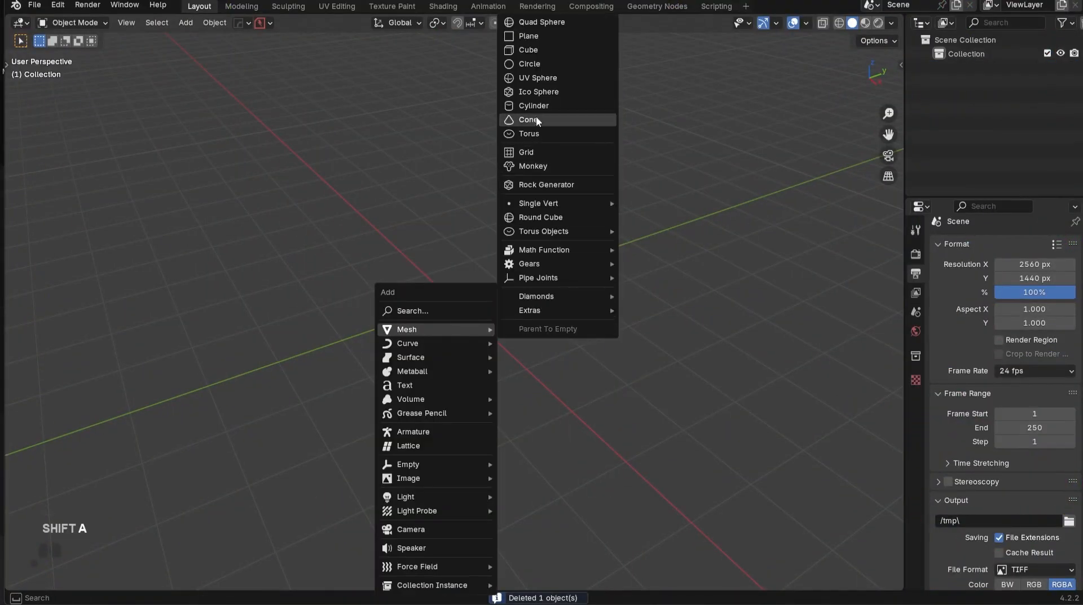
left_click(533, 105)
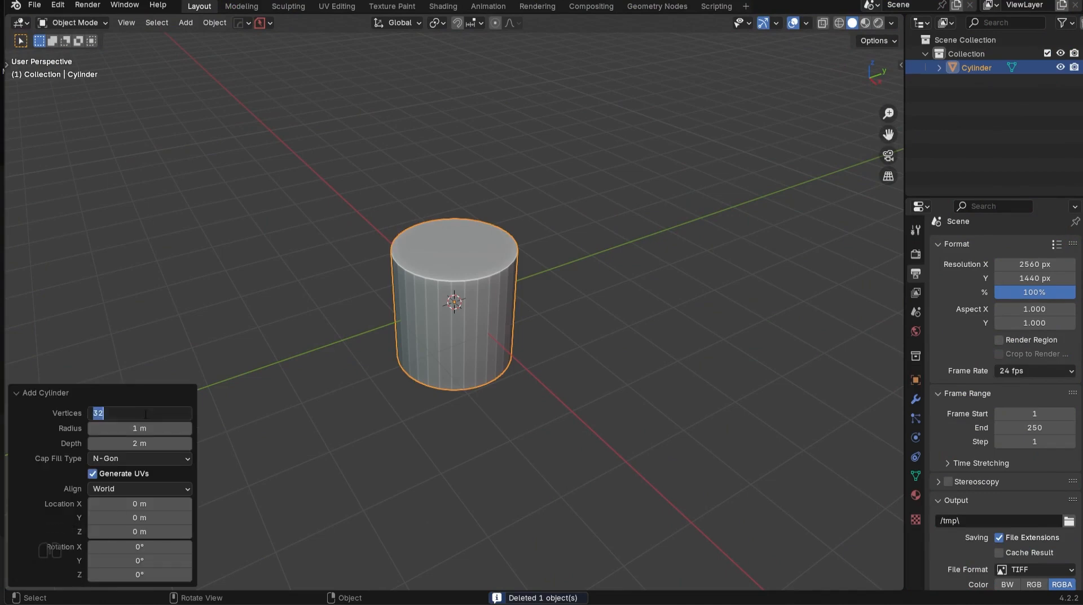
type("16")
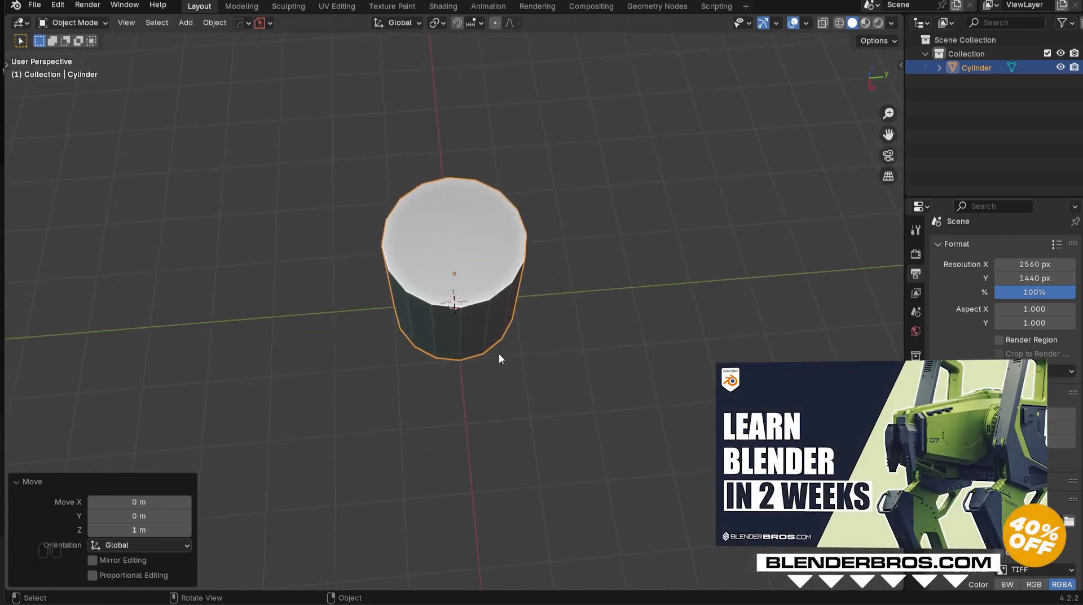
key("Tab")
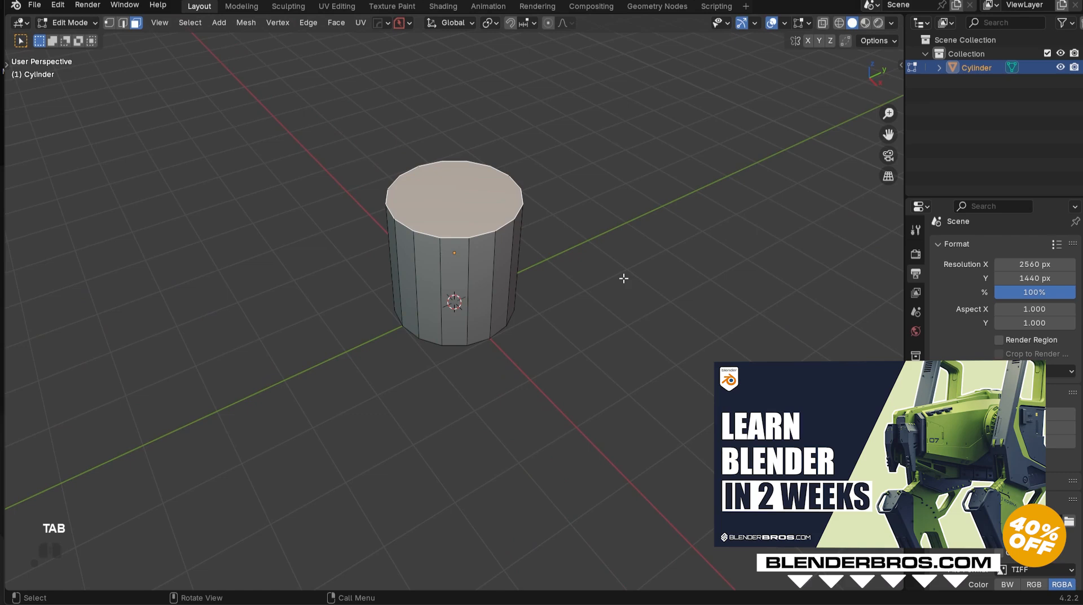
key("s")
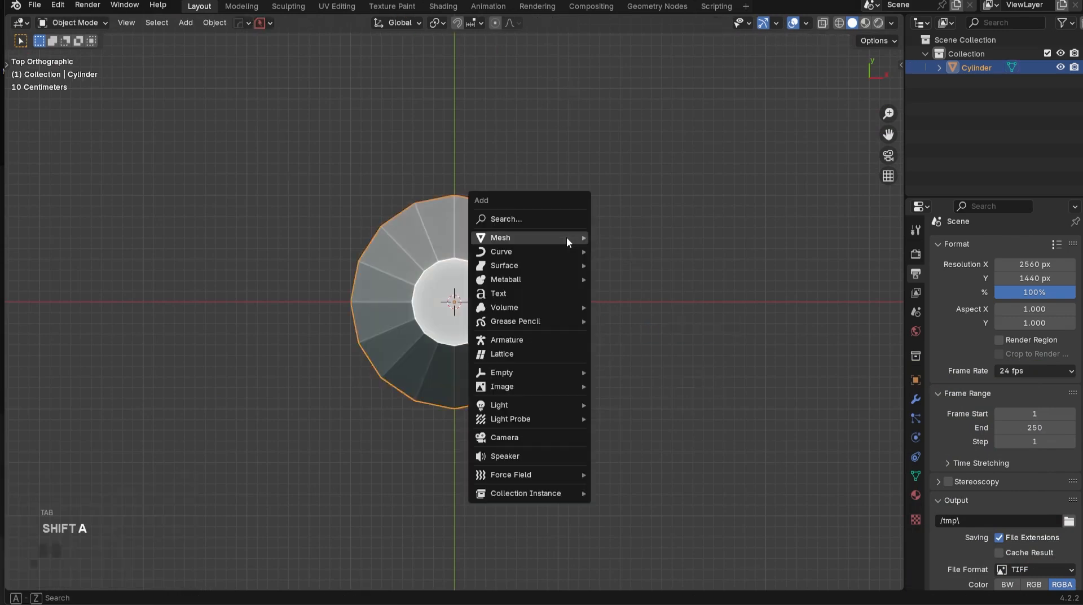
Add a second, narrower cylinder and scale it through the body's side as a cutter.
left_click(501, 237)
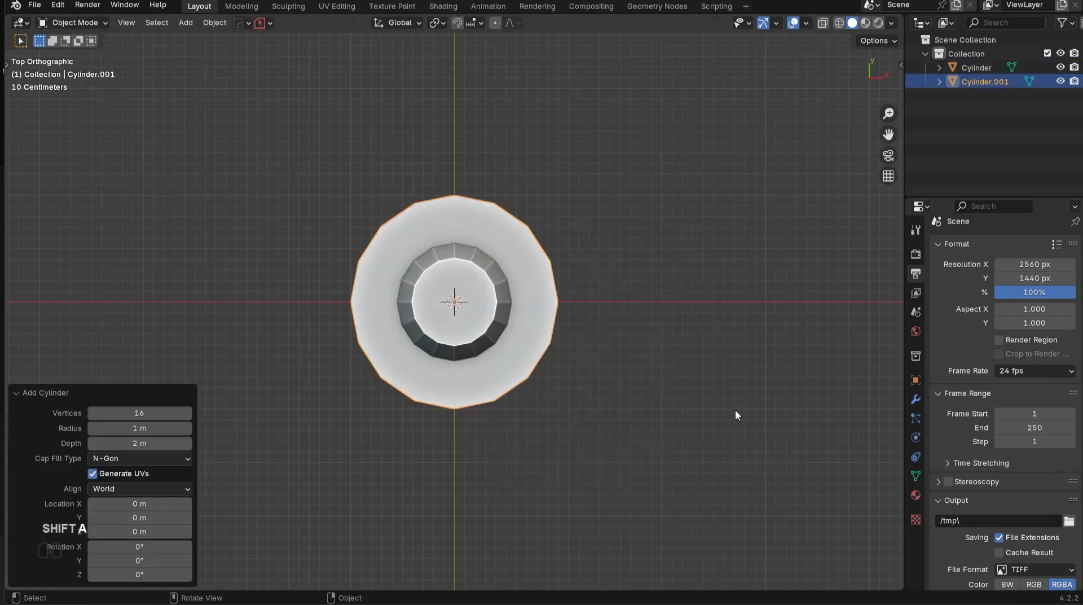
key("s")
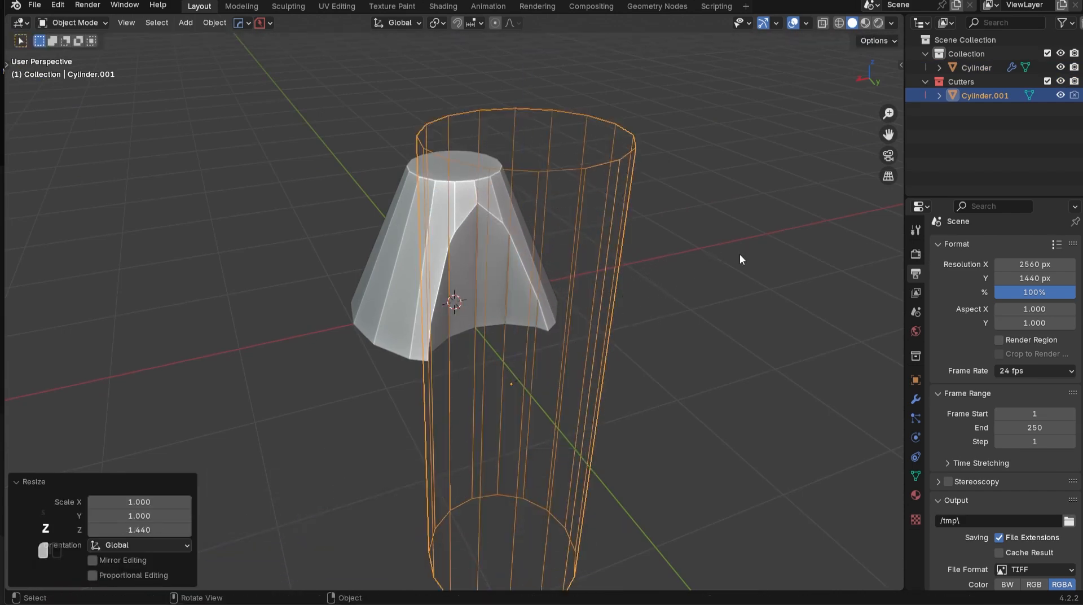
key("s")
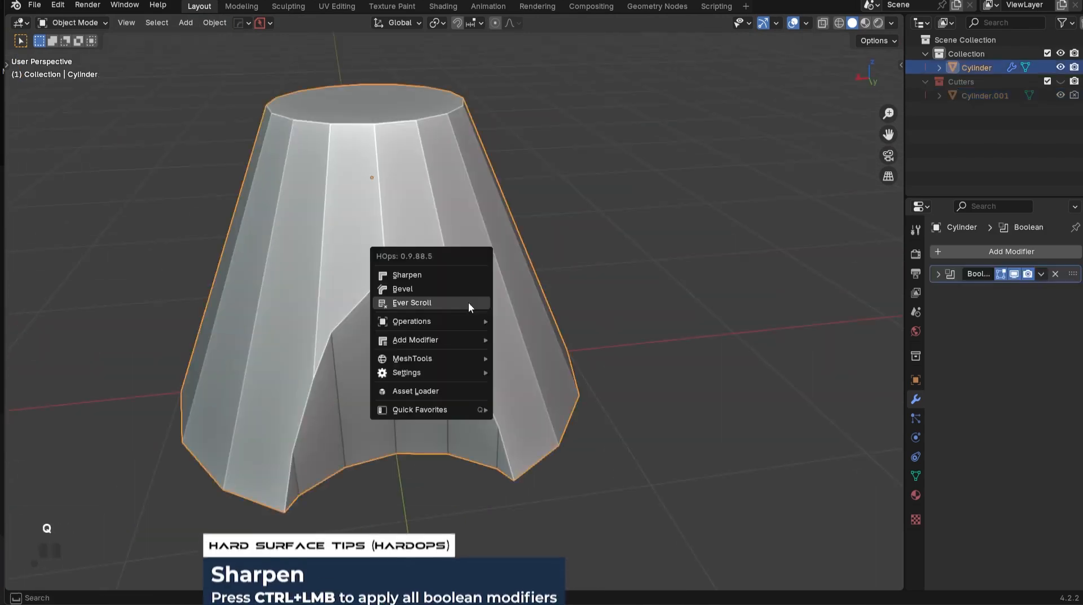
Apply the boolean with Sharpen, merge stray vertices with Smart Vert, and symmetrize on X.
left_click(407, 276)
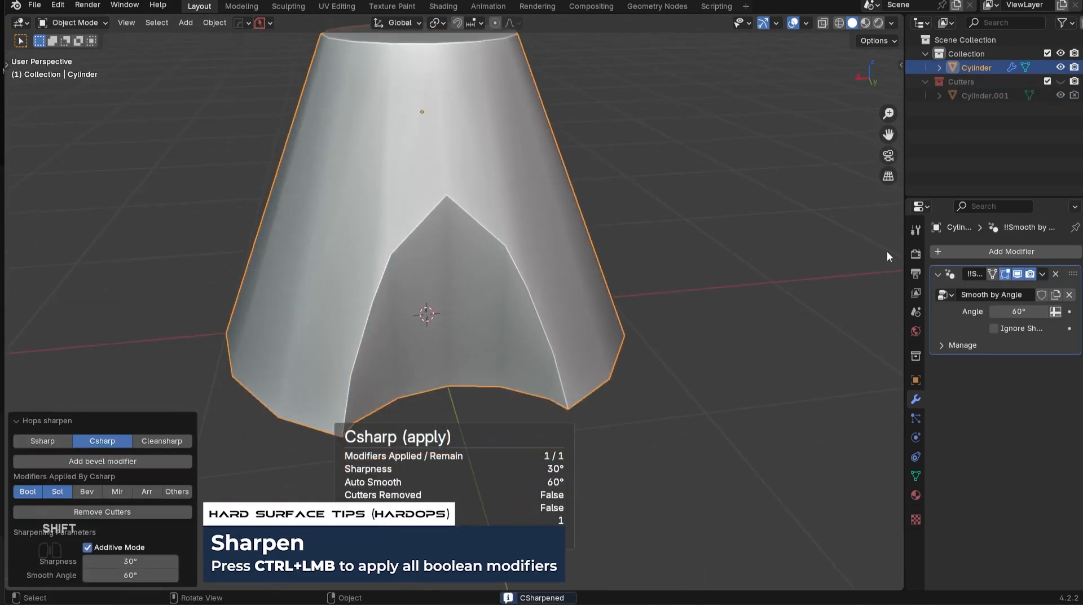
key("Tab")
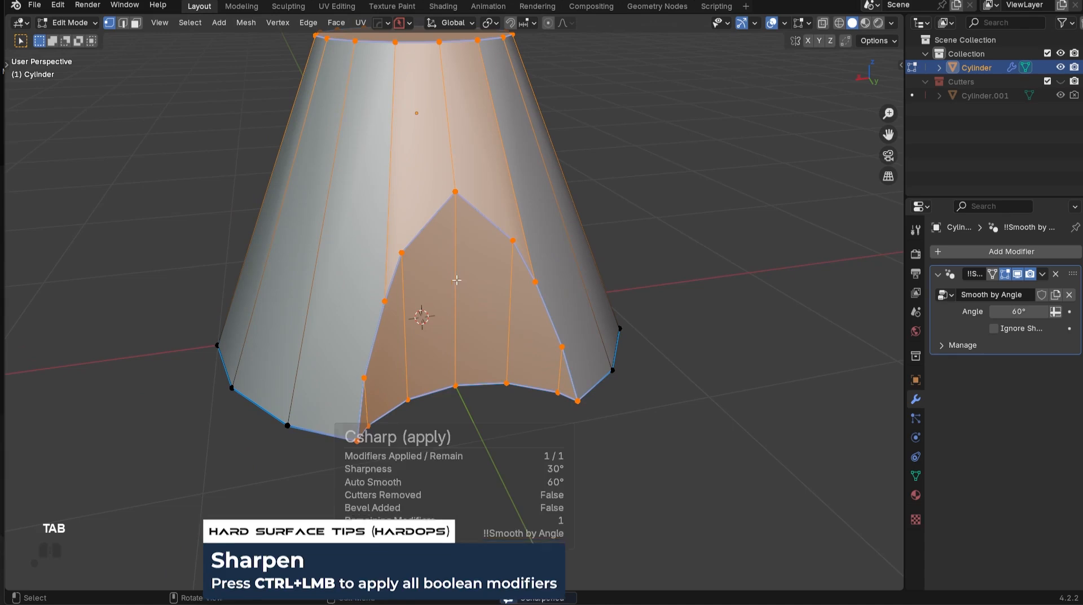
key("shift+1")
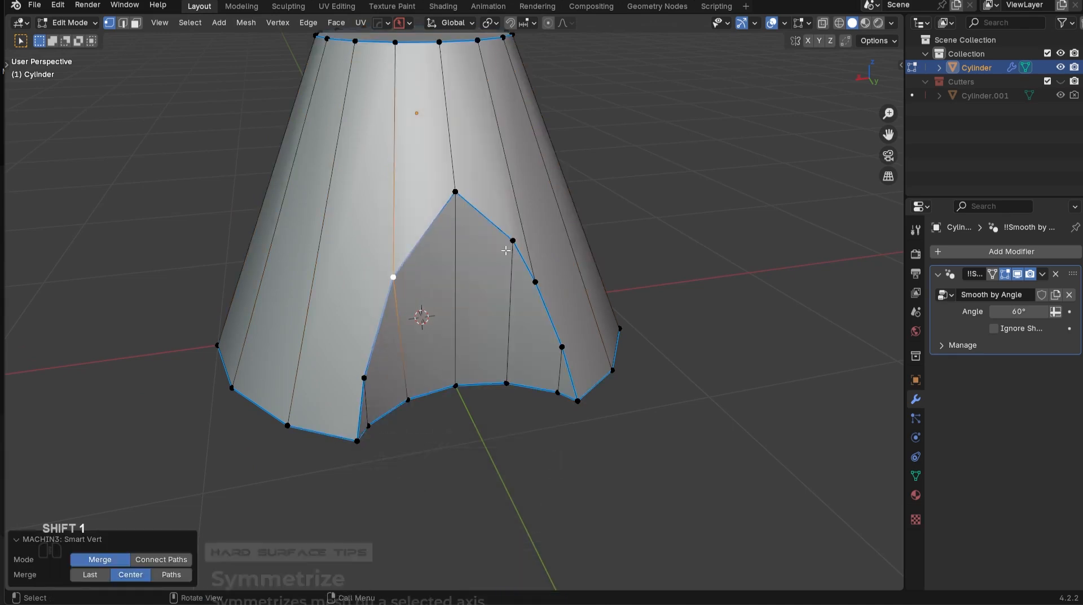
key("alt+x")
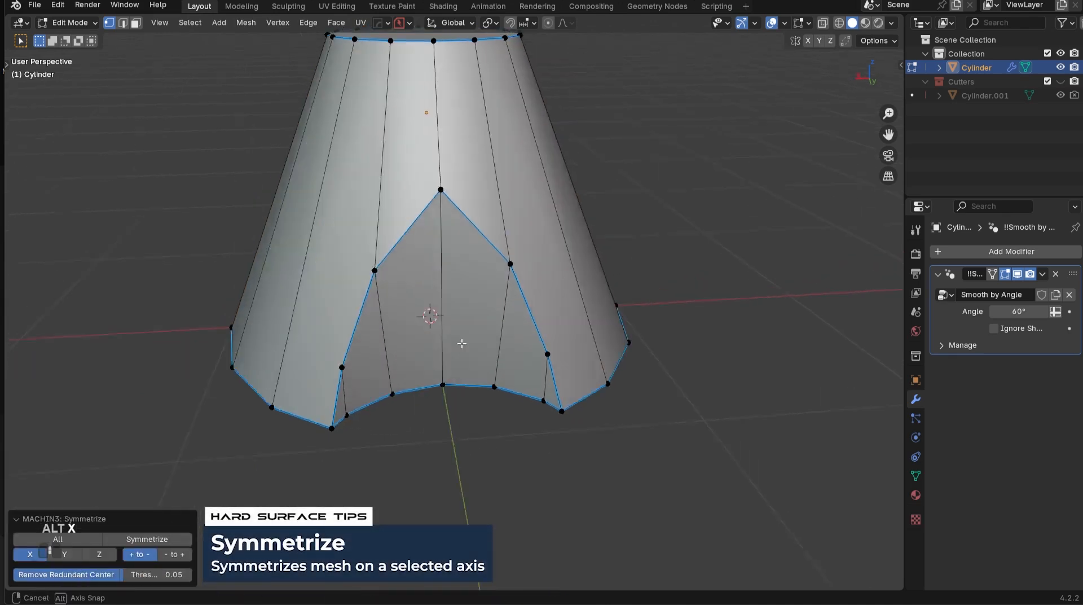
key("ctrl+x")
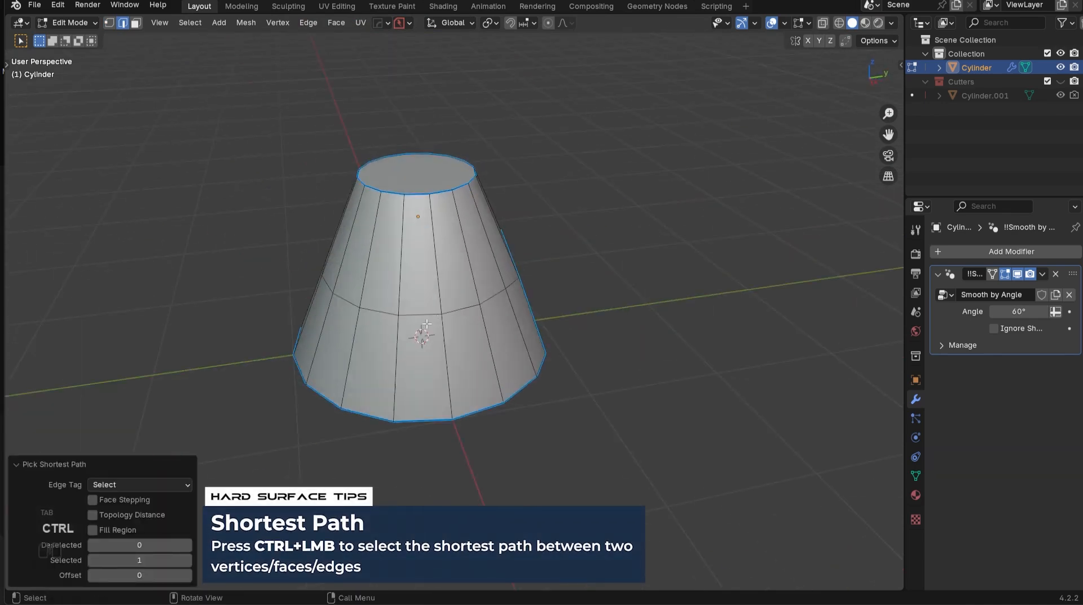
Add LoopTools-relaxed edge loops and slide vertices around the cutout, undoing failed attempts.
key("g")
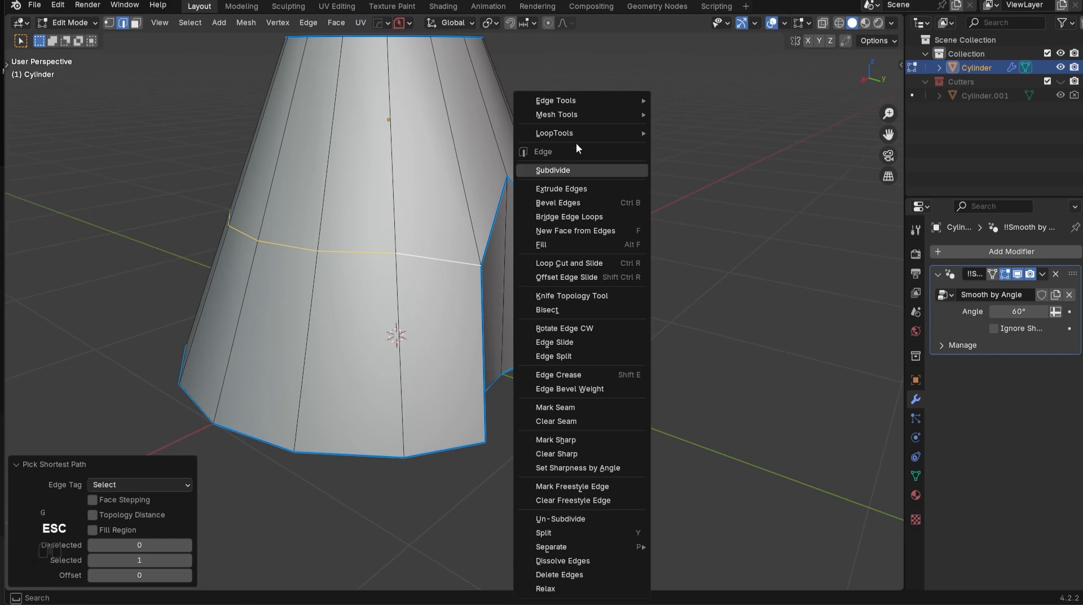
left_click(545, 588)
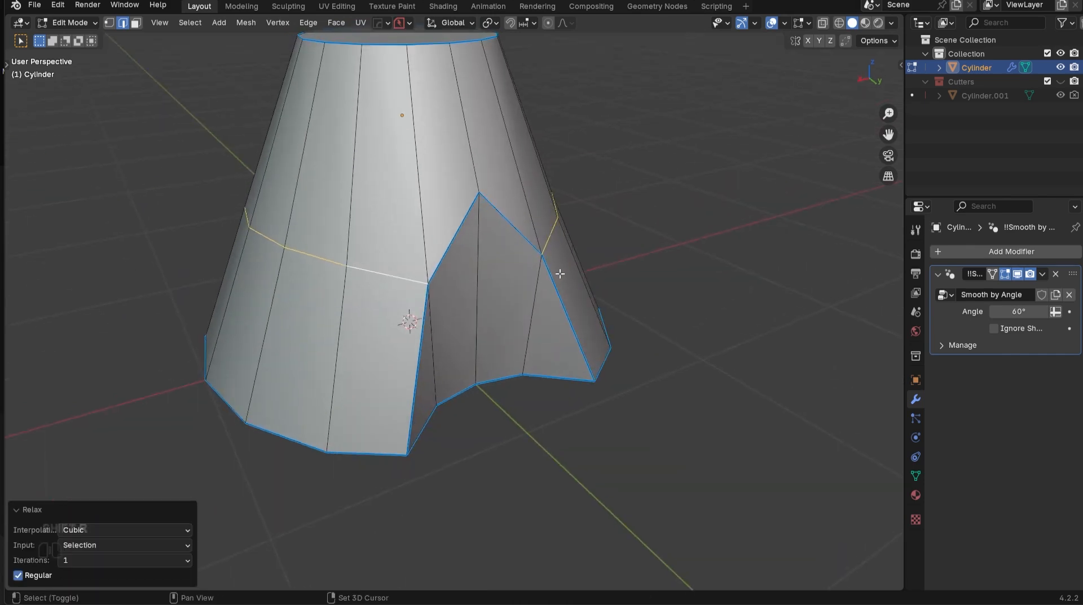
key("ctrl+z")
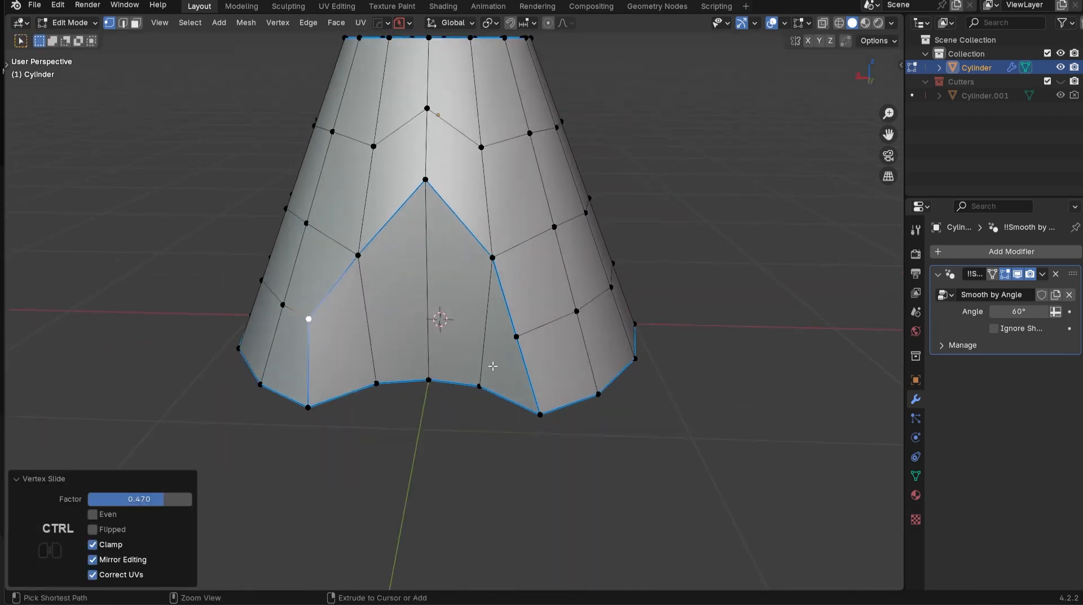
key("ctrl+z")
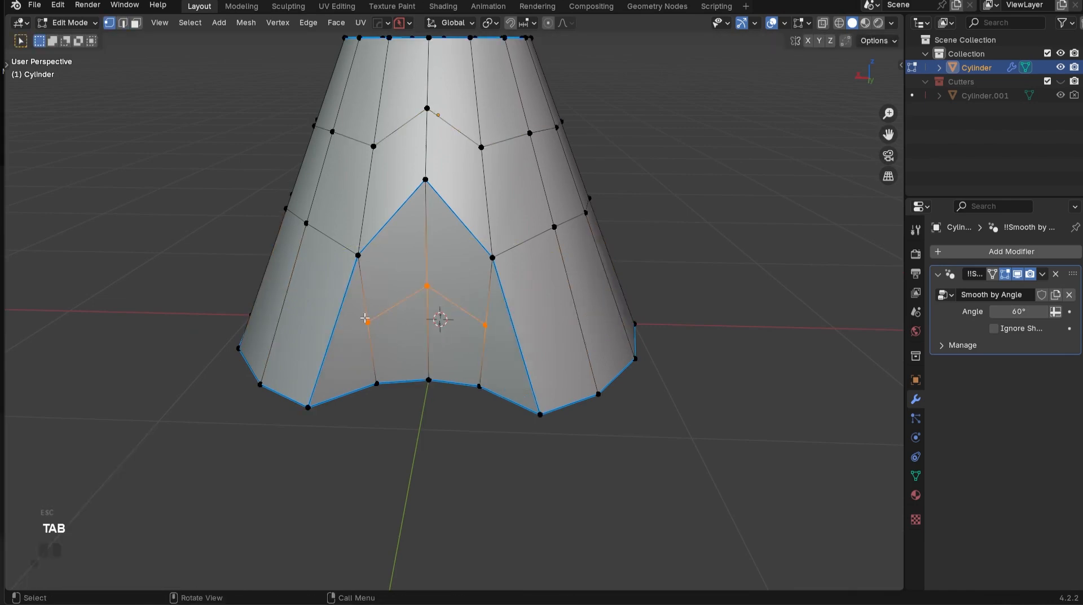
key("g")
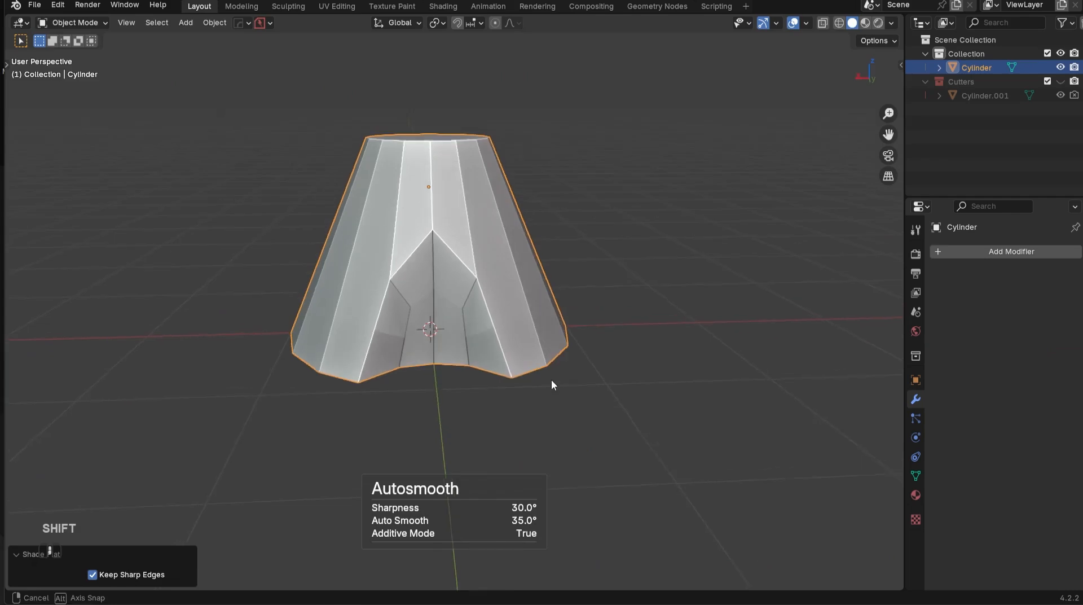
Add a flat disc cylinder, lower its top face, and union it onto the body.
key("Tab")
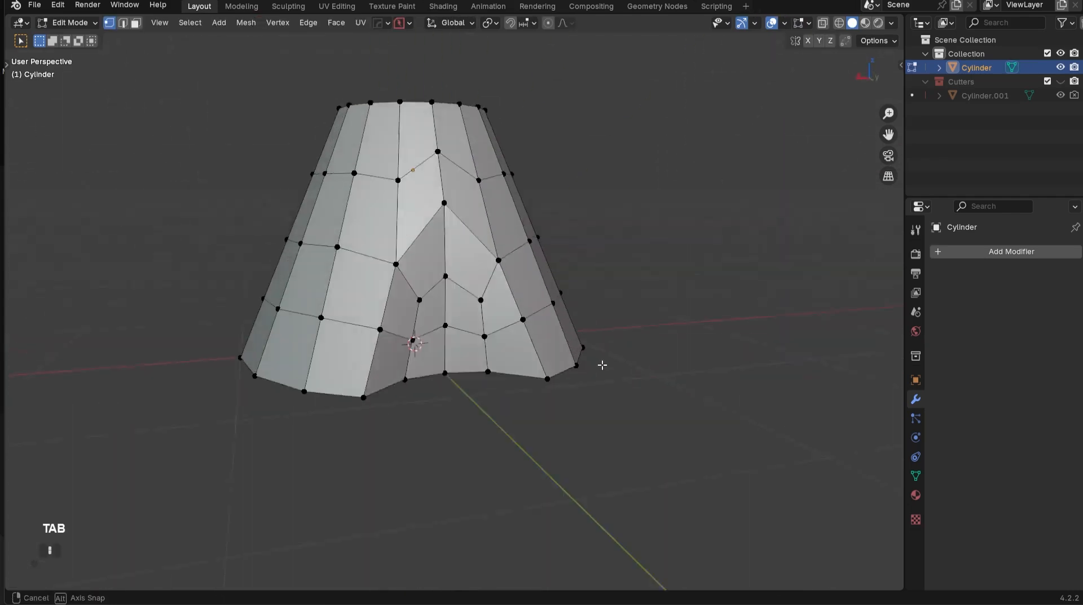
key("Tab")
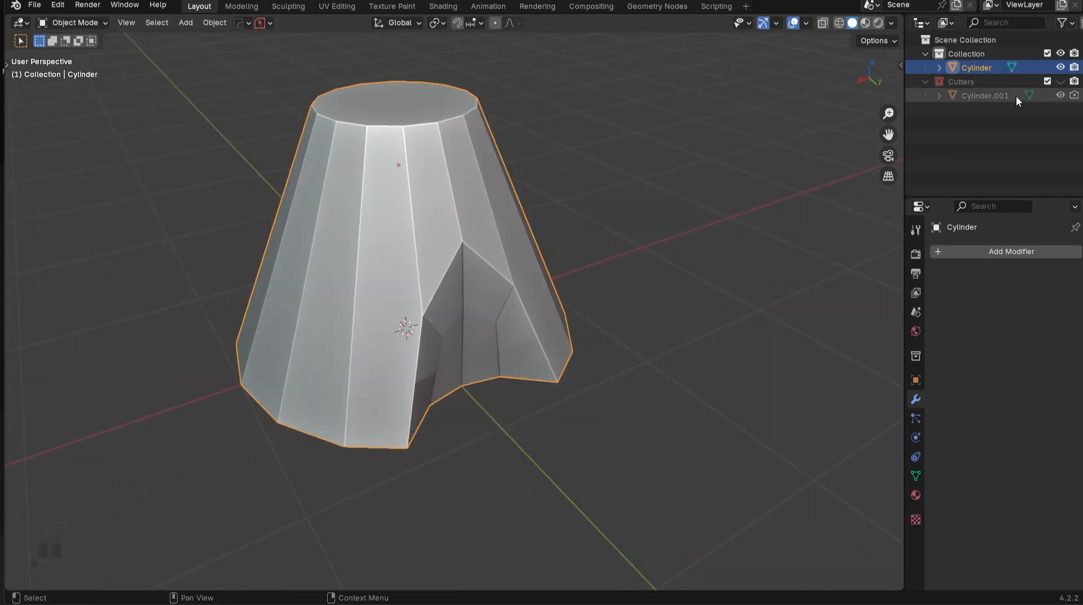
left_click(984, 95)
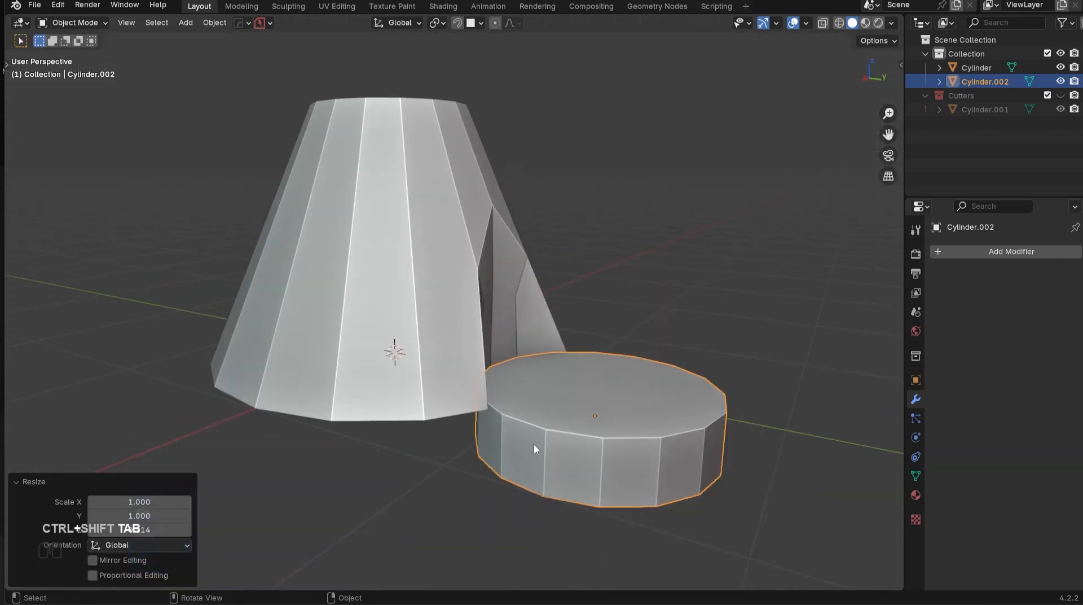
key("Tab")
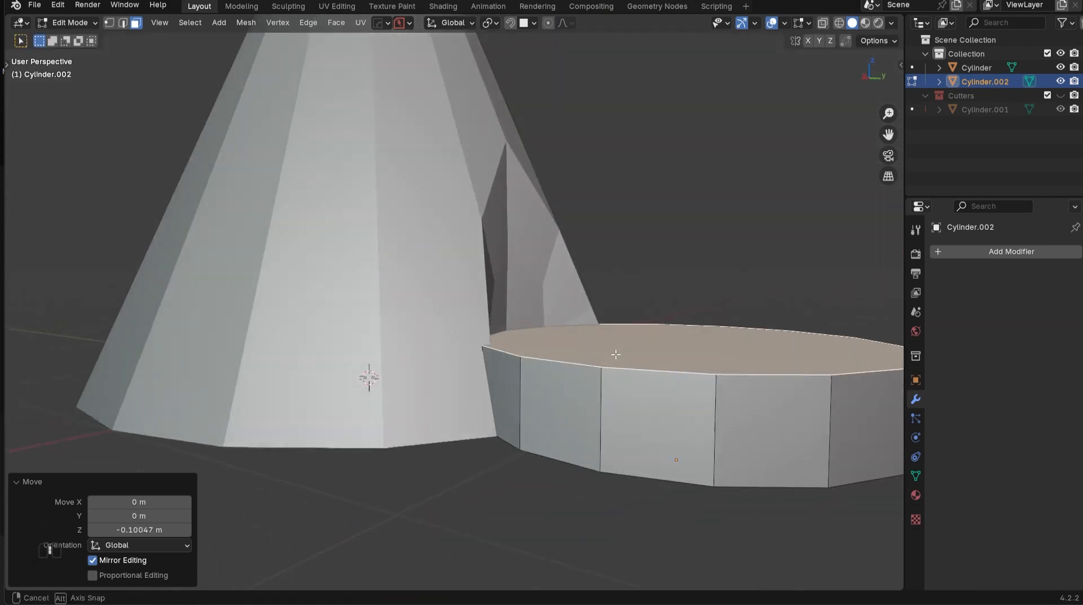
key("Tab")
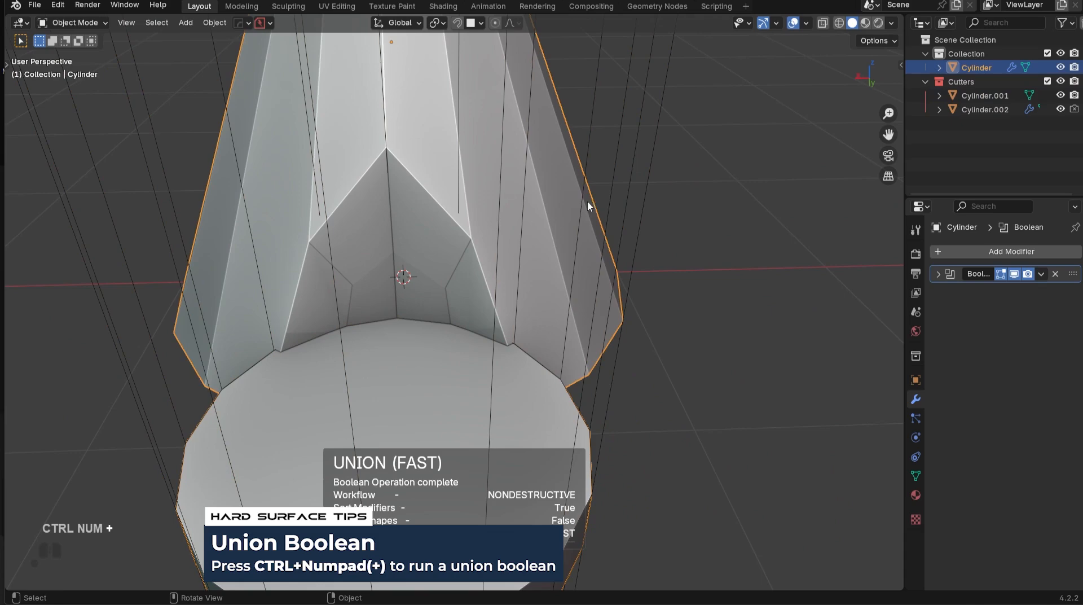
Merge base seam vertex pairs, dissolve extra cutout vertices, and symmetrize the mesh.
left_click(1056, 273)
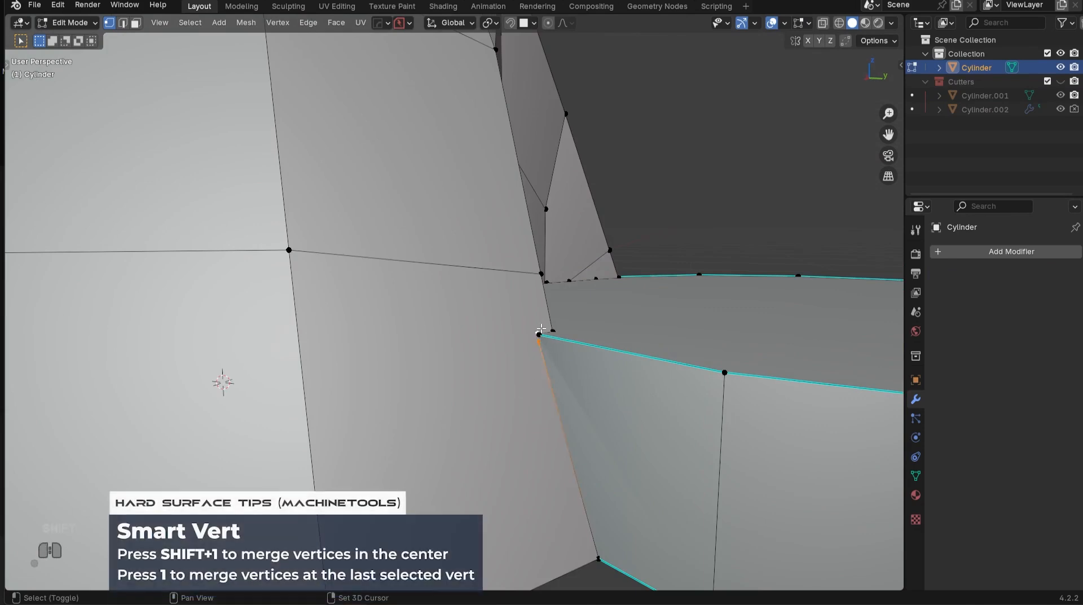
key("1")
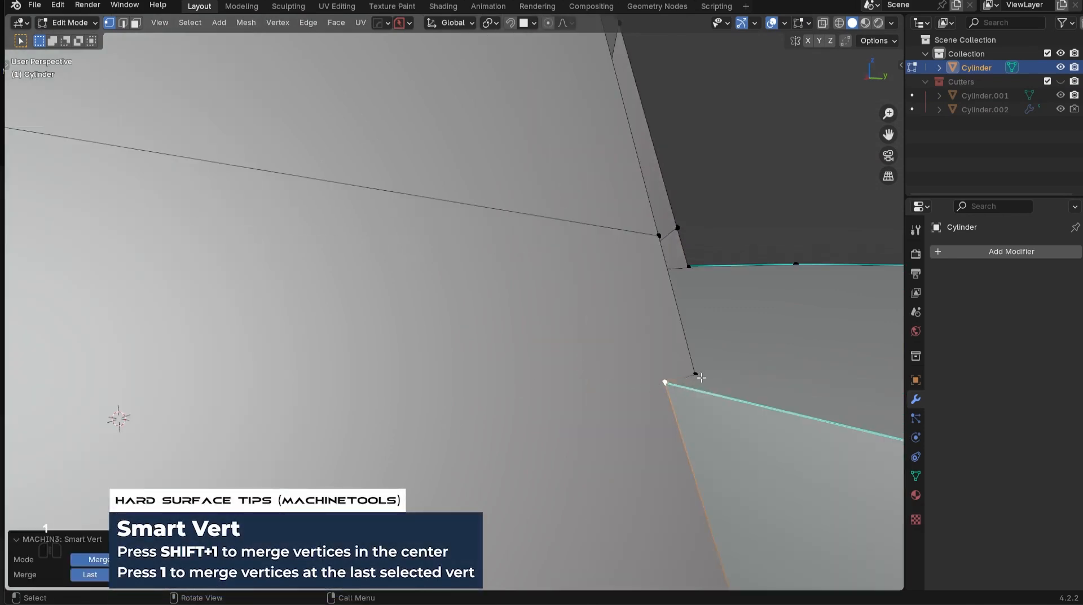
key("alt+x")
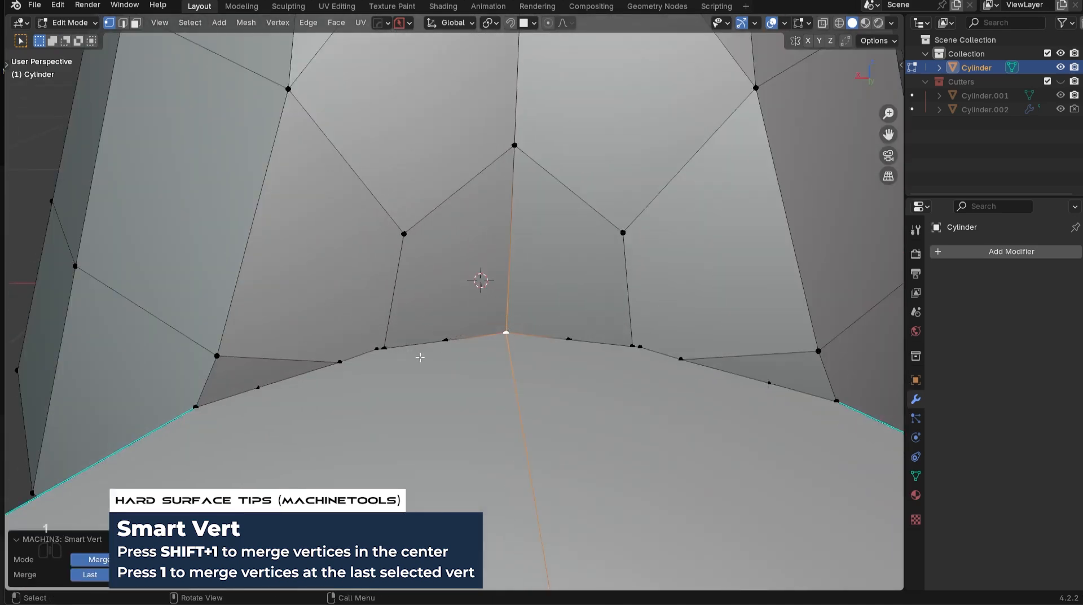
key("ctrl+x")
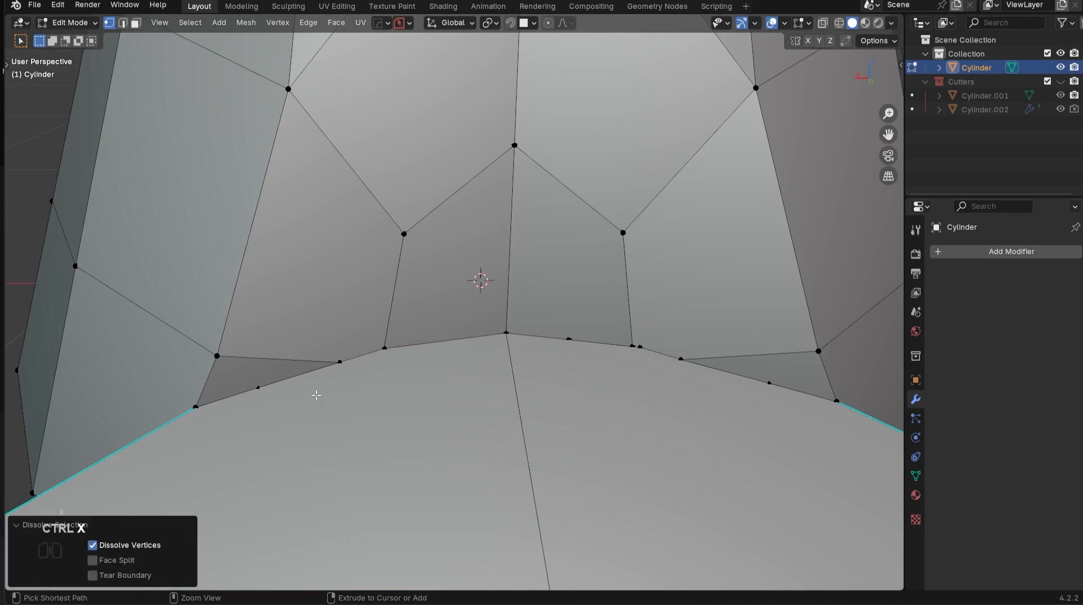
mouse_move(410, 405)
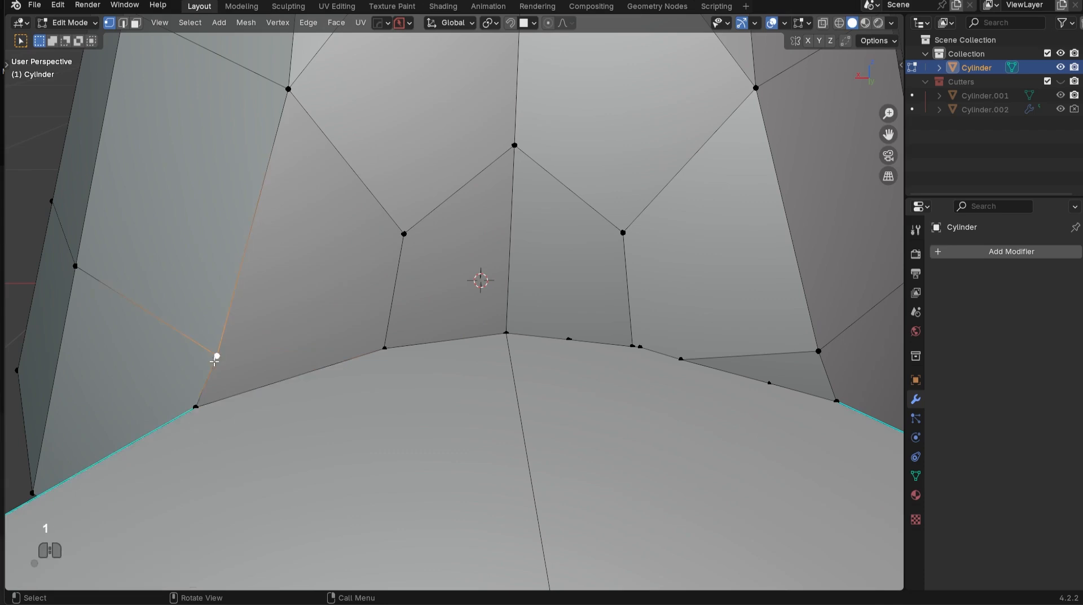
key("alt+x")
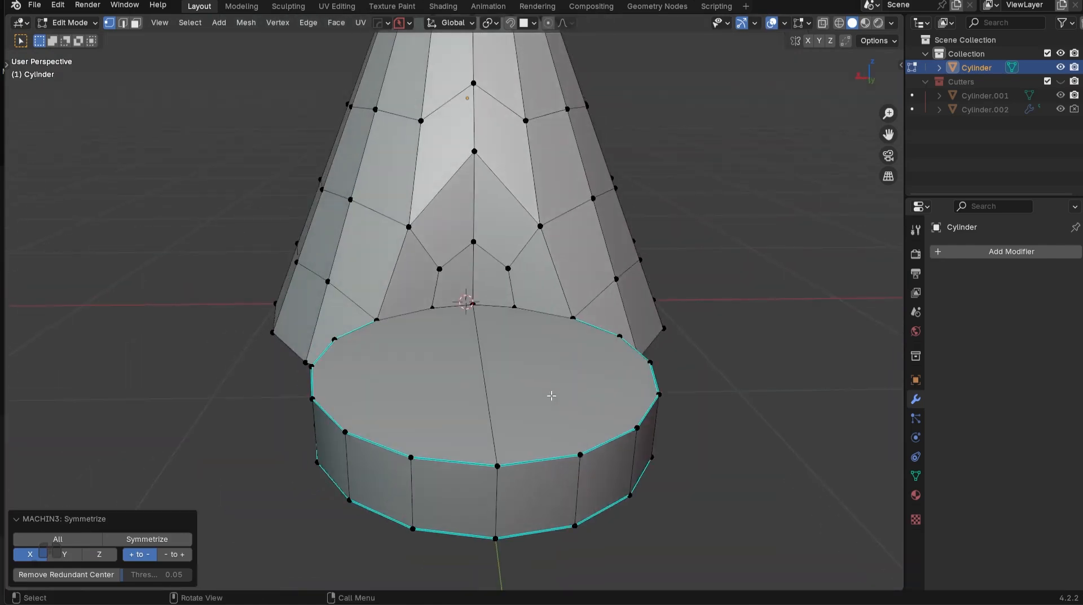
Mark sharp edges on all geometry, run MACHIN3 Clean Up, and add a subdivision preview.
key("q")
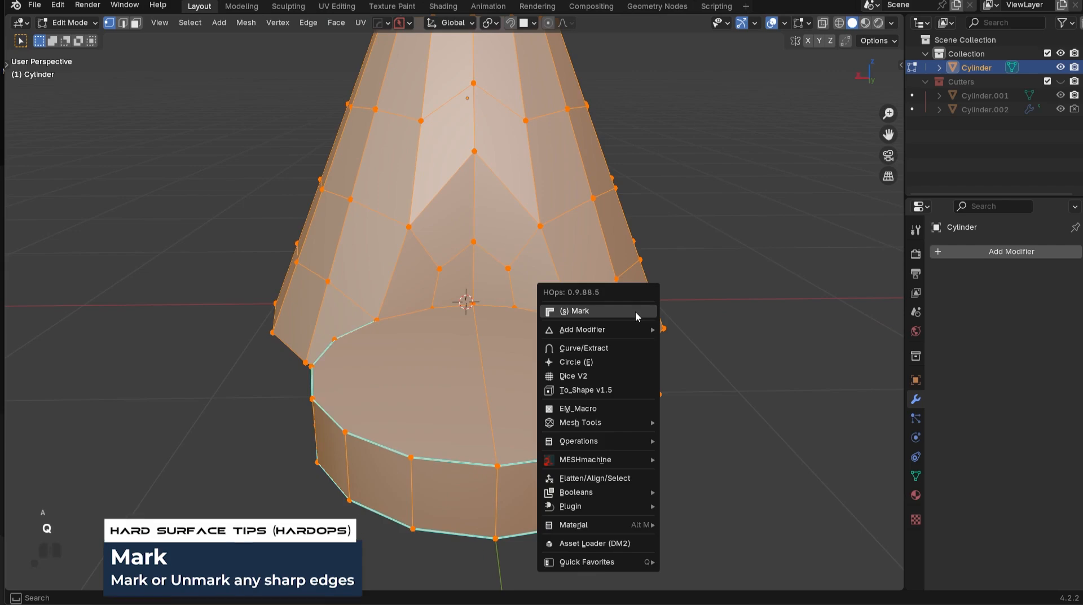
left_click(578, 310)
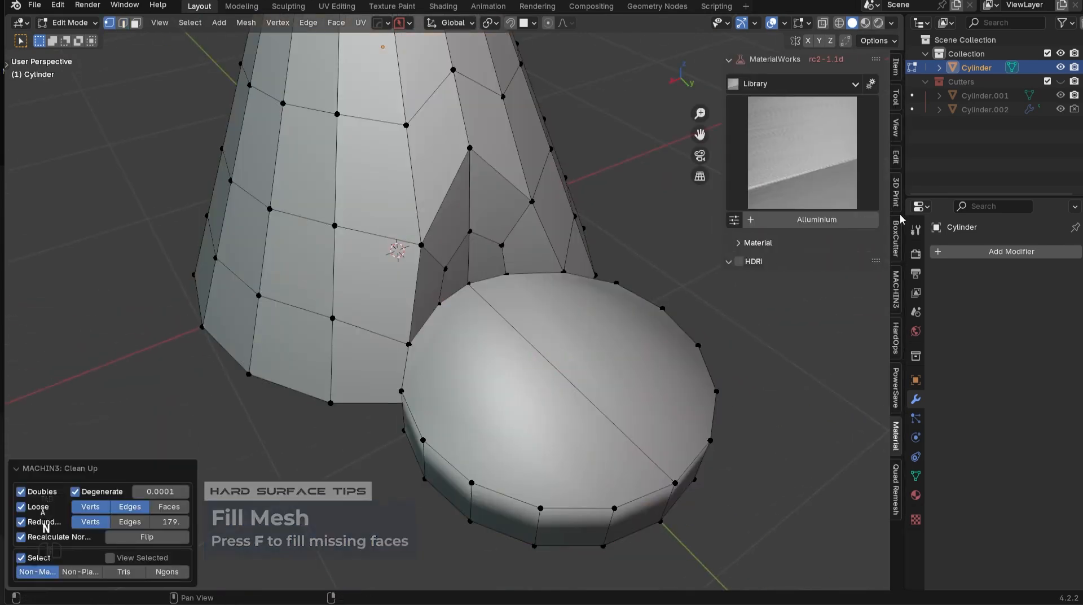
left_click(895, 201)
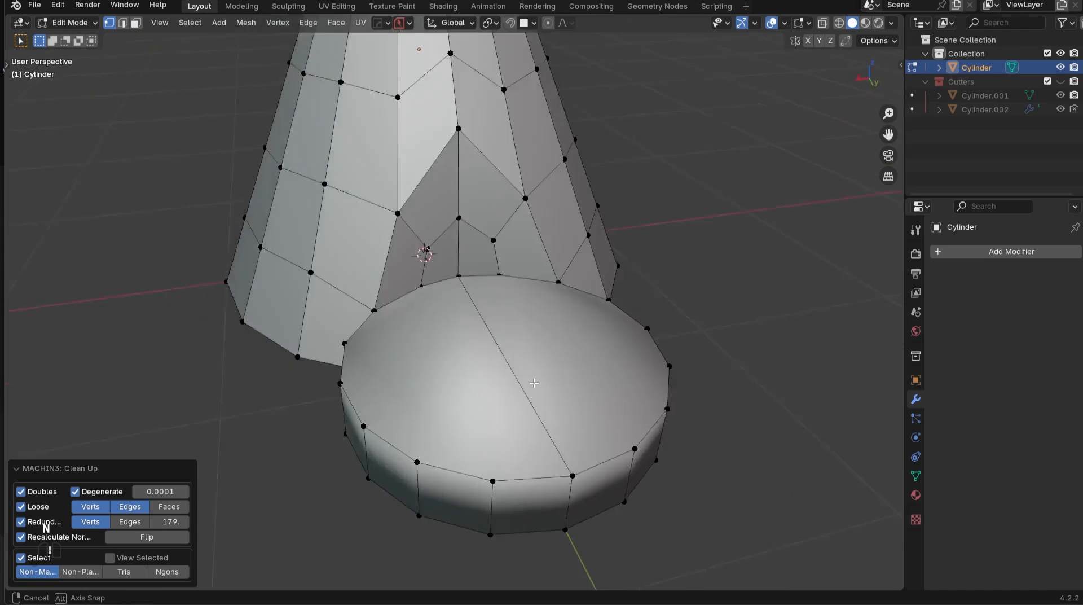
key("ctrl+3")
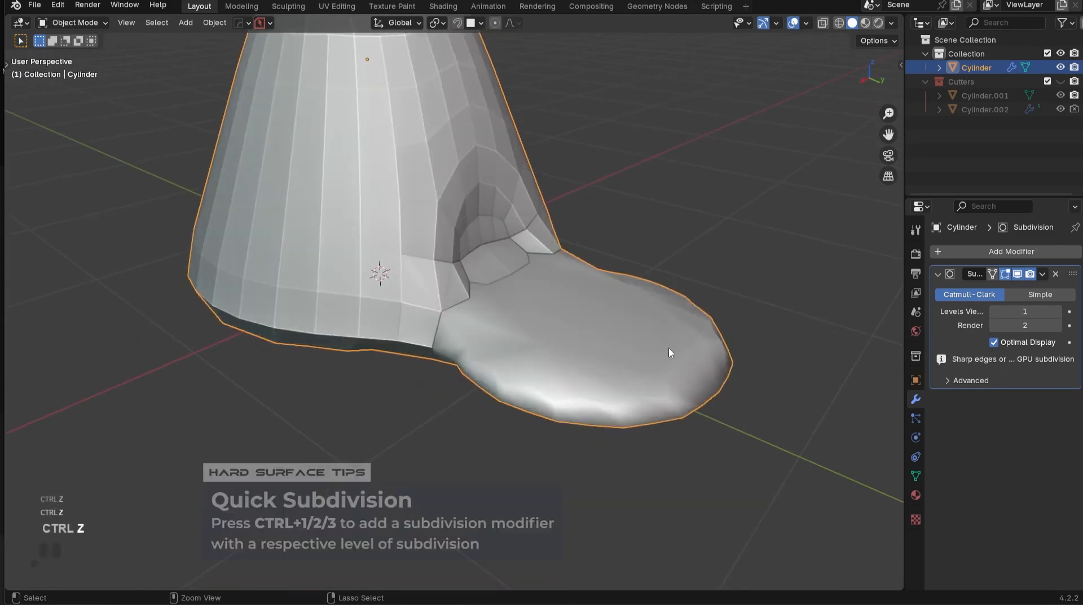
Set the bottom outline edges' crease to 0 and preview a level 3 subdivision.
key("Tab")
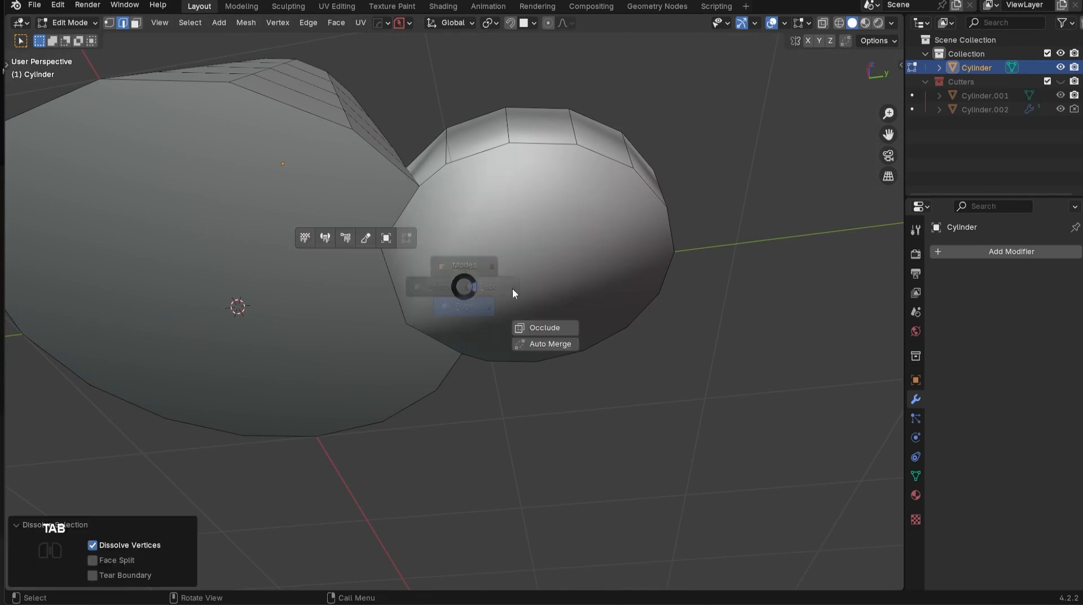
key("Tab")
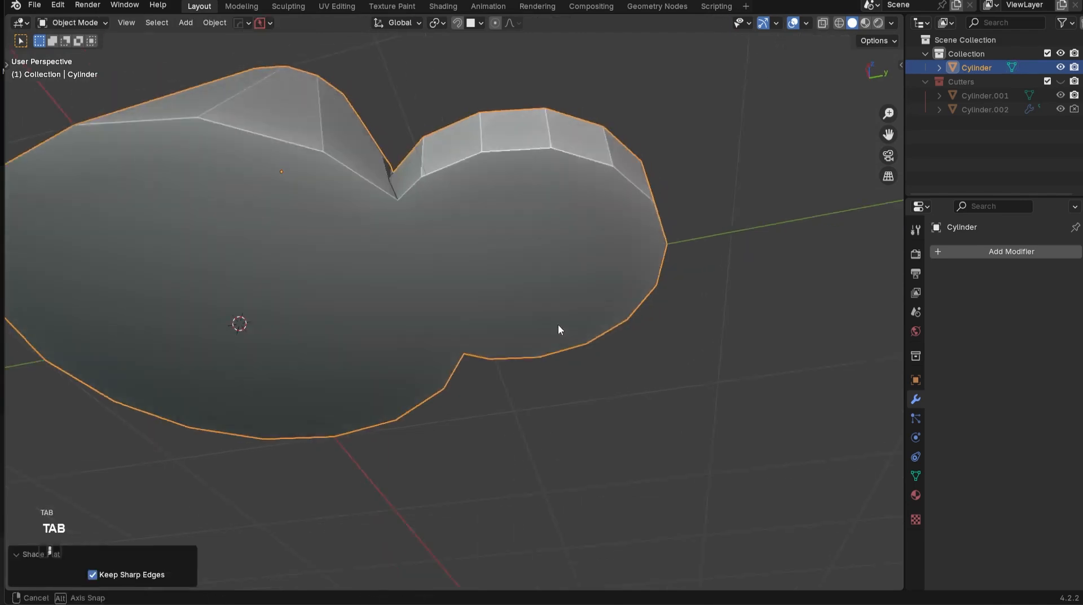
key("Tab")
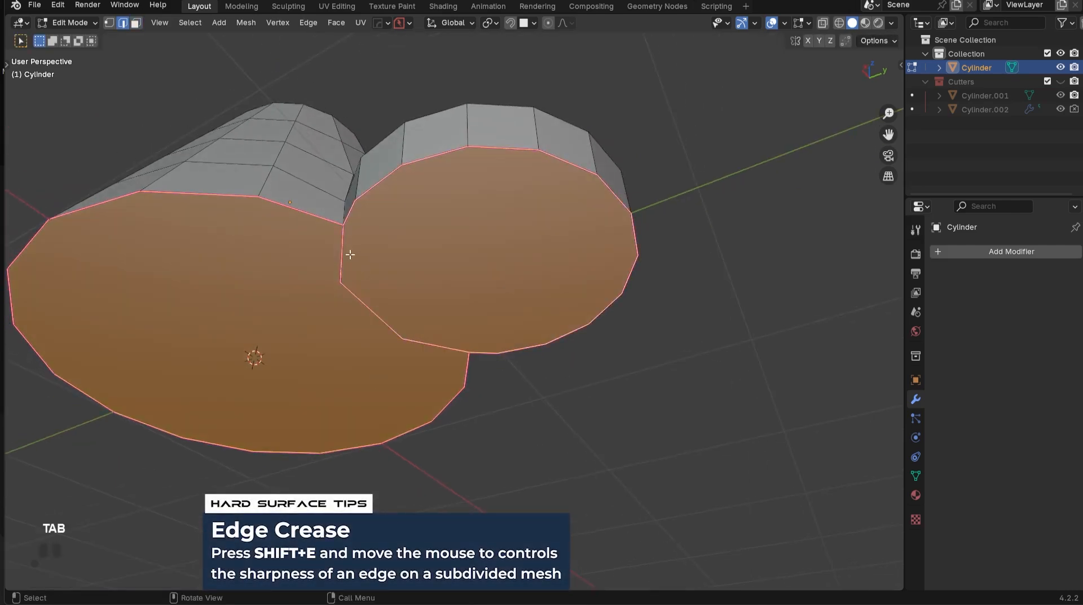
key("shift+e")
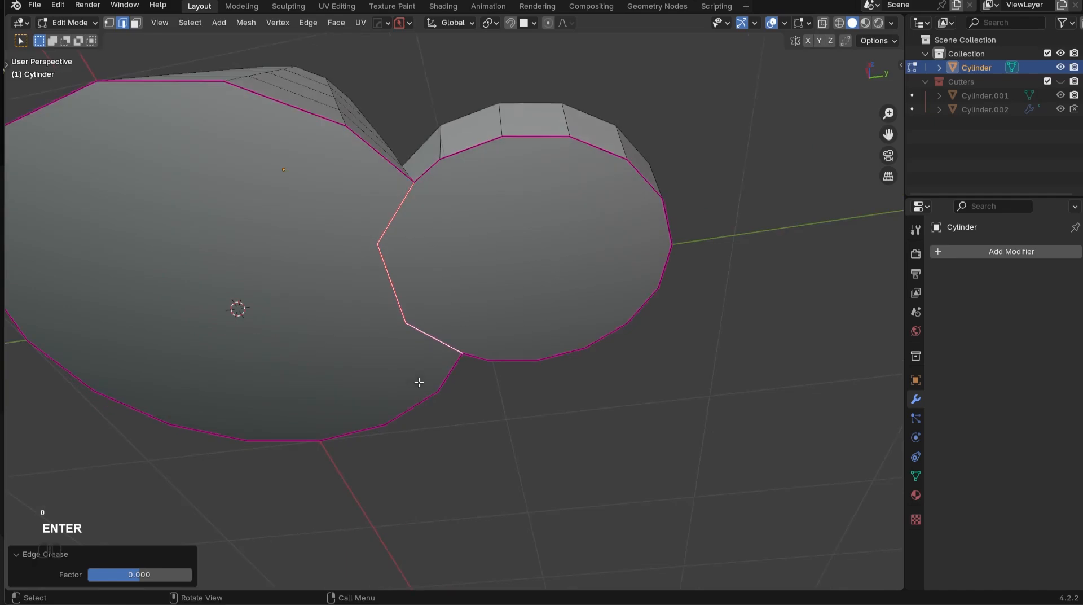
key("Tab")
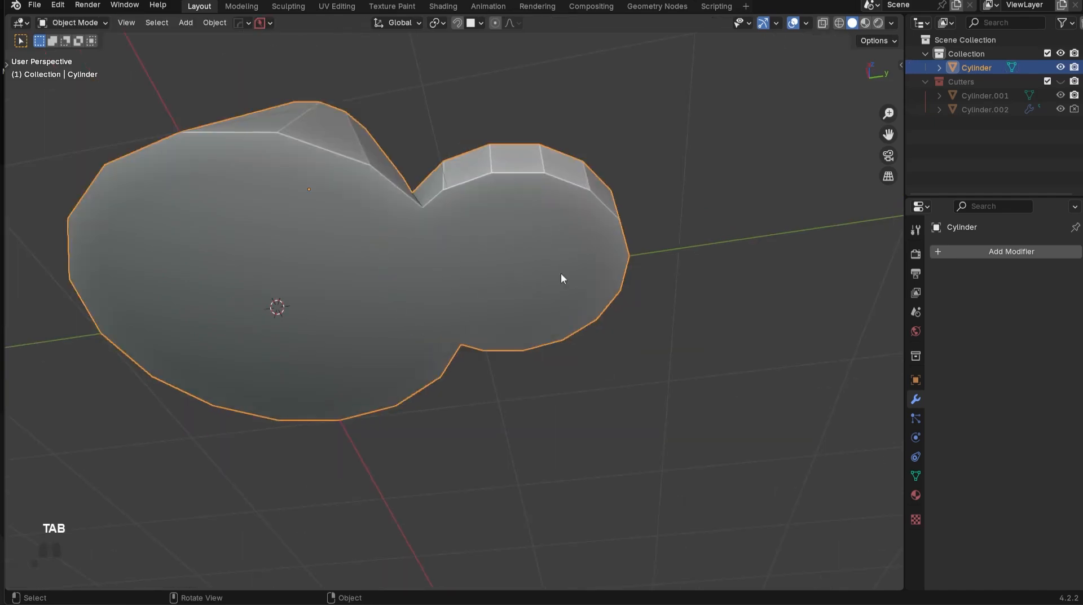
key("Tab")
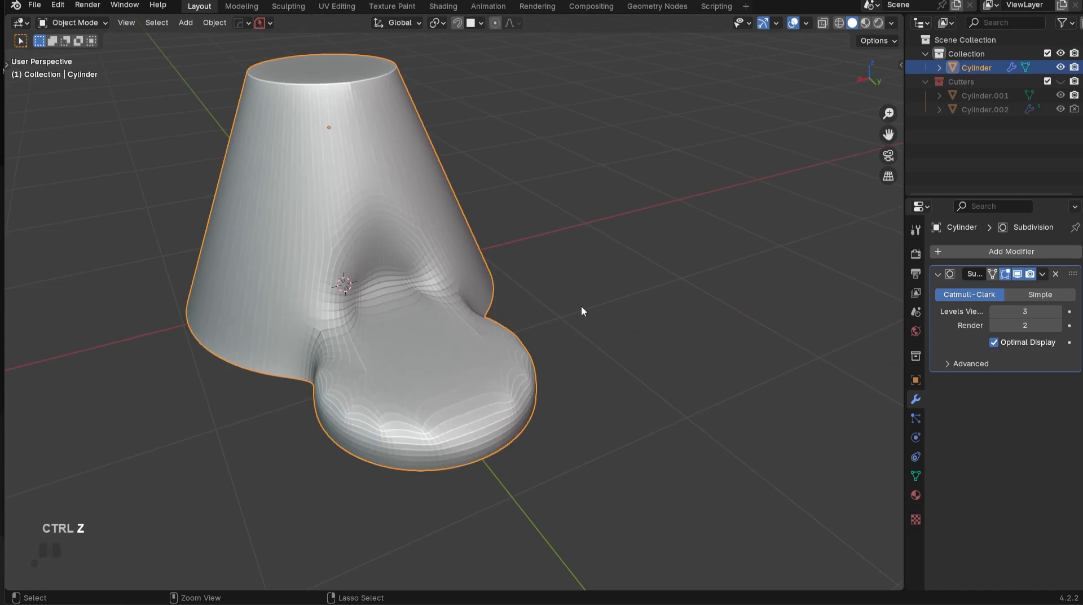
Grid Fill the base's top edge loop and check it with smooth-shaded subdivision.
key("Tab")
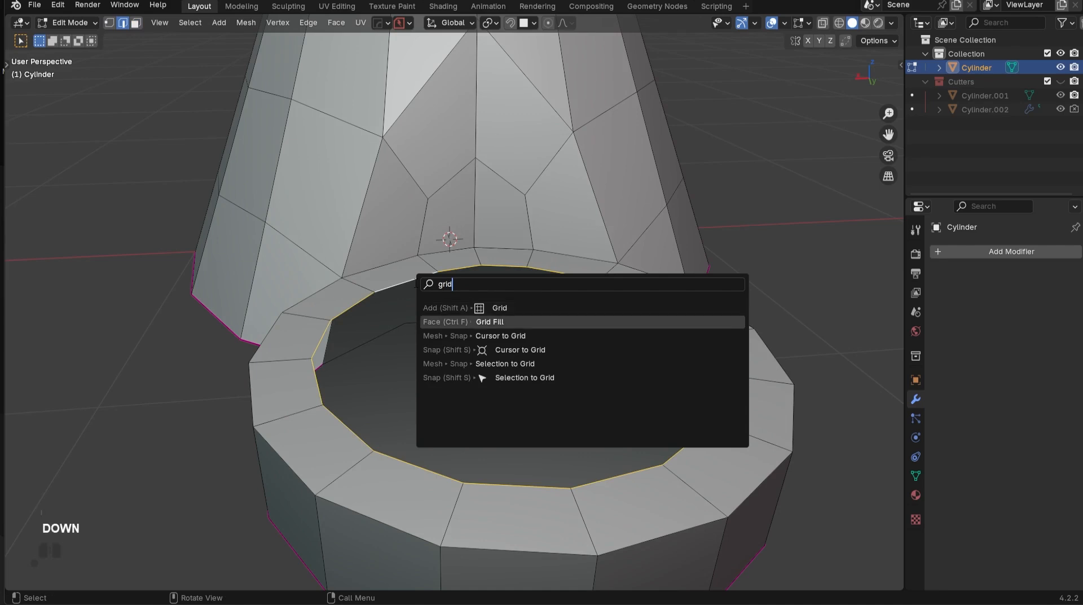
left_click(490, 322)
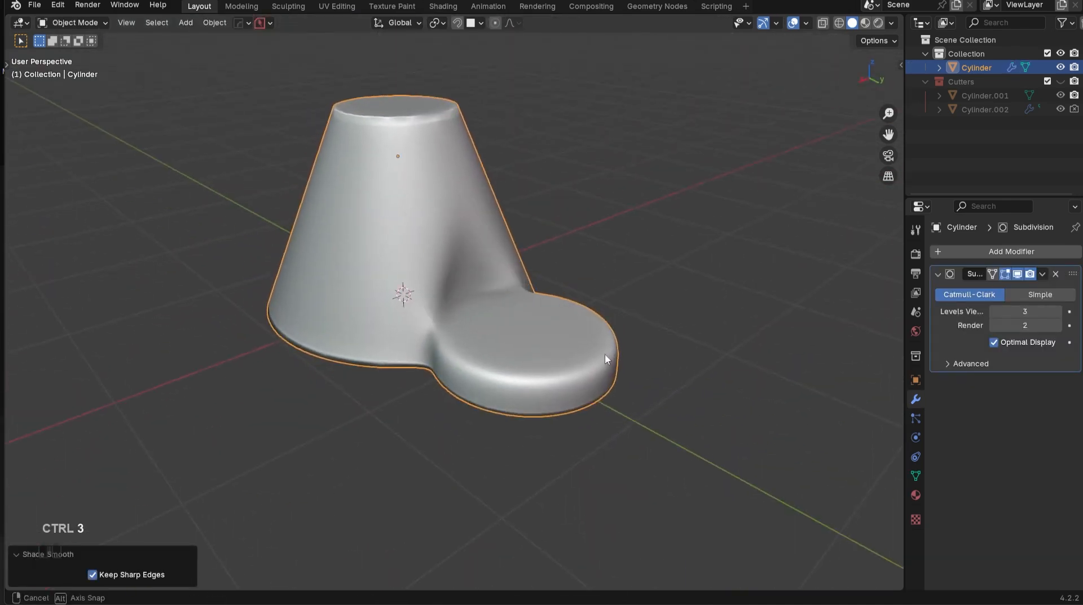
key("Tab")
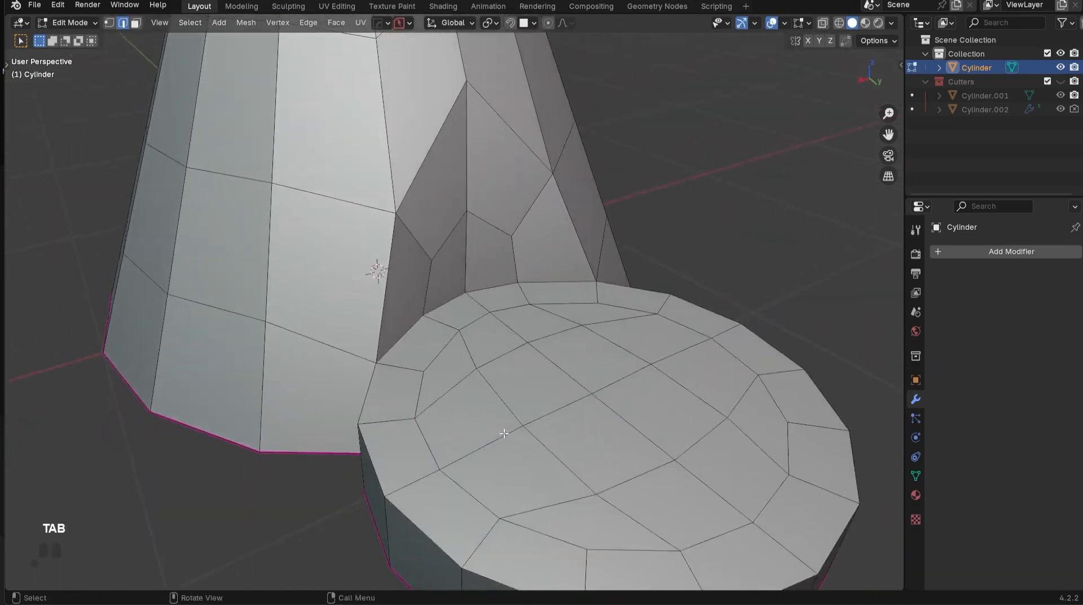
Bevel the arch cutout and base outline edges with 2 segments and Loop Slide off.
key("ctrl+r")
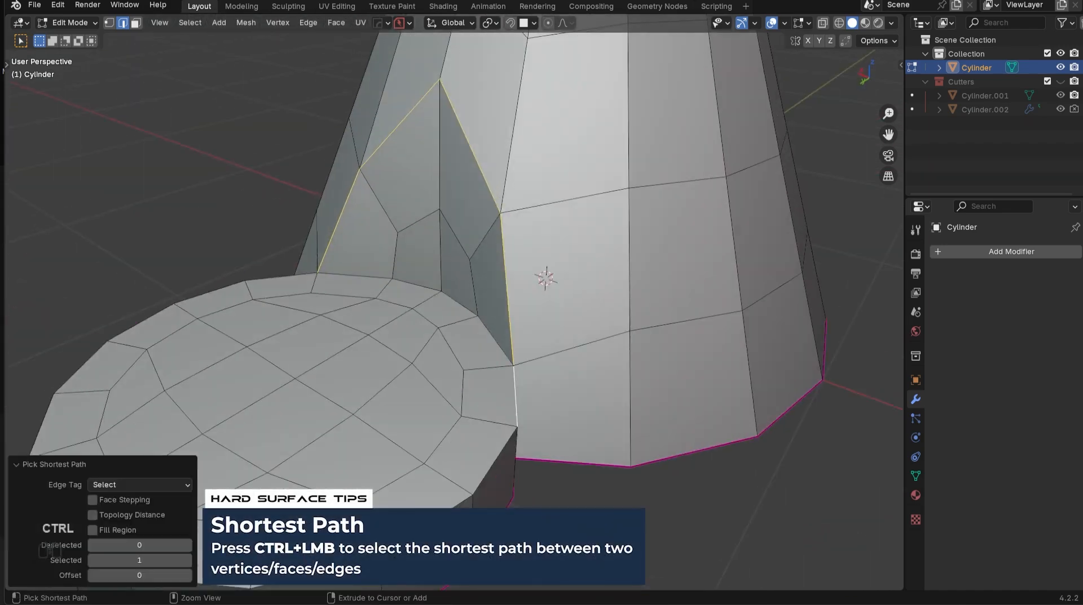
key("ctrl+z")
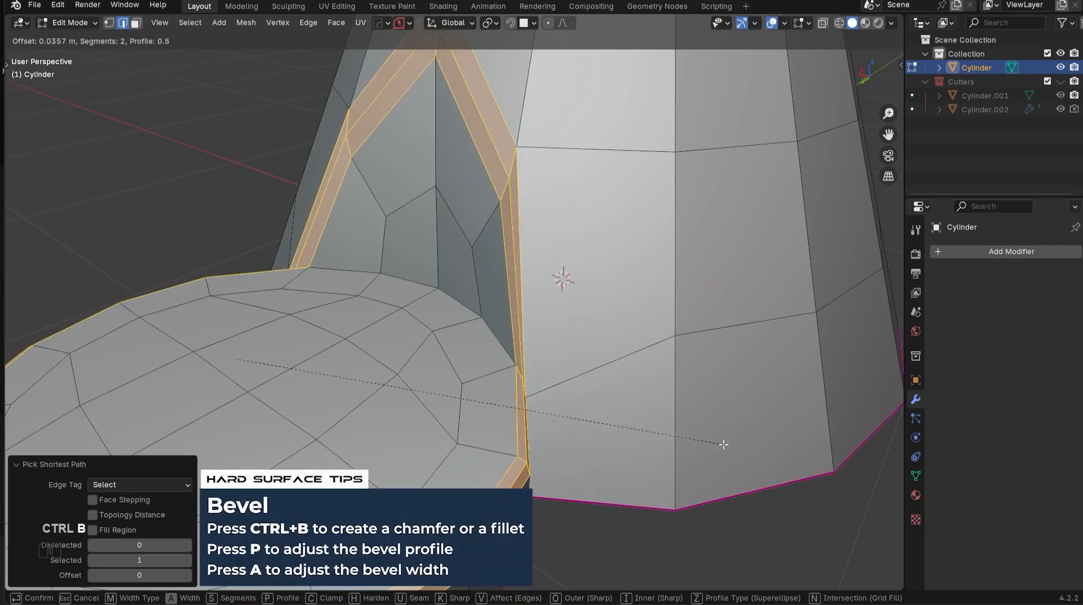
key("p")
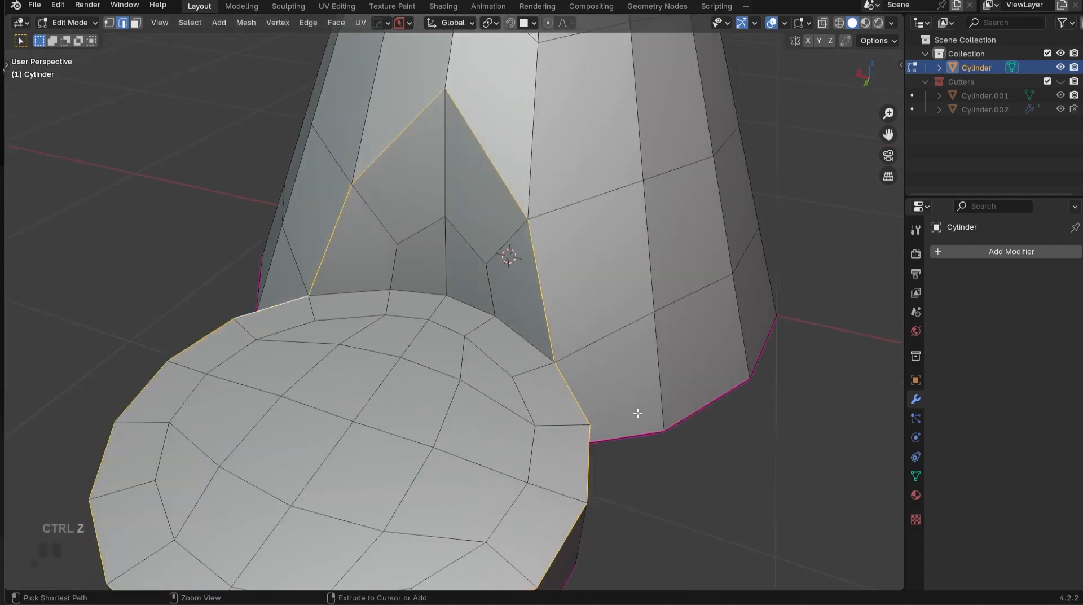
key("ctrl+b")
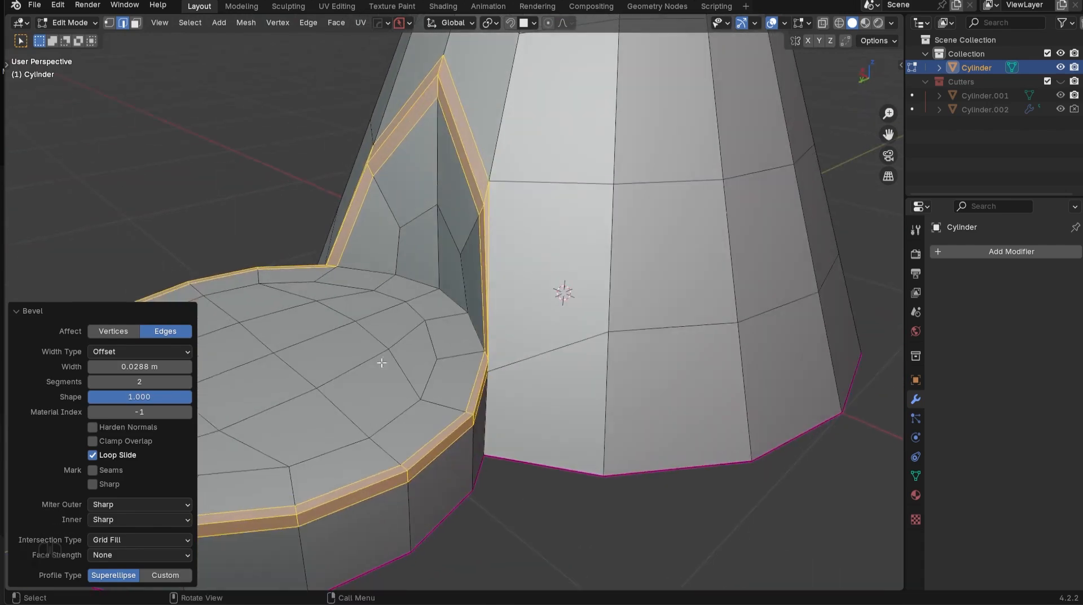
left_click(92, 455)
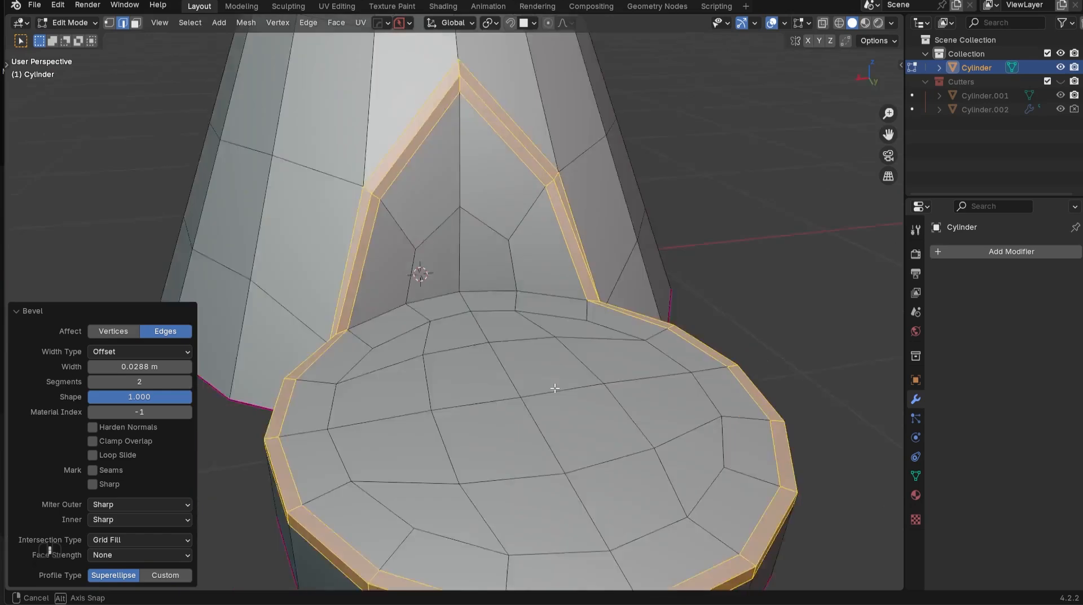
left_click(92, 455)
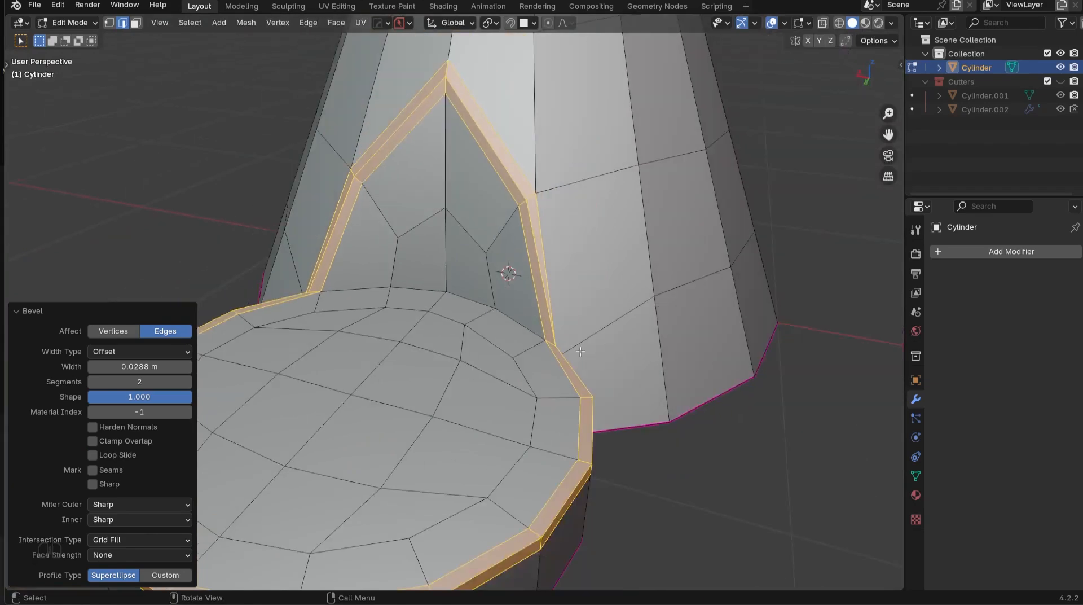
key("Tab")
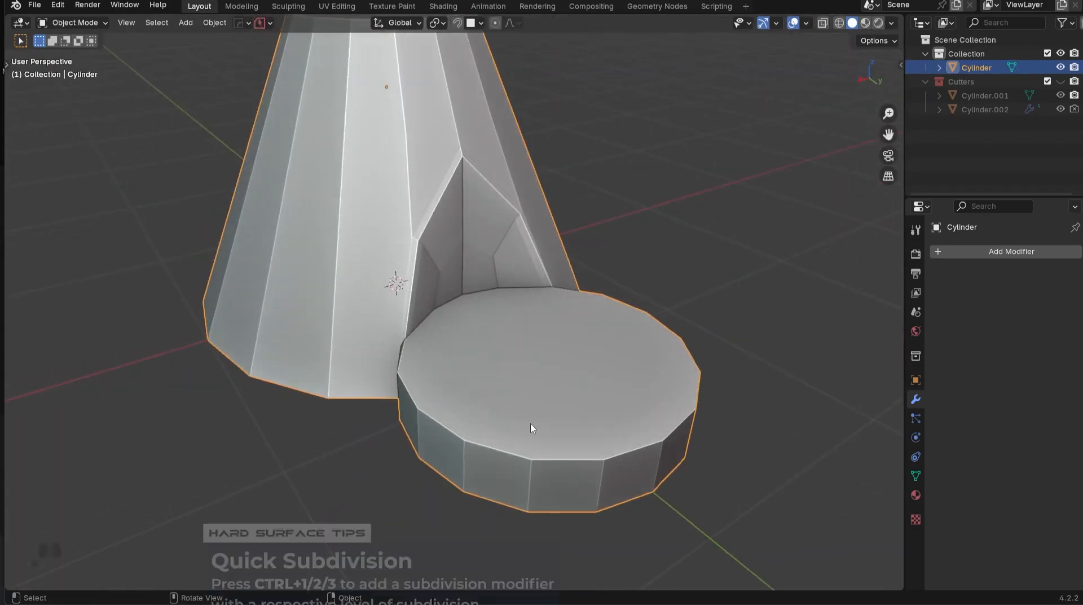
Try higher subdivision levels with Ctrl+2, then undo back to a lower level.
key("ctrl+2")
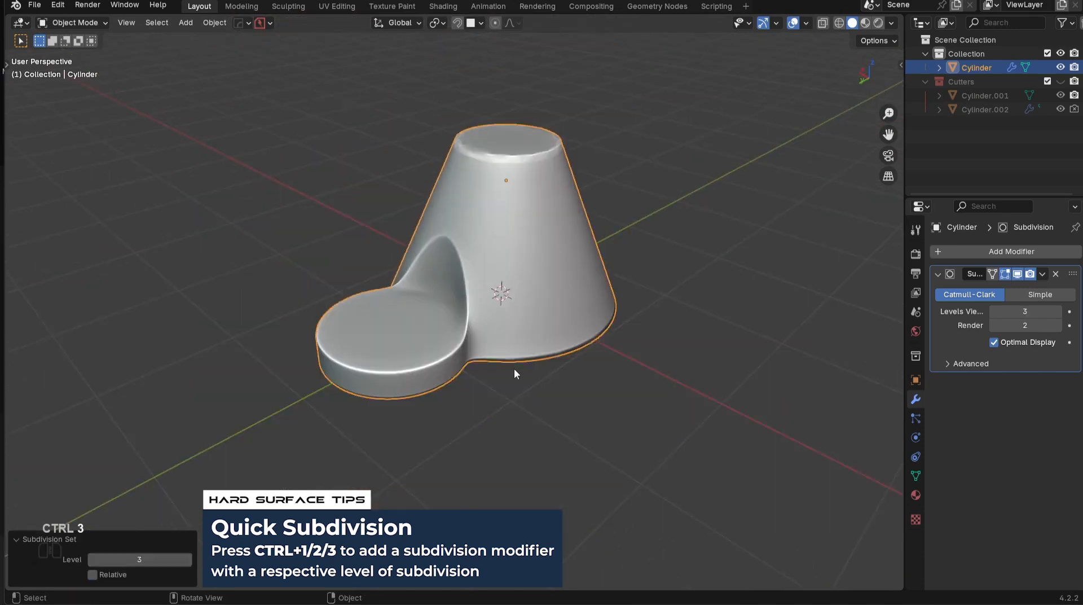
key("ctrl+2")
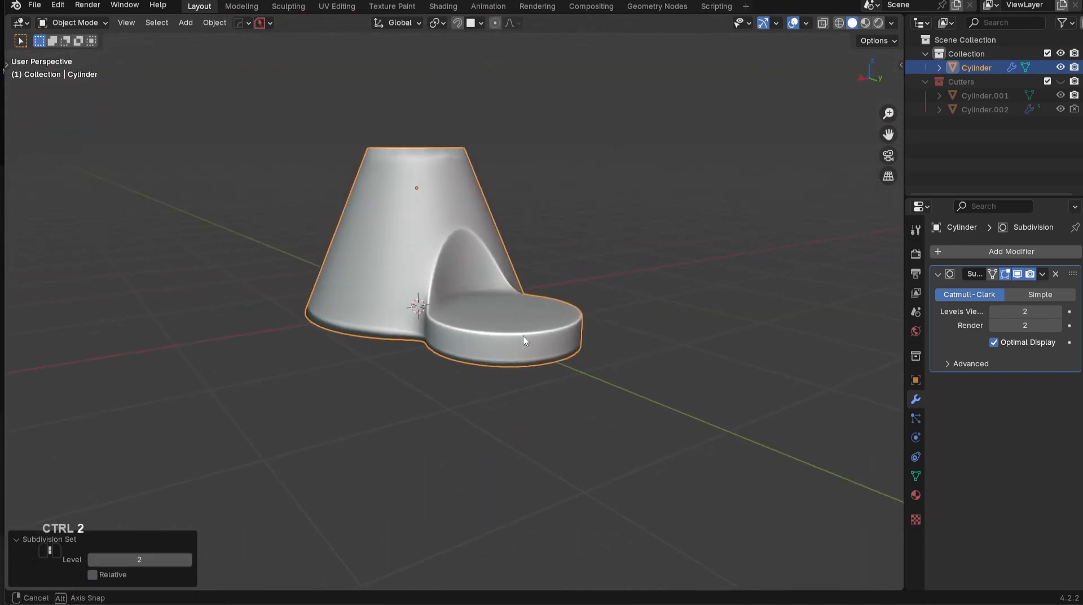
scroll("up", 3)
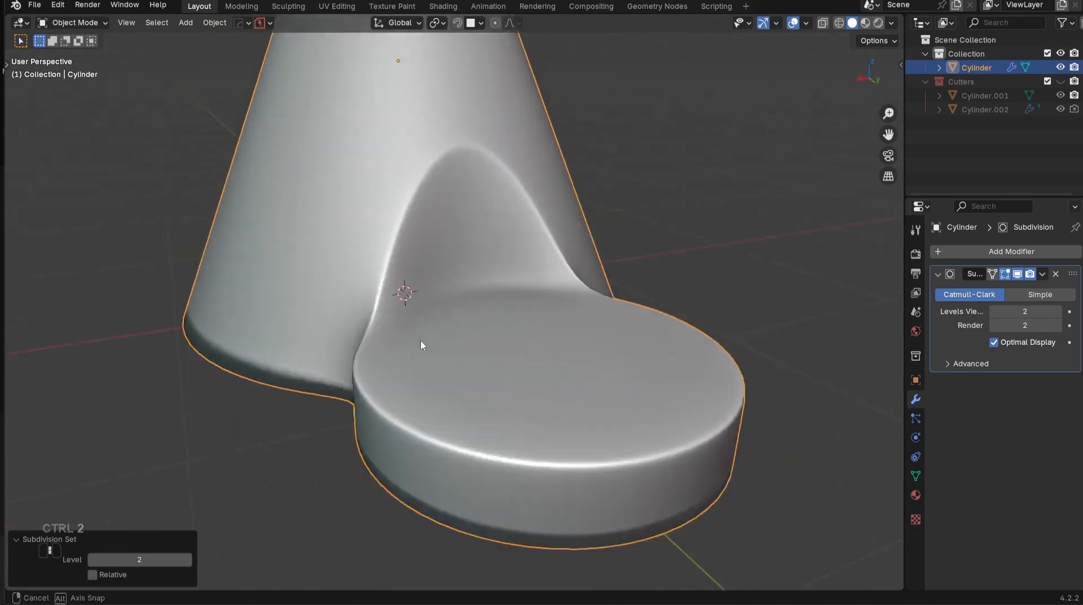
key("ctrl+z")
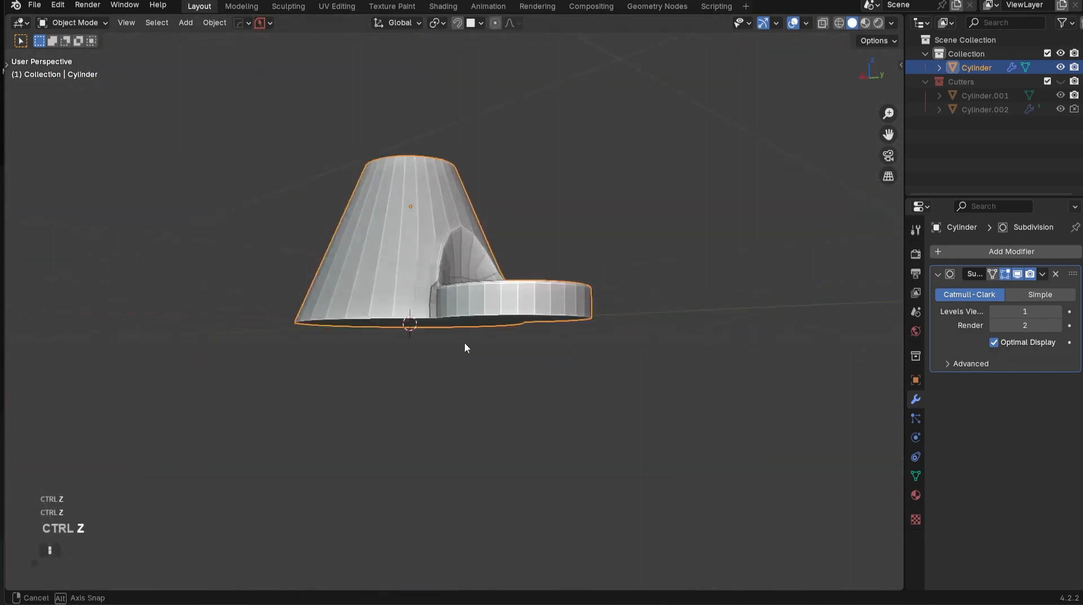
Adjust the auto smooth angle, then undo the smooth-by-angle change, leaving Subdivision level 1.
key("Tab")
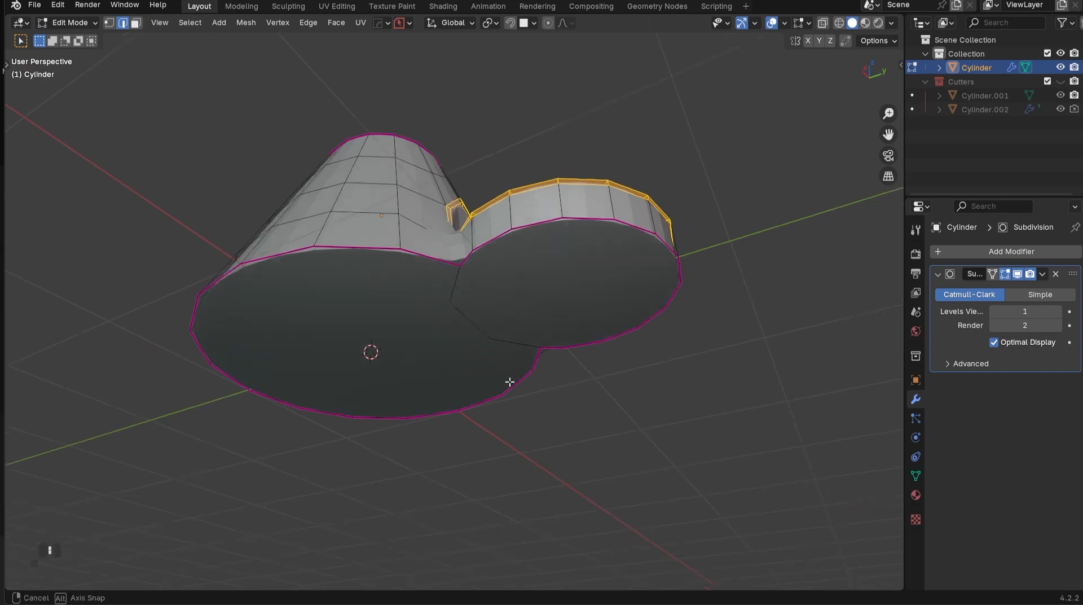
key("ctrl+2")
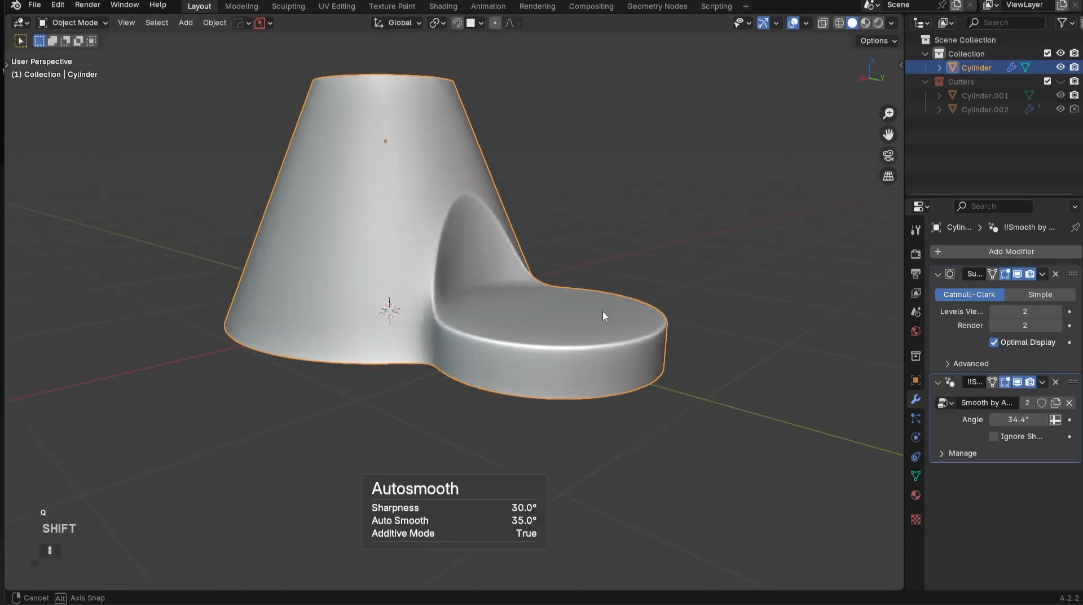
left_click_drag(605, 316, 544, 271)
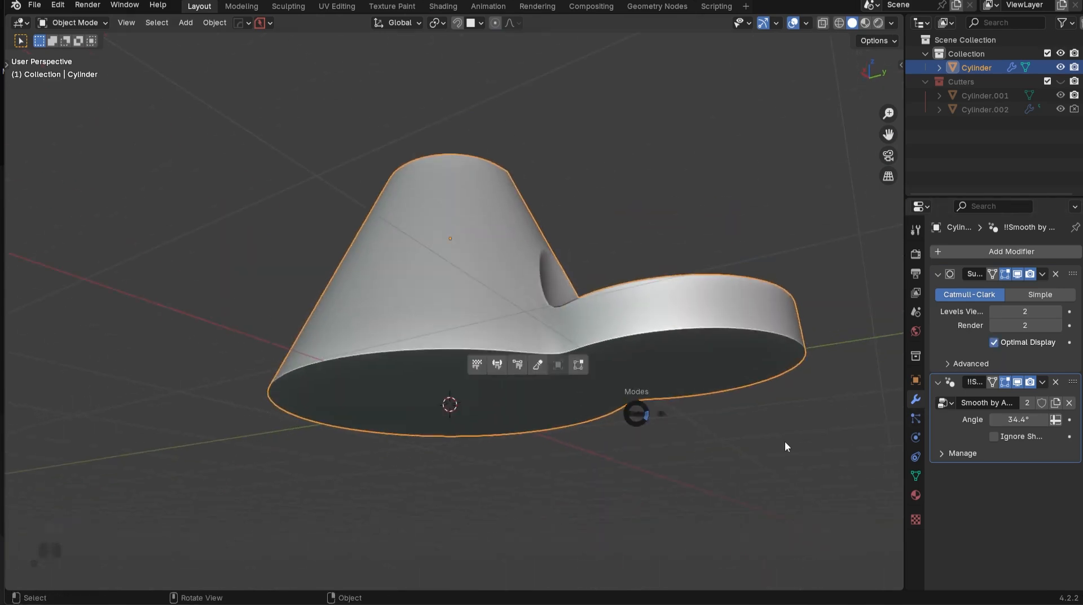
key("ctrl+z")
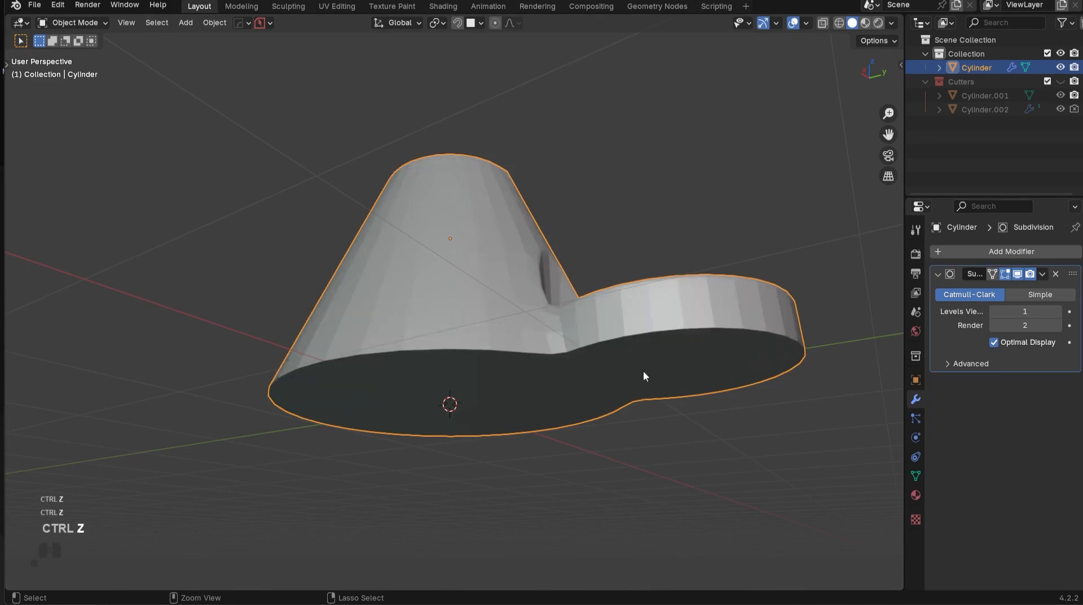
Select the bottom boundary in Edit Mode and grid fill the open bottom.
key("Tab")
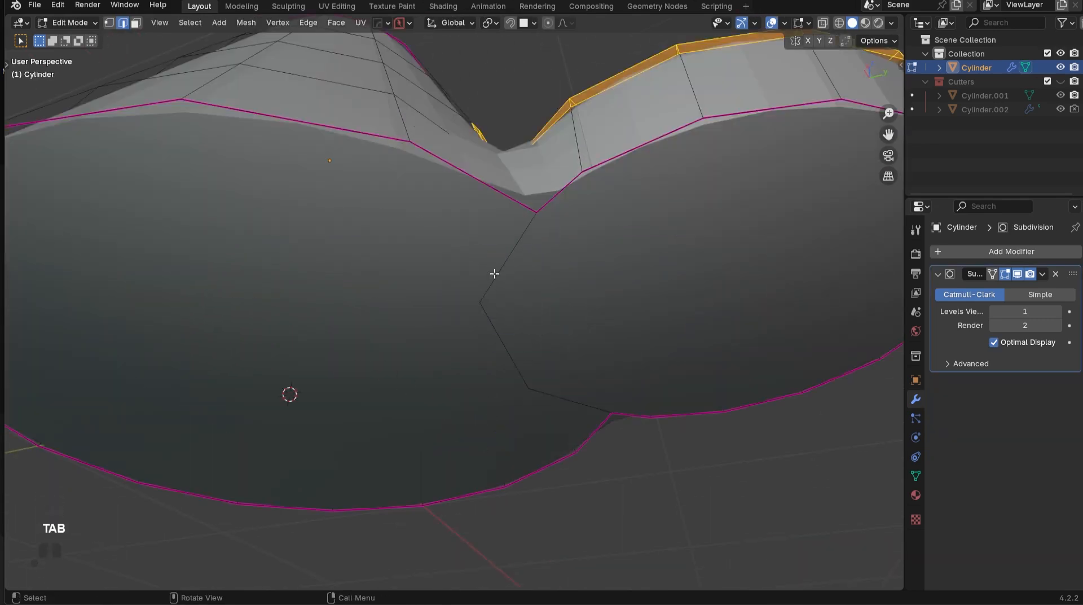
key("a")
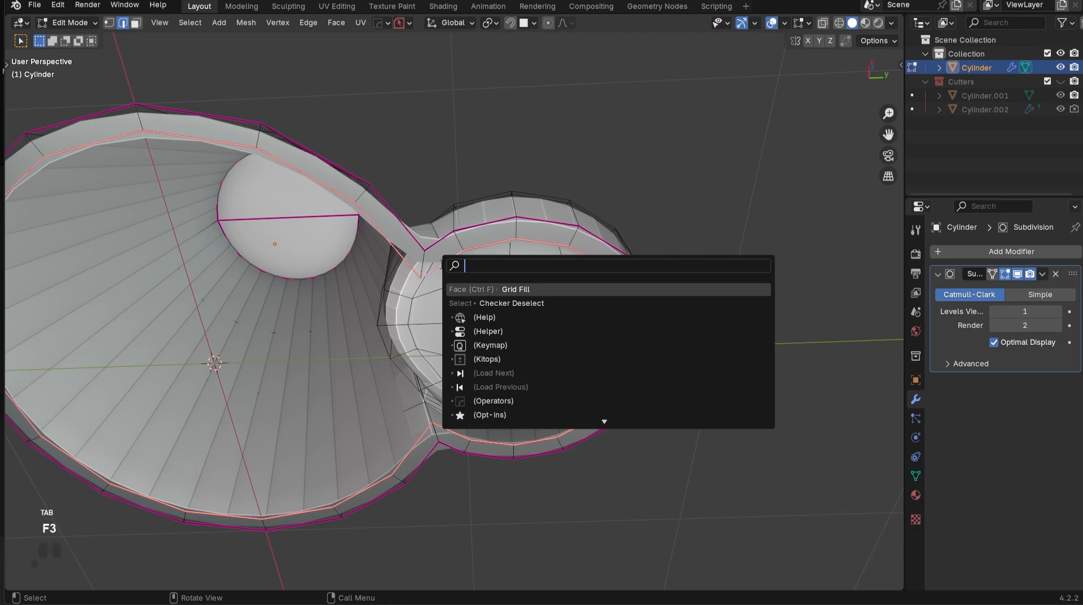
left_click(515, 289)
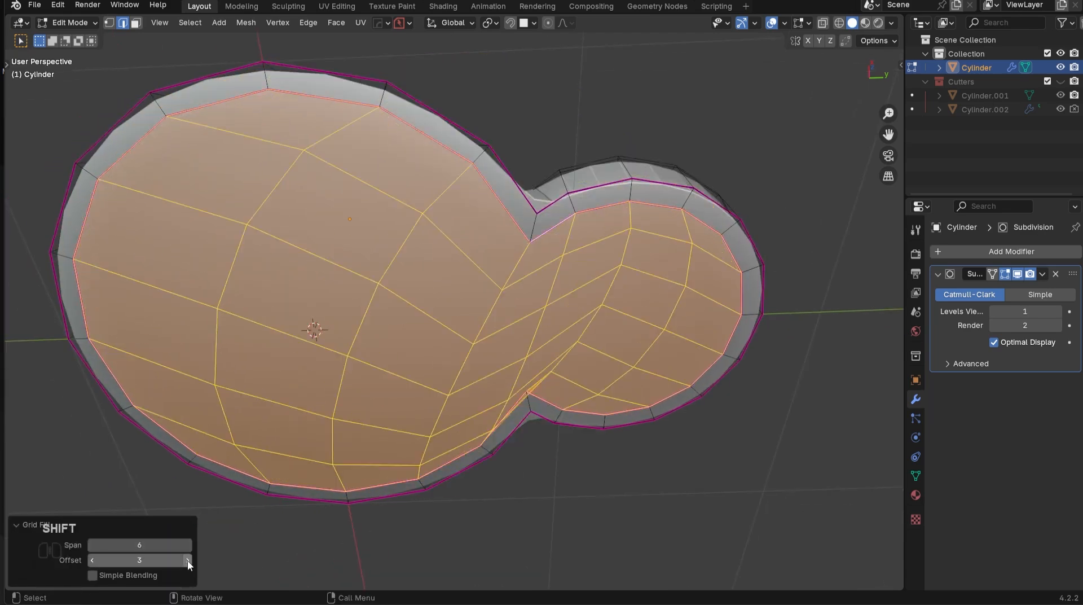
Set Grid Fill to offset 4 and 6 spans, with Simple Blending left off.
left_click(187, 560)
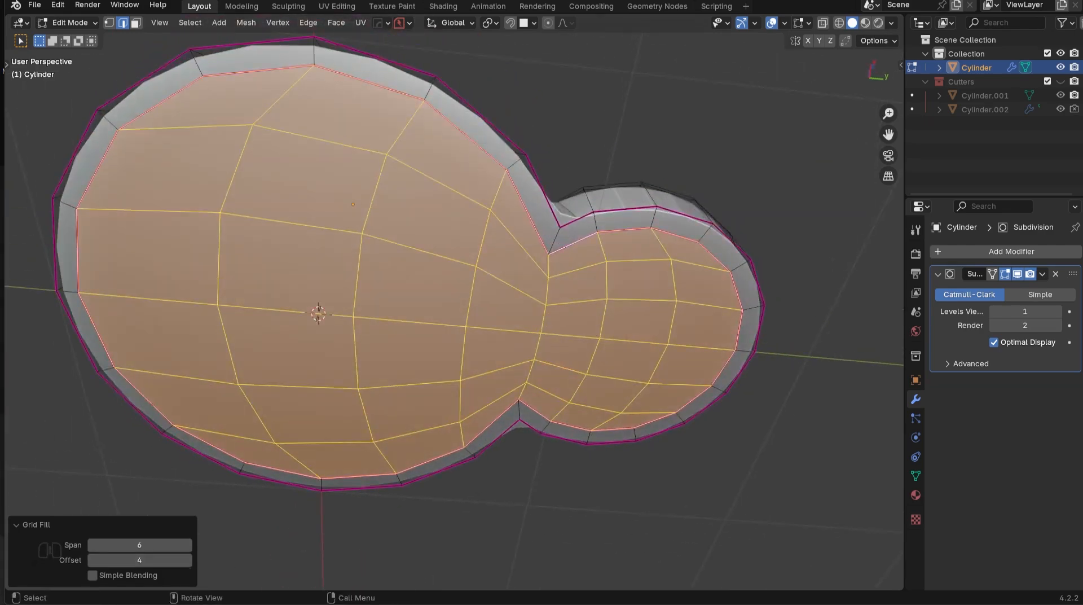
left_click(187, 545)
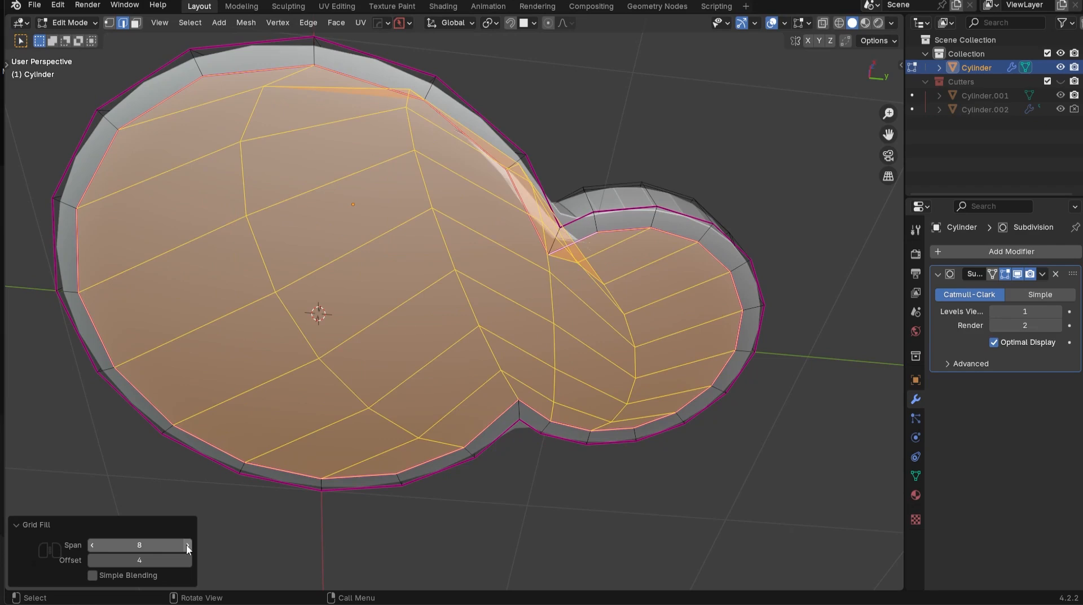
left_click(91, 545)
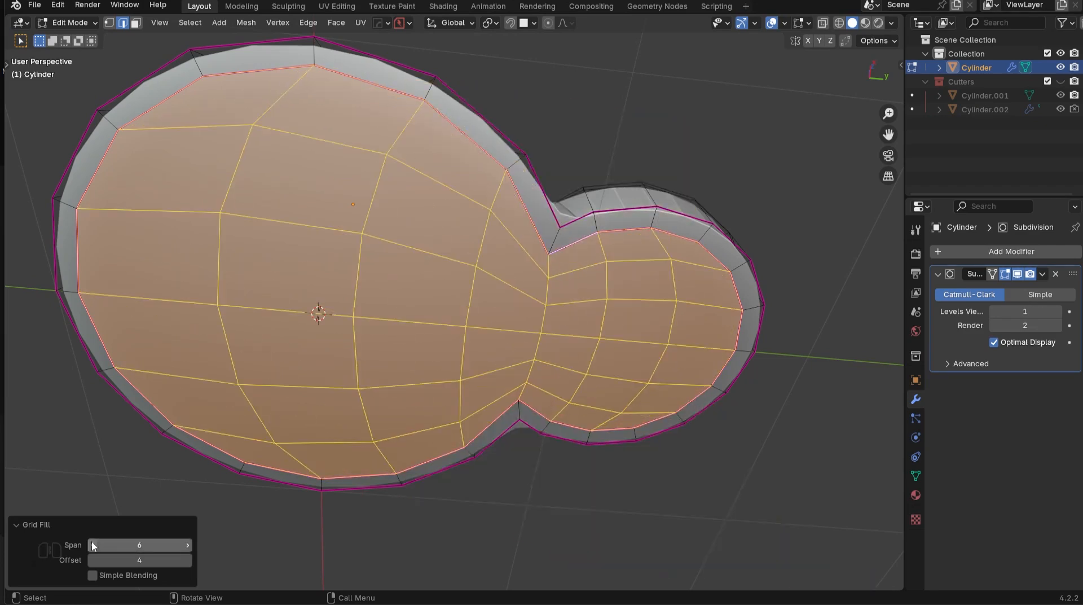
left_click(92, 545)
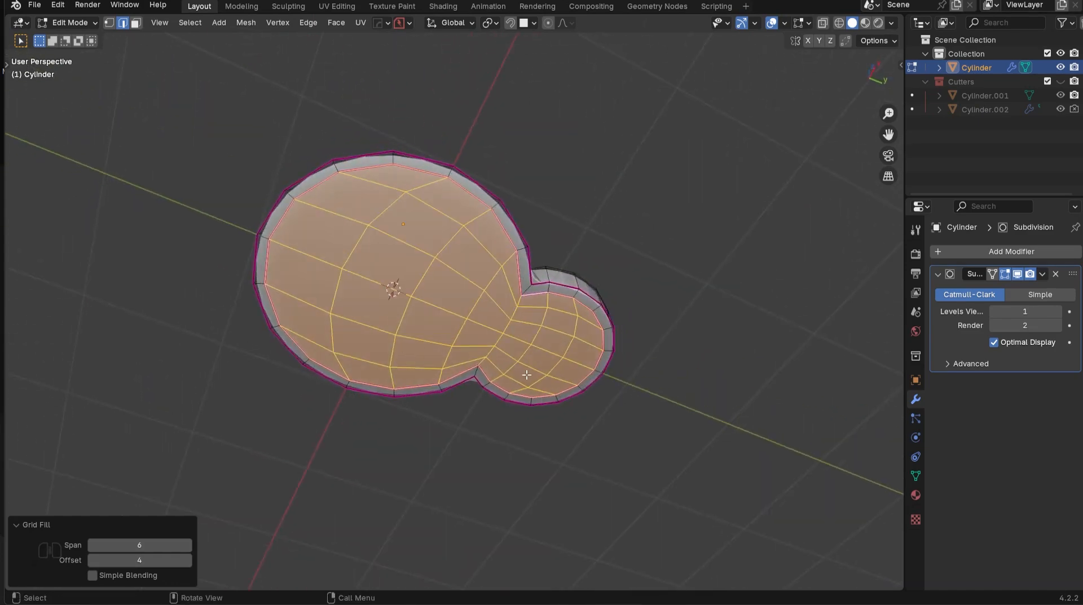
left_click(93, 575)
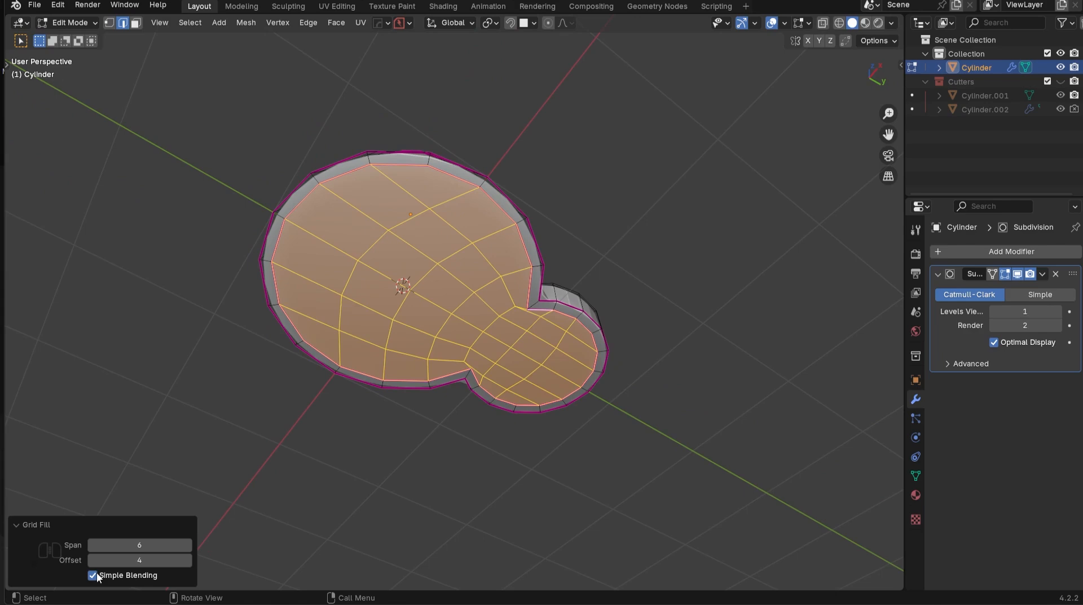
scroll("up", 3)
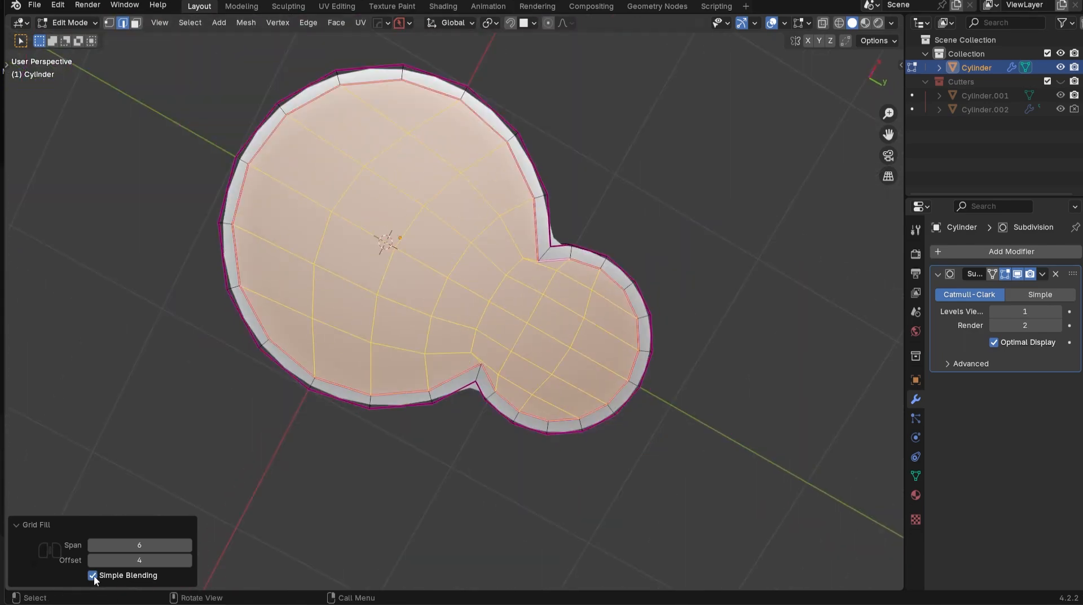
left_click(92, 575)
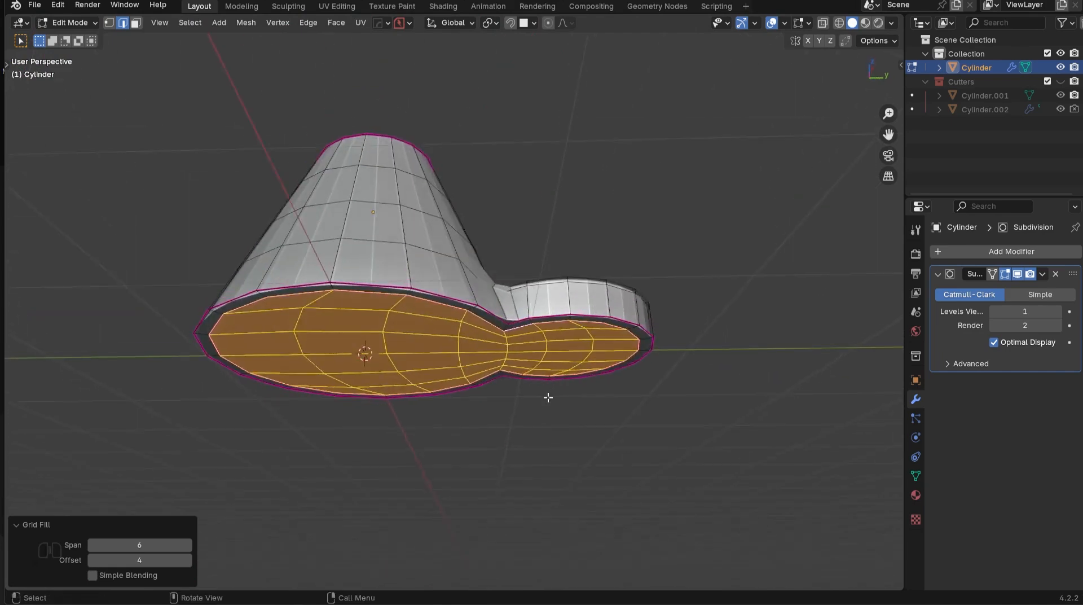
Edit the mesh, then raise the subdivision level to 2 in Object Mode.
key("Tab")
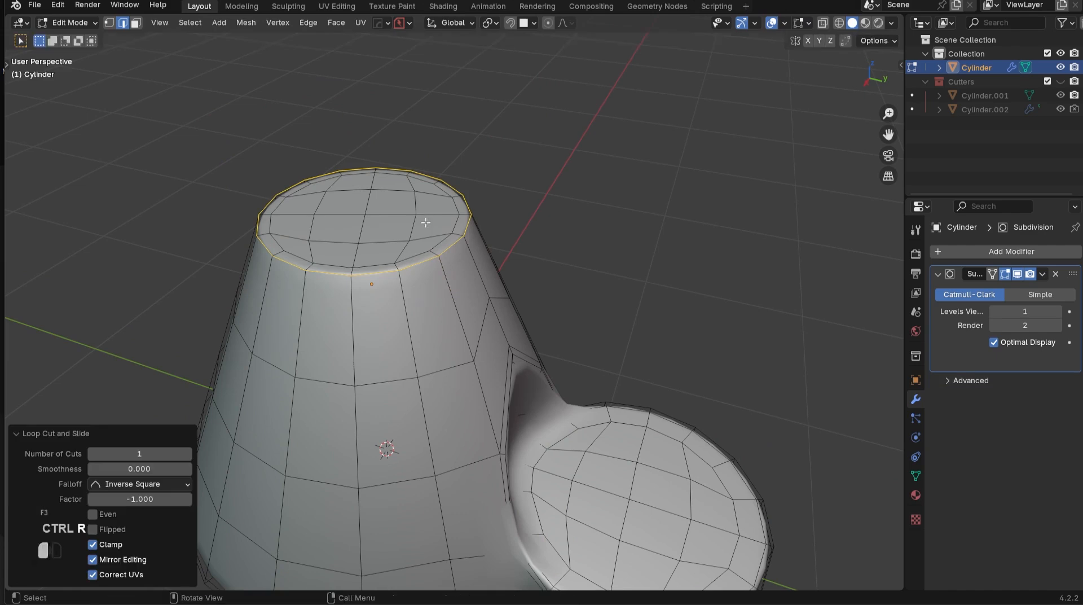
key("Tab")
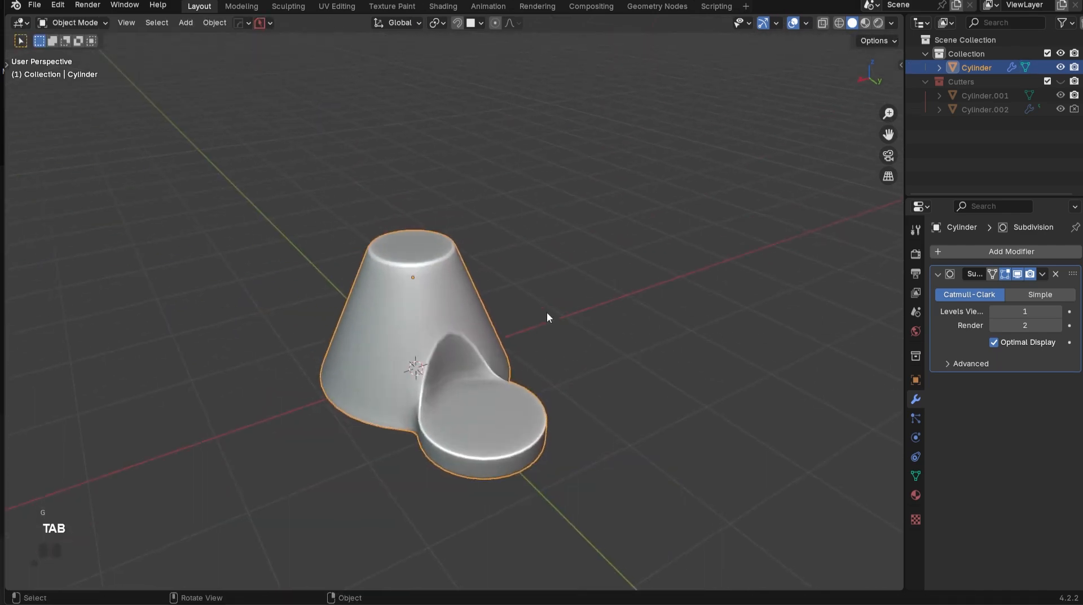
key("ctrl+2")
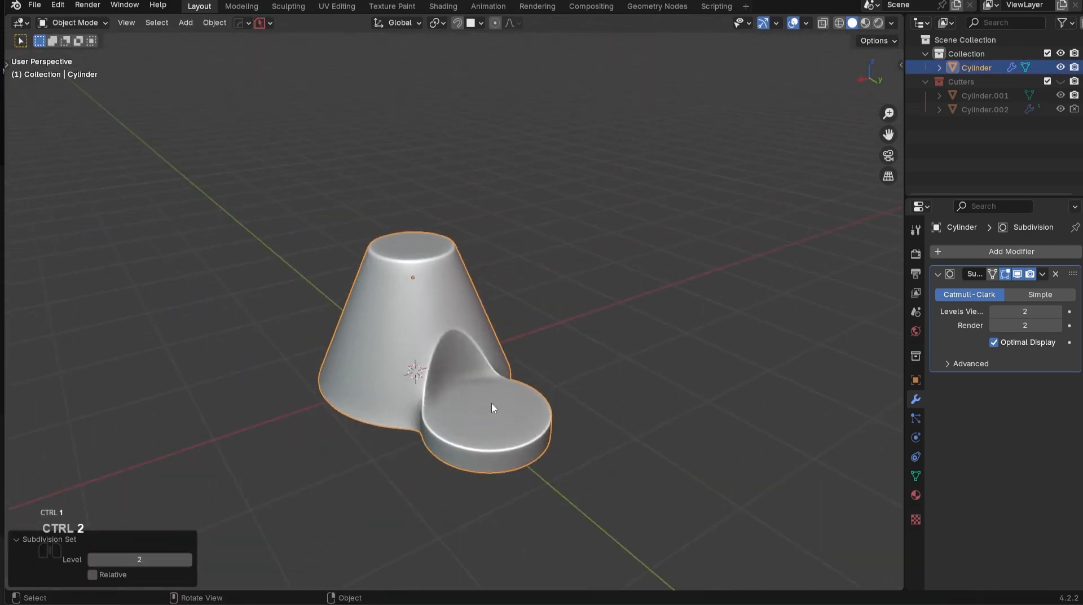
scroll("up", 3)
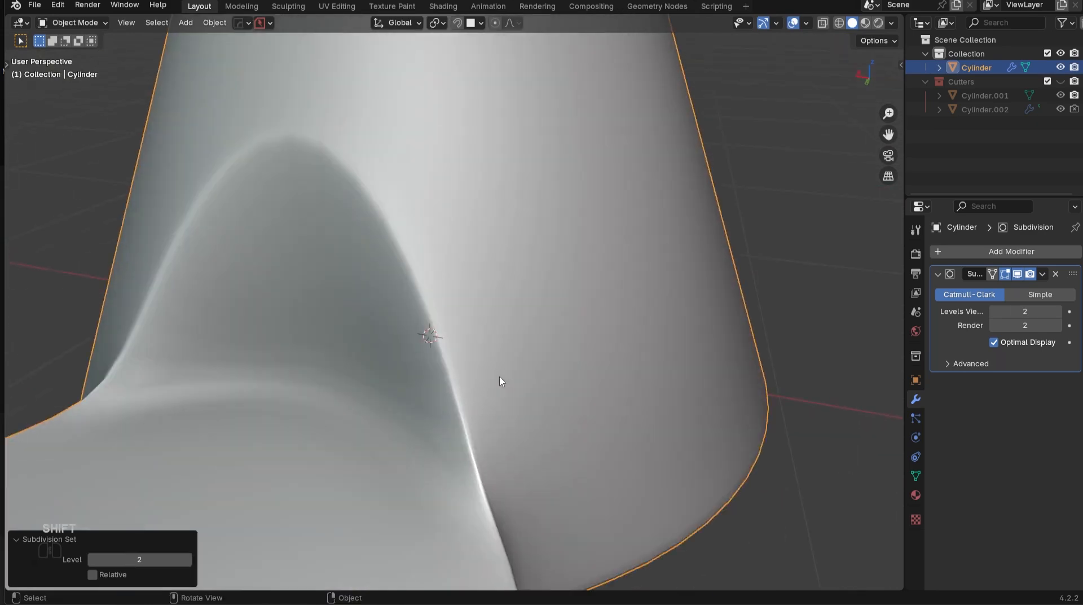
Tweak the vertices near the top, symmetrize along X, and return to Object Mode.
key("Tab")
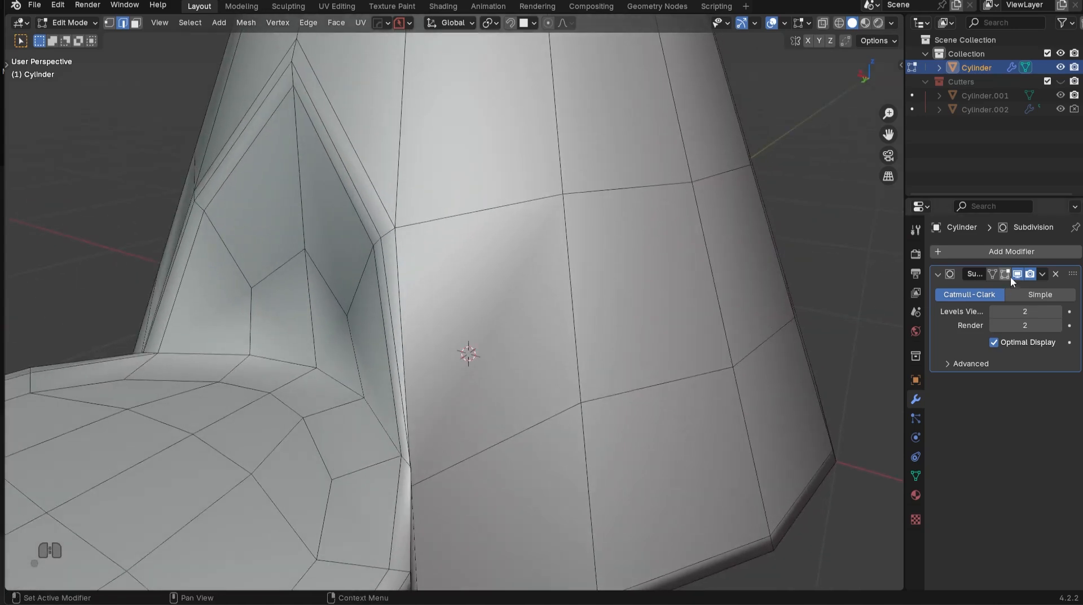
key("Tab")
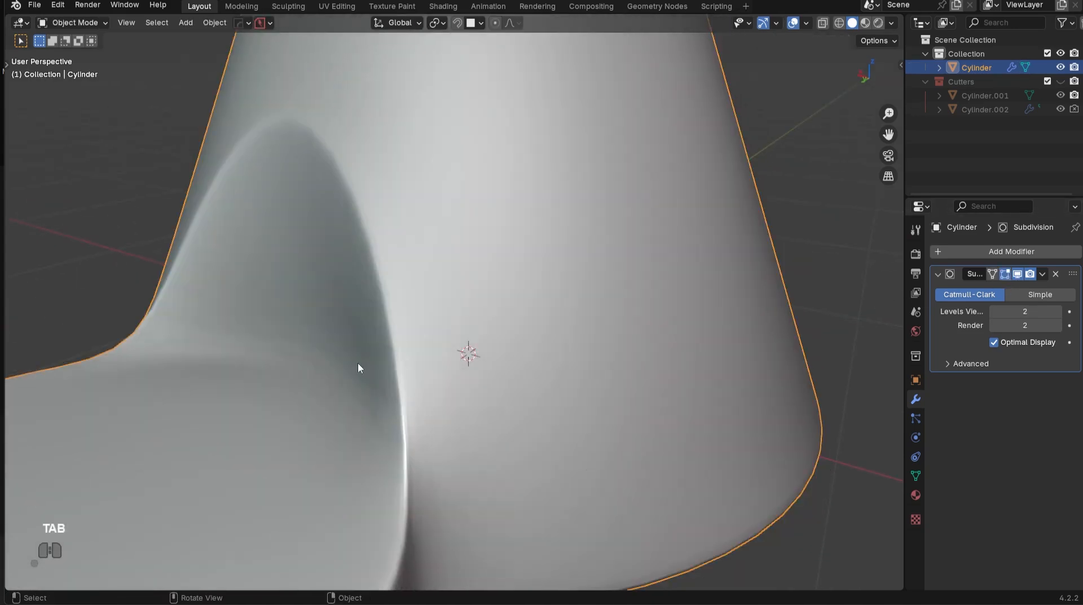
key("Tab")
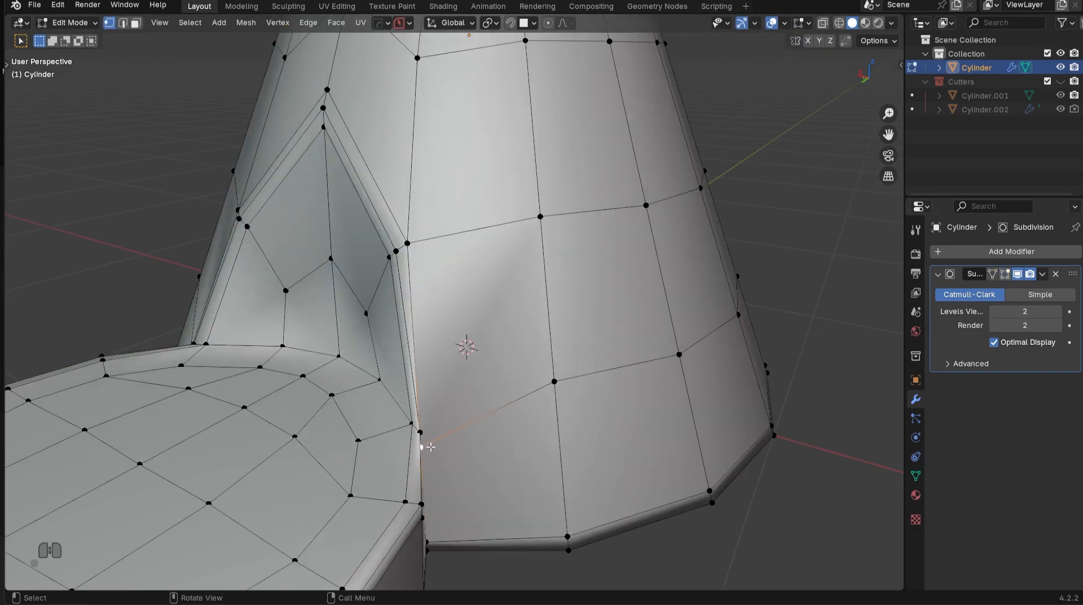
left_click_drag(422, 447, 426, 443)
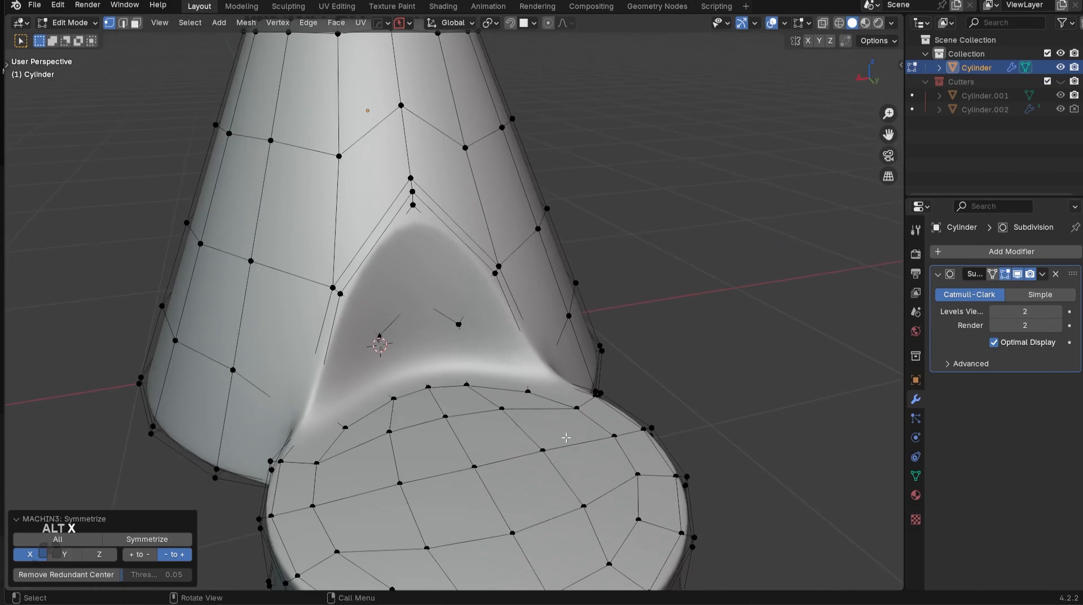
key("Tab")
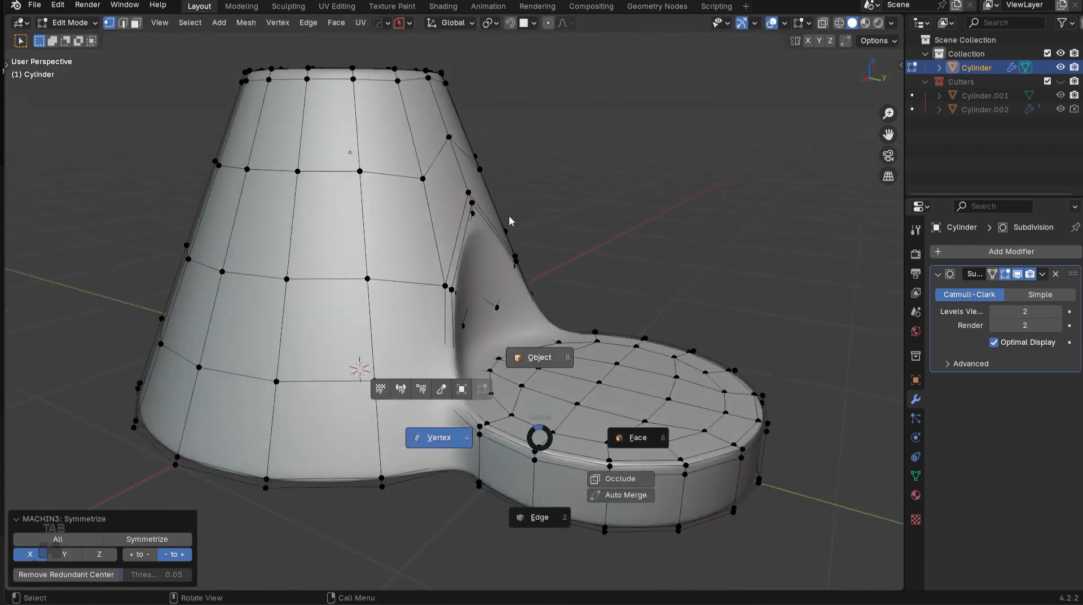
key("Tab")
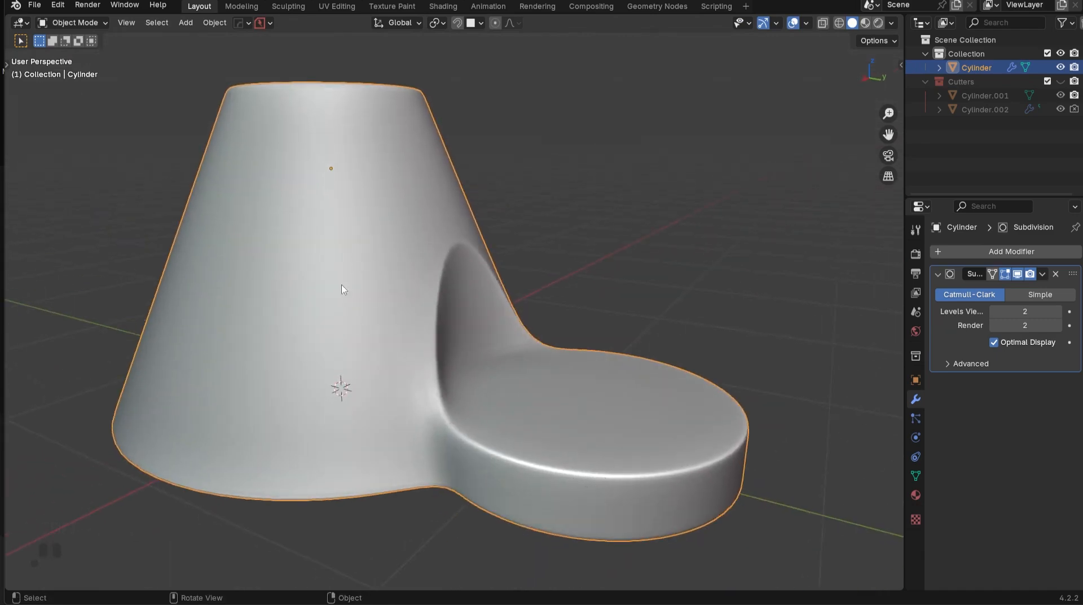
left_click_drag(346, 290, 649, 297)
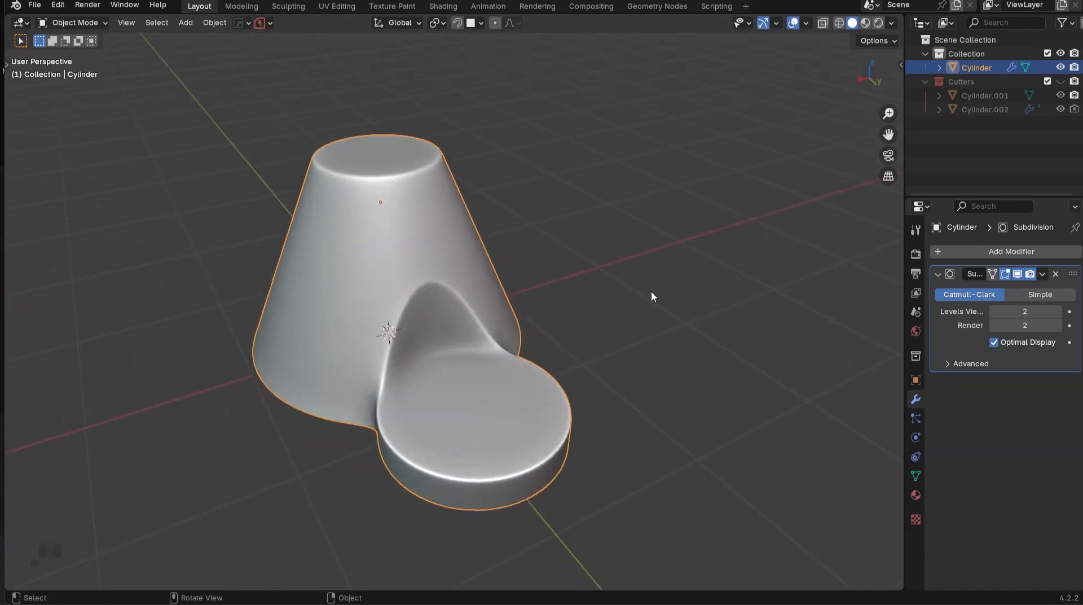
left_click(993, 310)
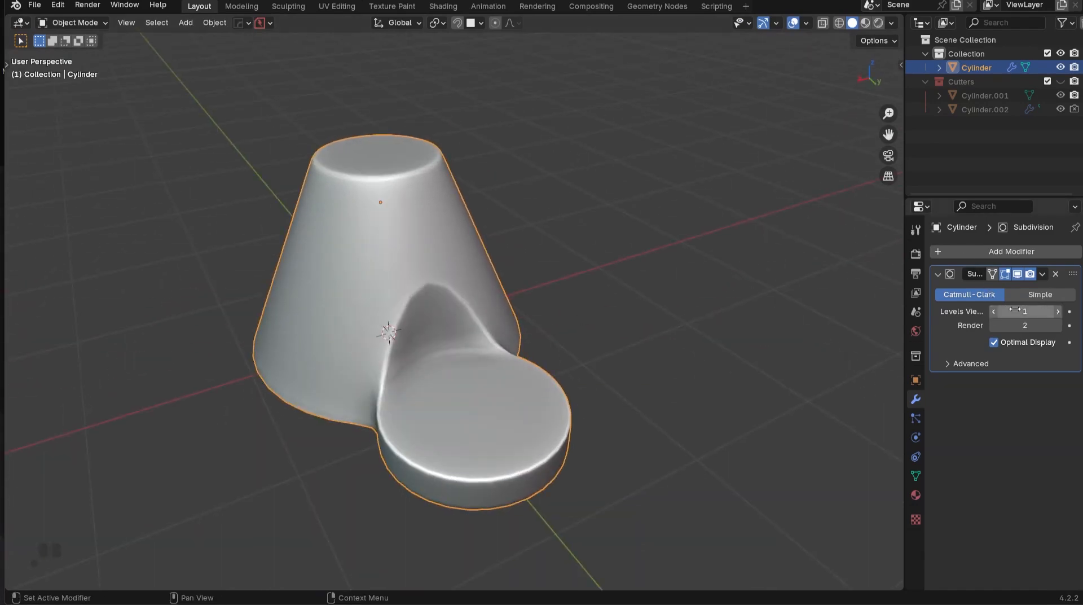
left_click(1058, 311)
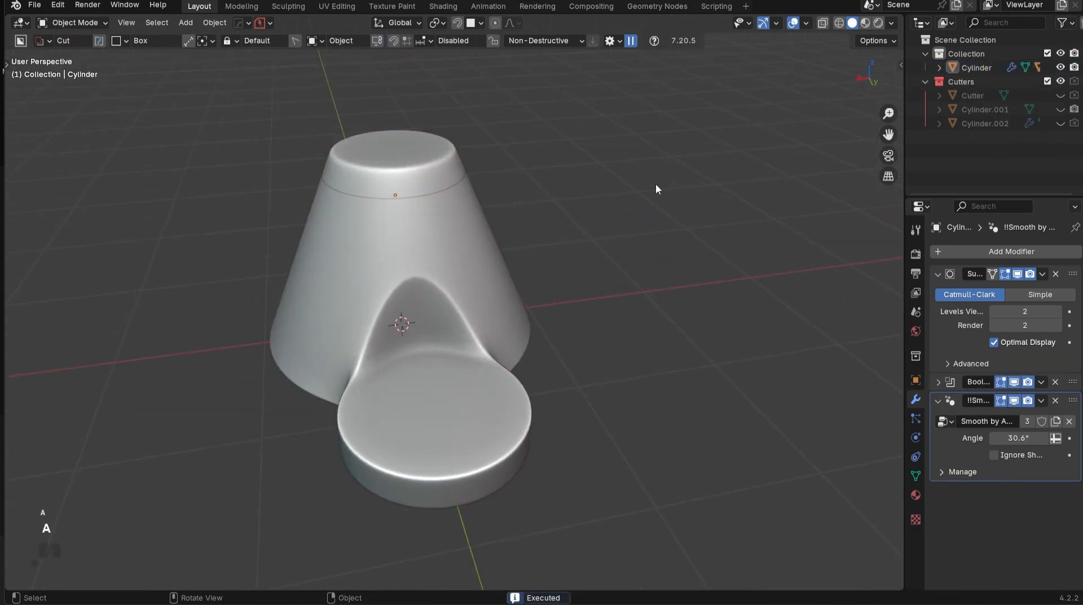
key("ctrl+z")
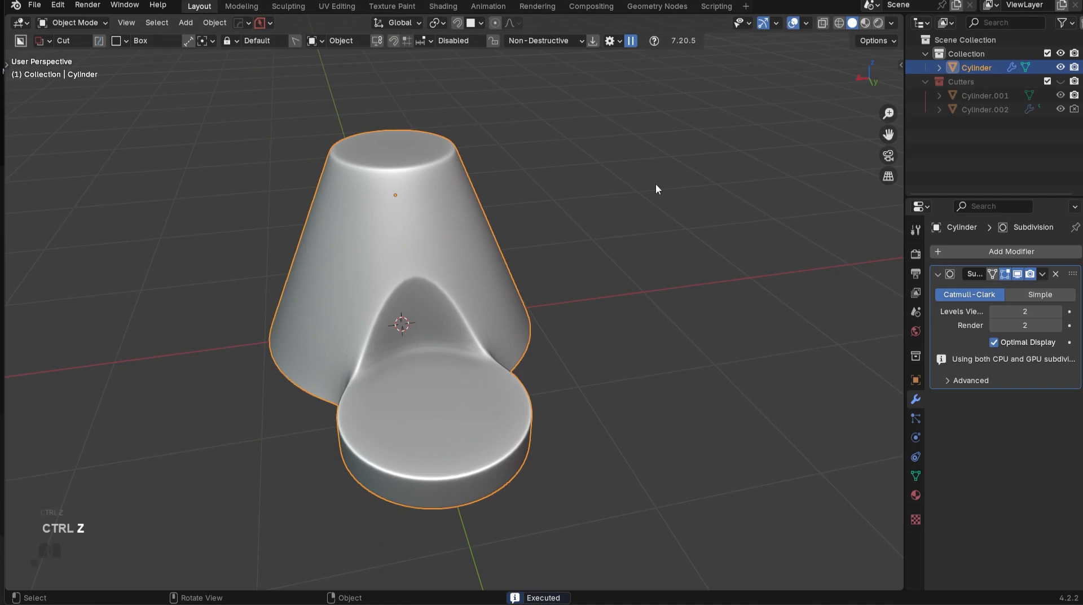
key("Tab")
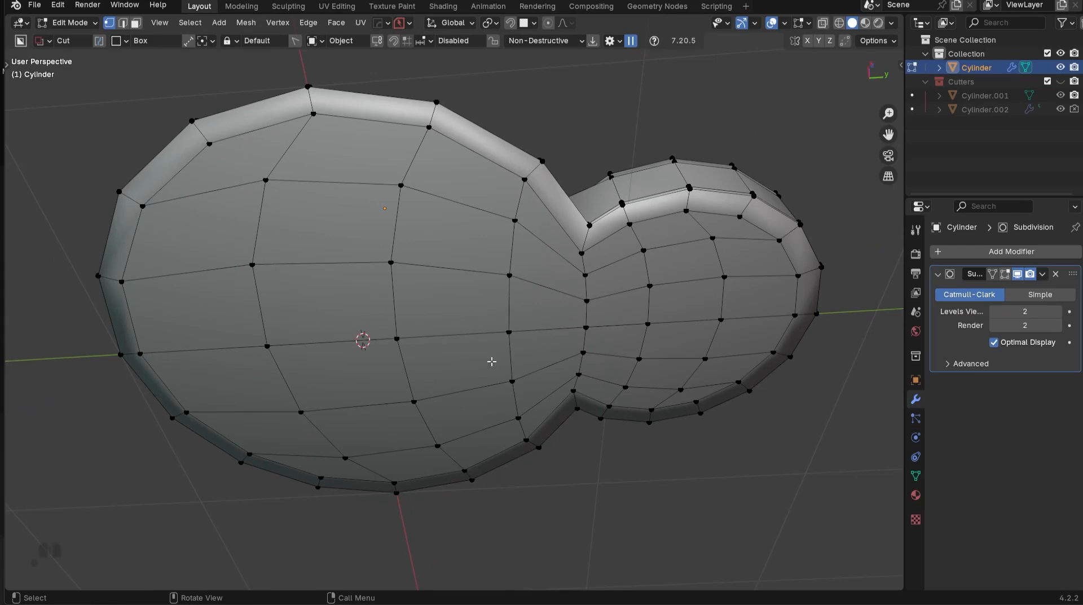
Orbit to the underside, select similar faces, and return to Object Mode.
left_click_drag(490, 359, 474, 356)
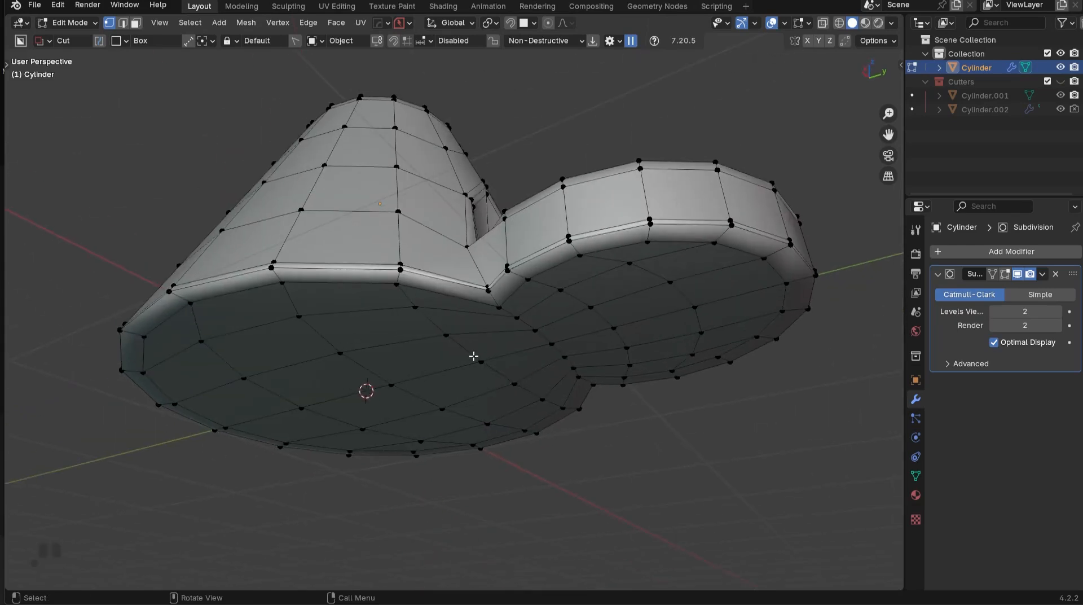
key("shift+g")
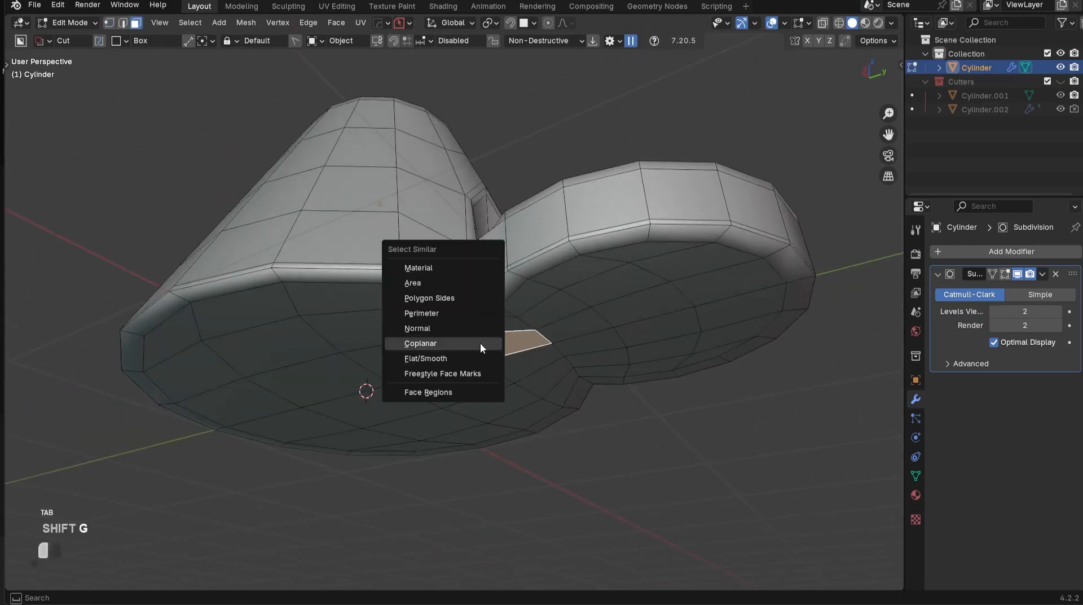
left_click(420, 344)
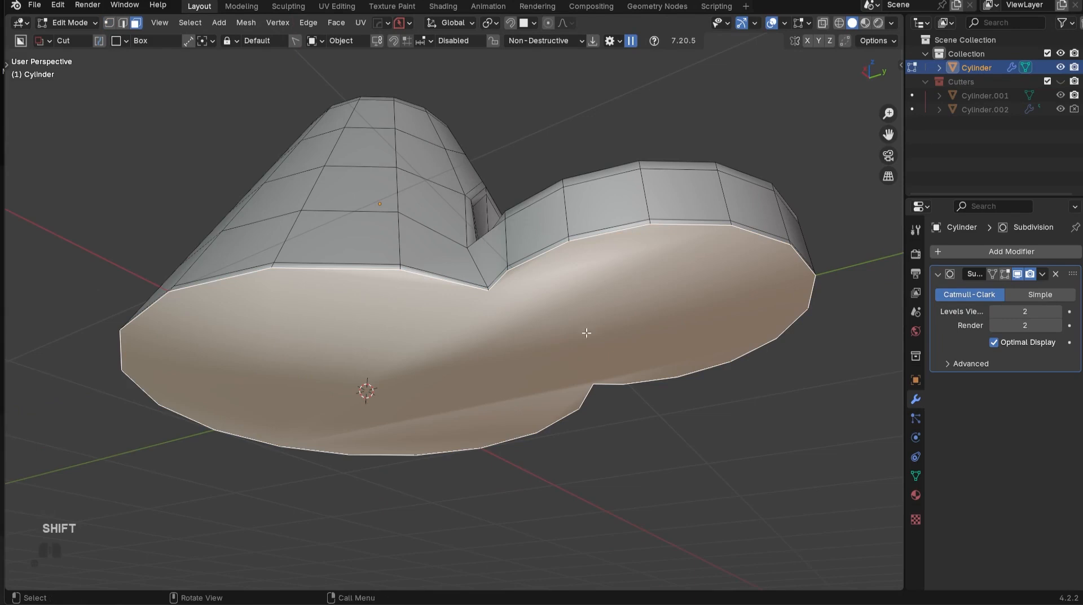
key("Tab")
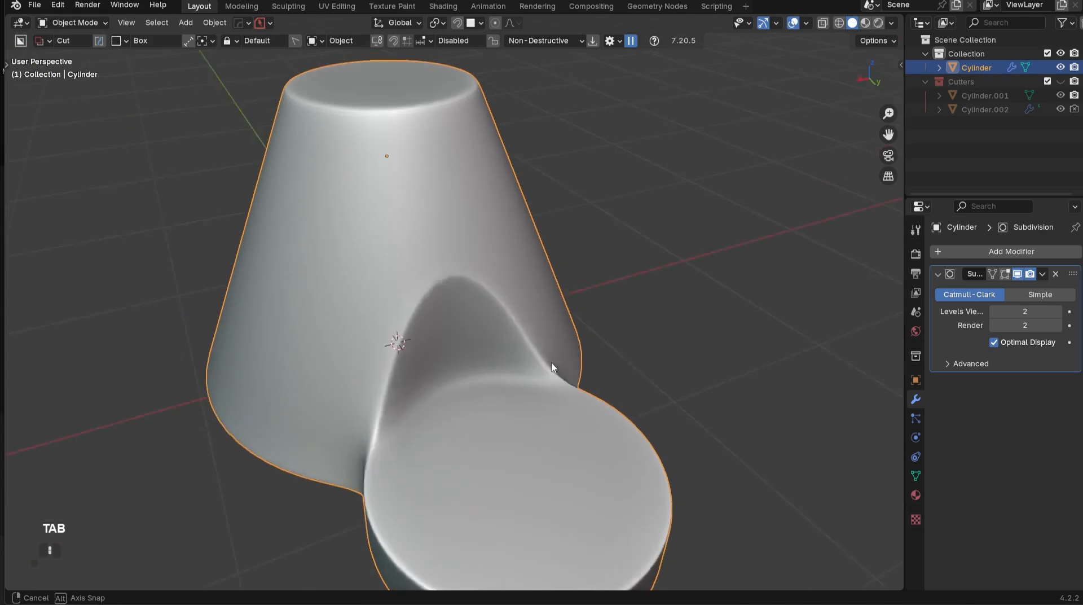
Orbit around the smoothed model to inspect the arched cutout and base blend.
left_click(890, 22)
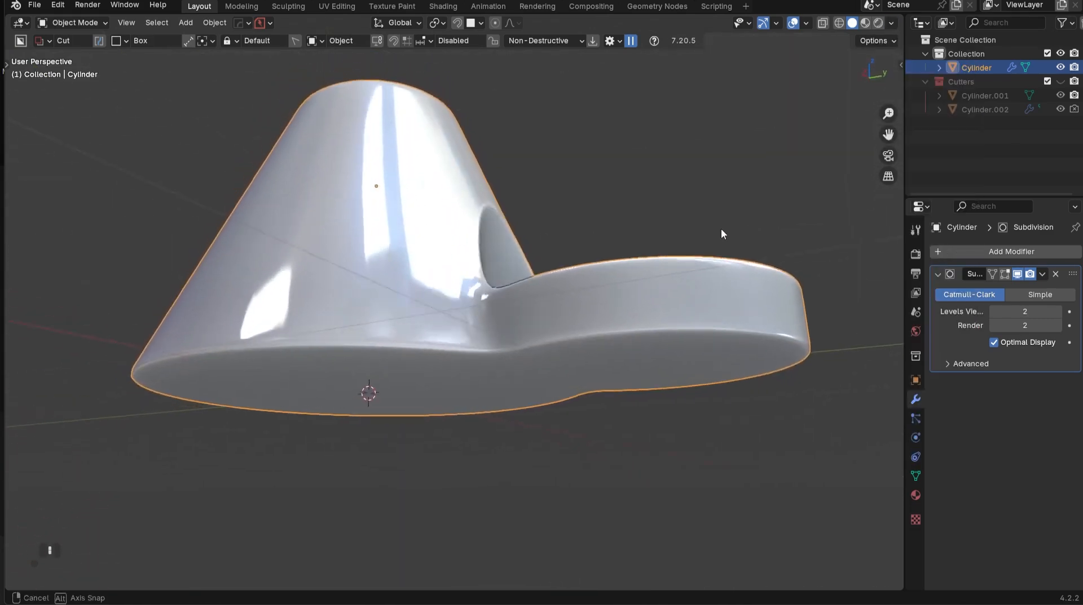
left_click_drag(723, 234, 662, 287)
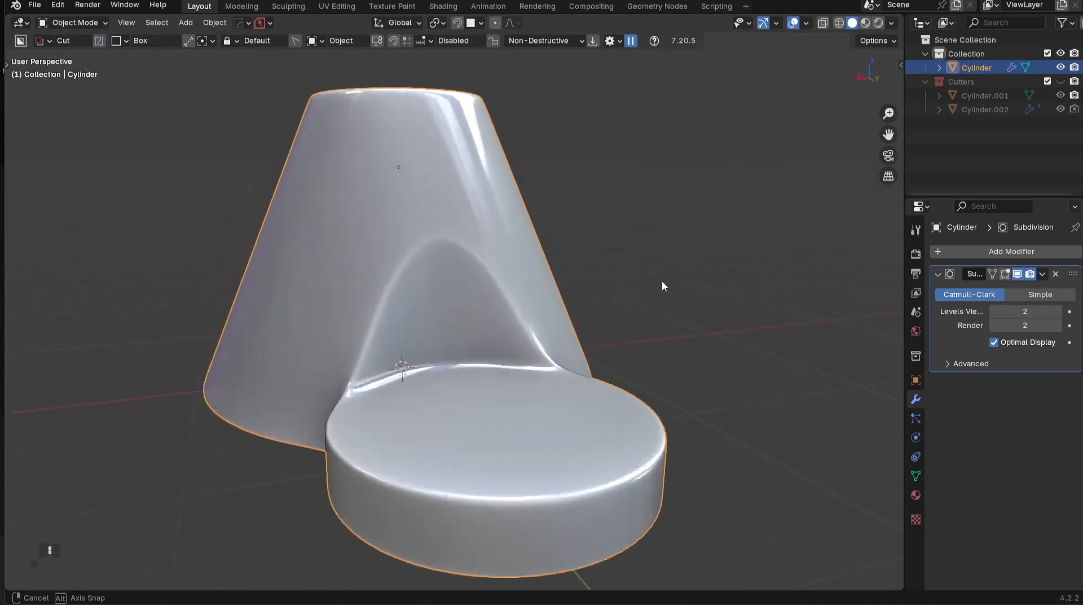
left_click_drag(663, 286, 508, 384)
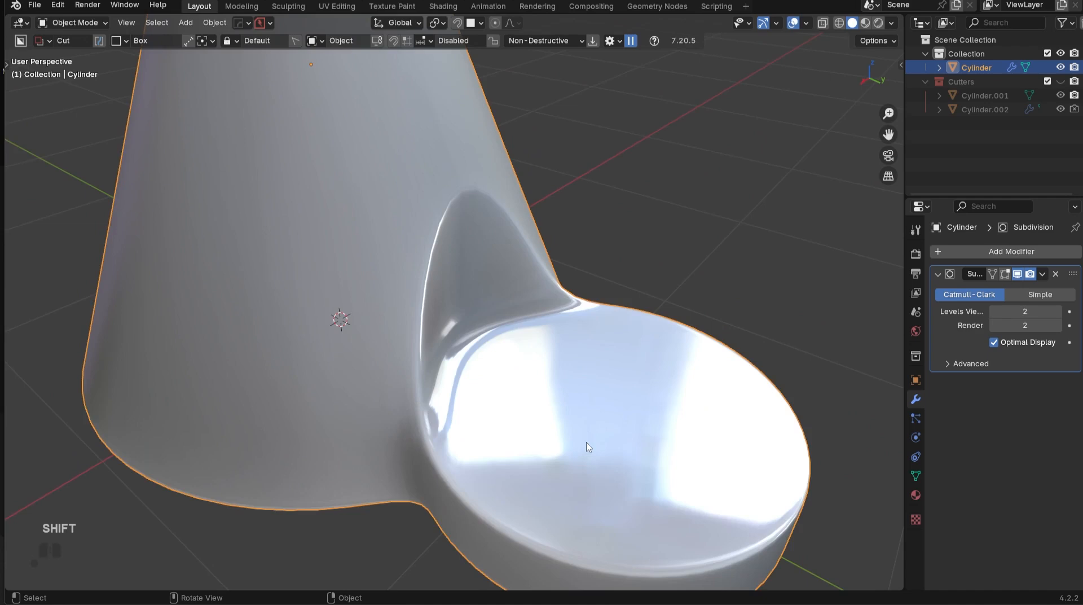
left_click(892, 23)
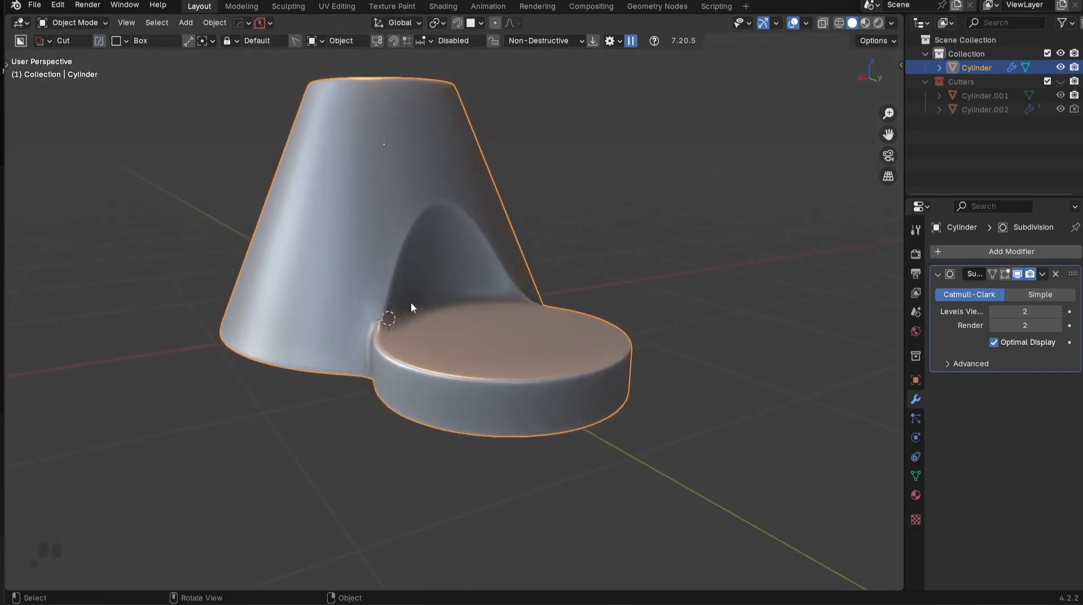
left_click_drag(412, 307, 542, 347)
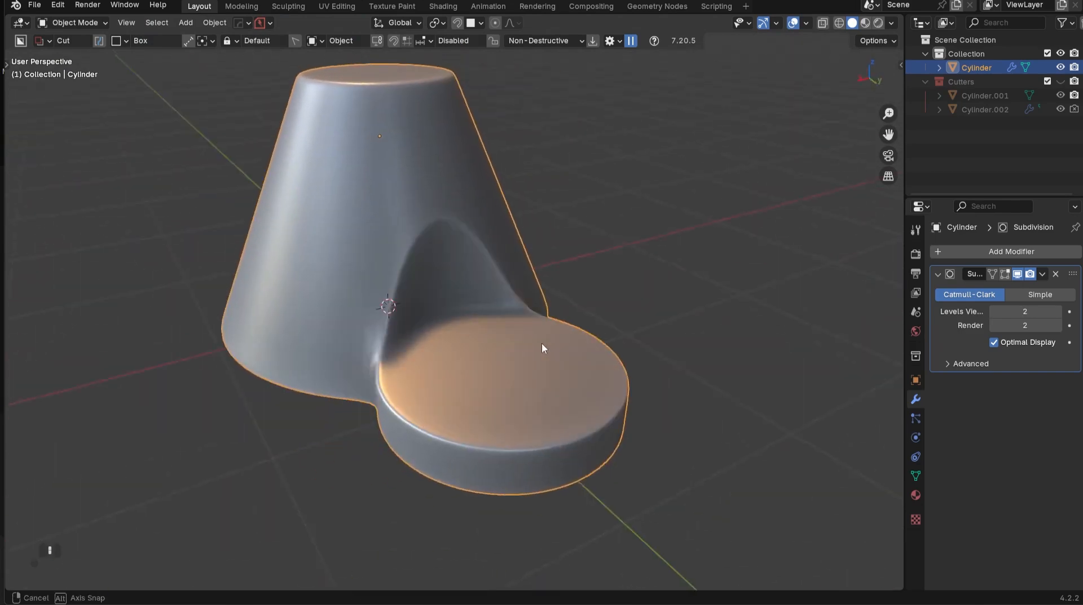
left_click_drag(545, 346, 549, 404)
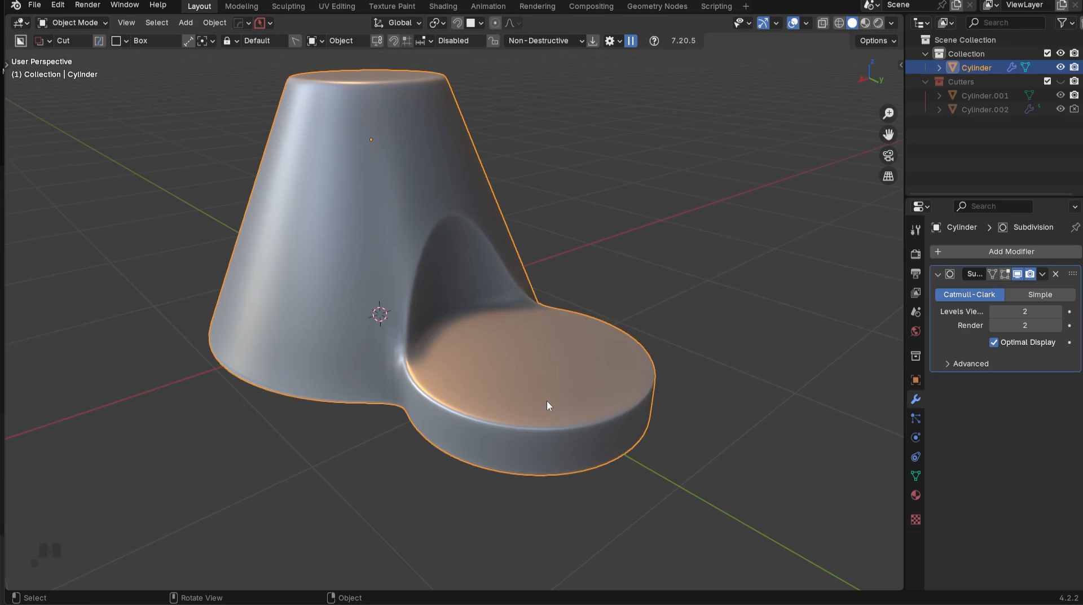
mouse_move(588, 394)
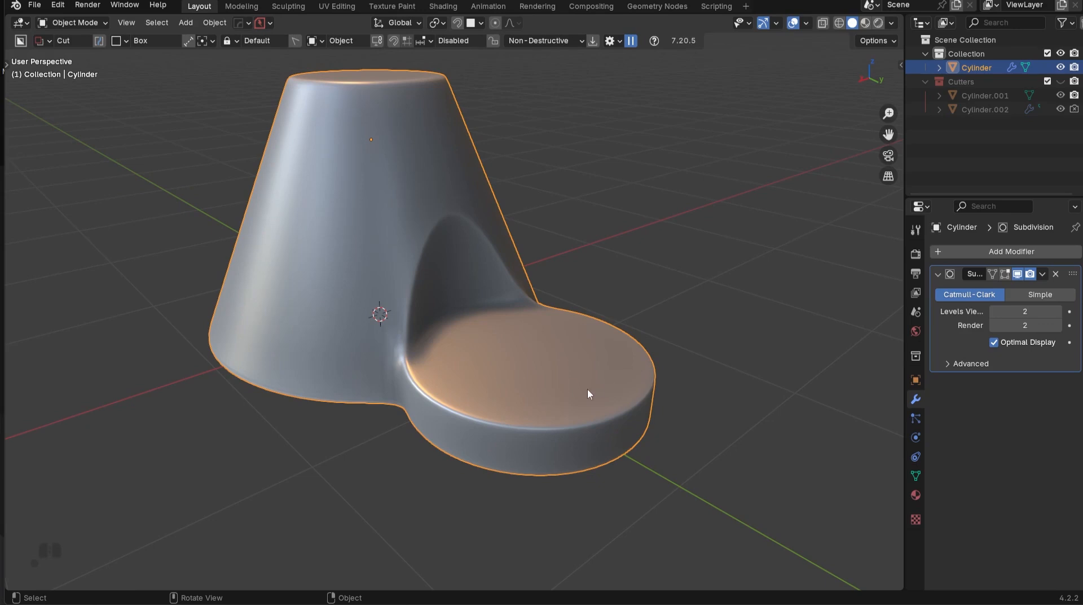
left_click_drag(588, 394, 566, 400)
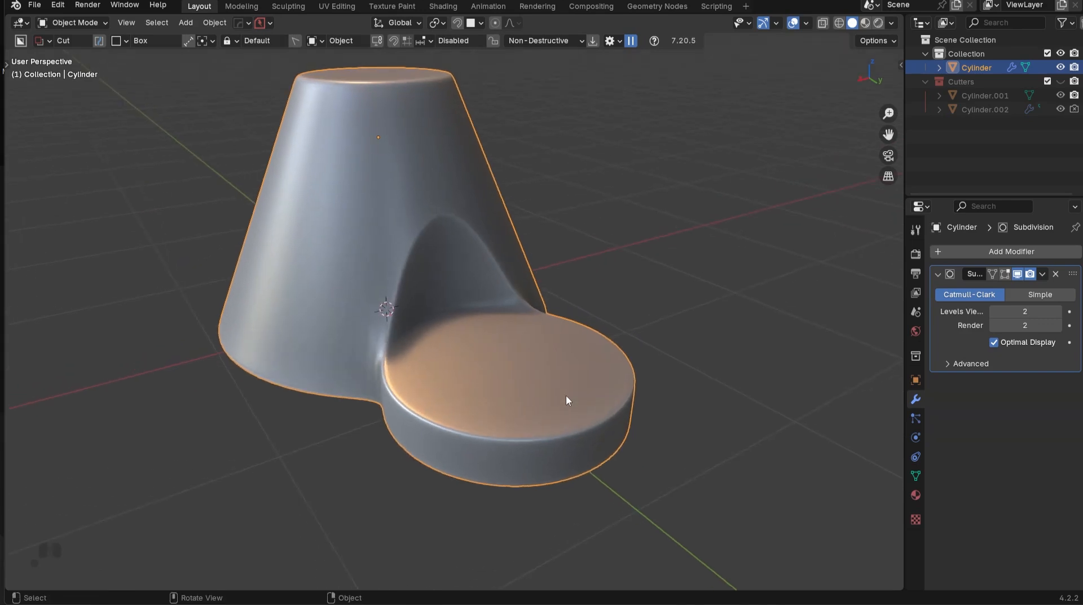
scroll("up", 3)
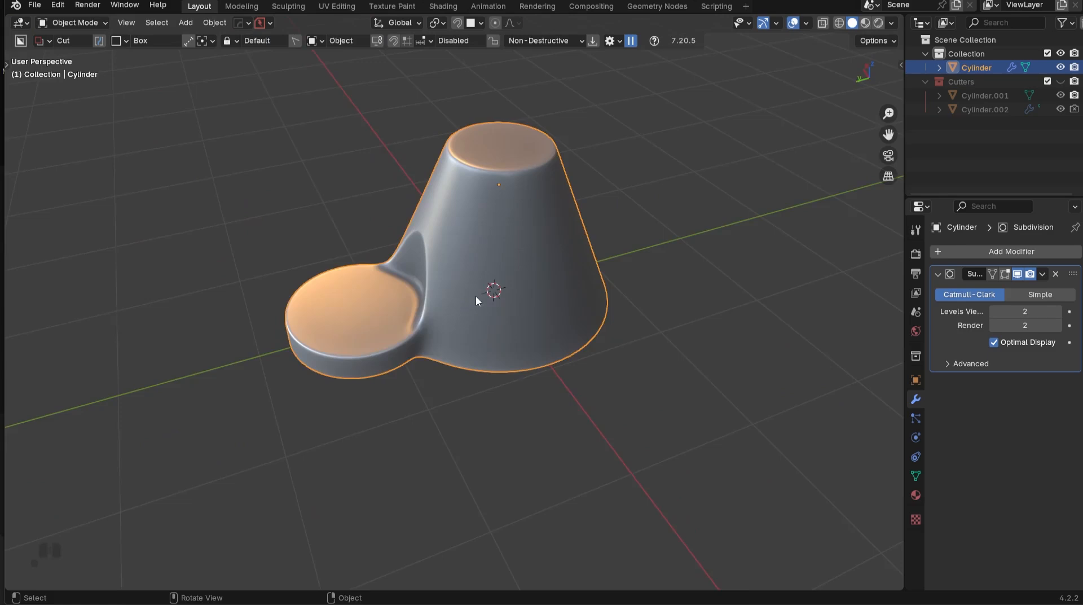
View the model from behind and front, then enable the wireframe overlay.
left_click_drag(475, 300, 684, 270)
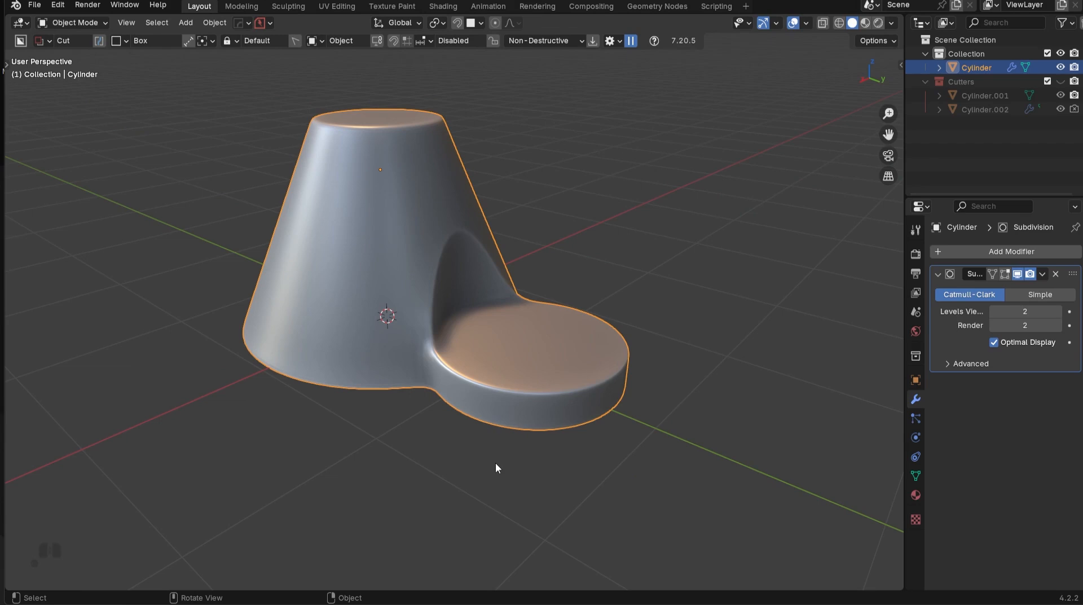
mouse_move(610, 375)
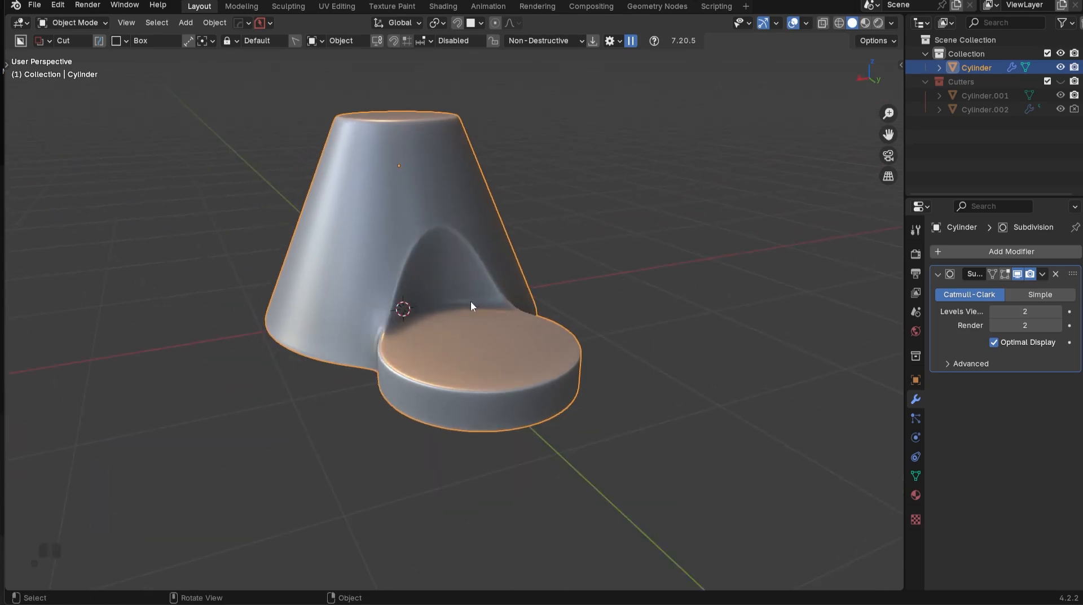
left_click_drag(474, 307, 504, 320)
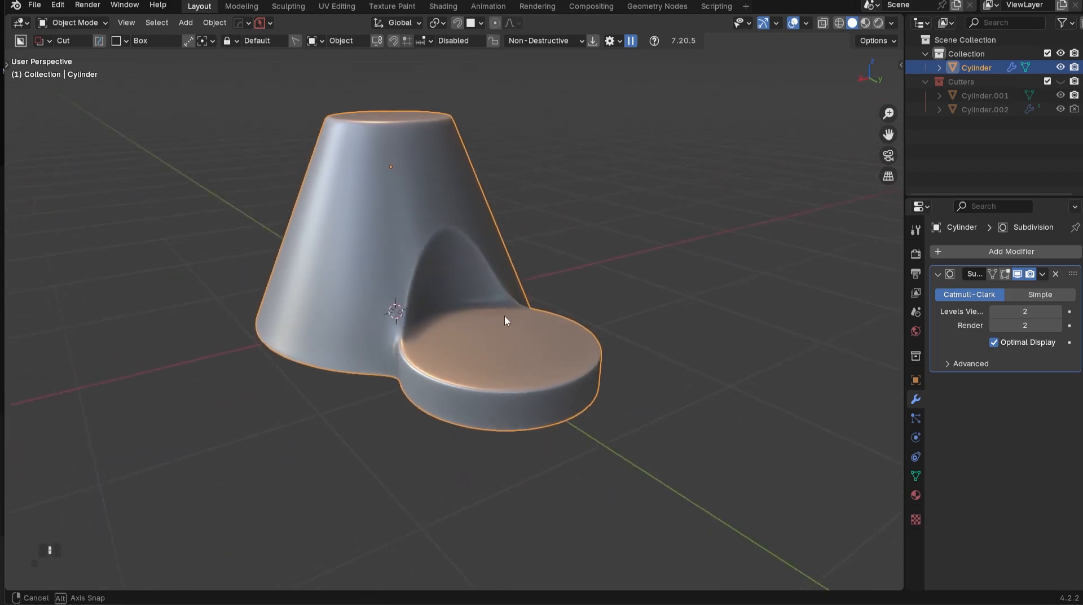
left_click_drag(504, 319, 501, 417)
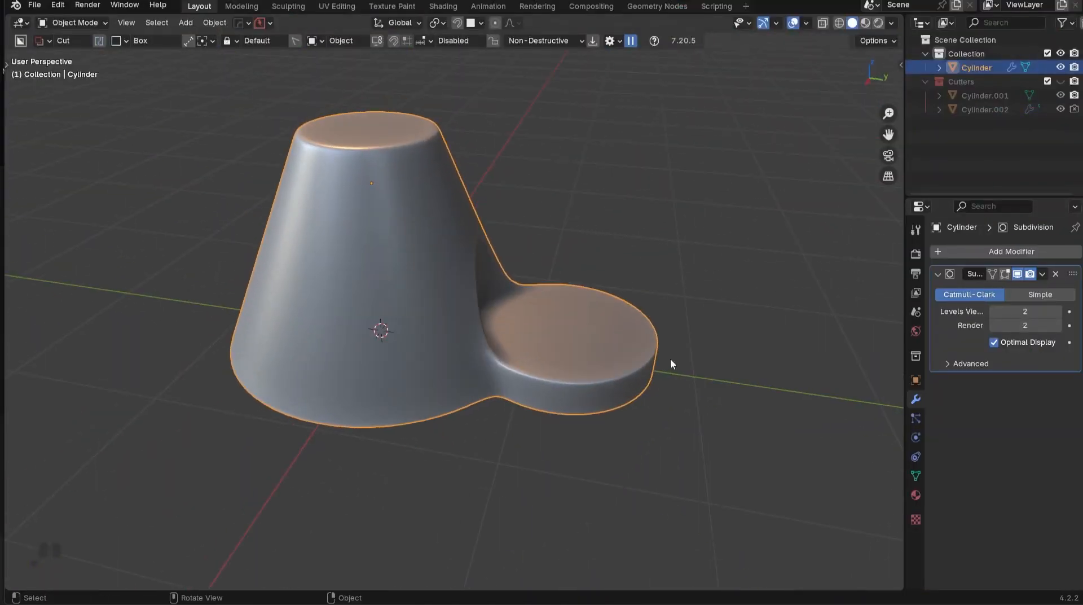
left_click(1012, 252)
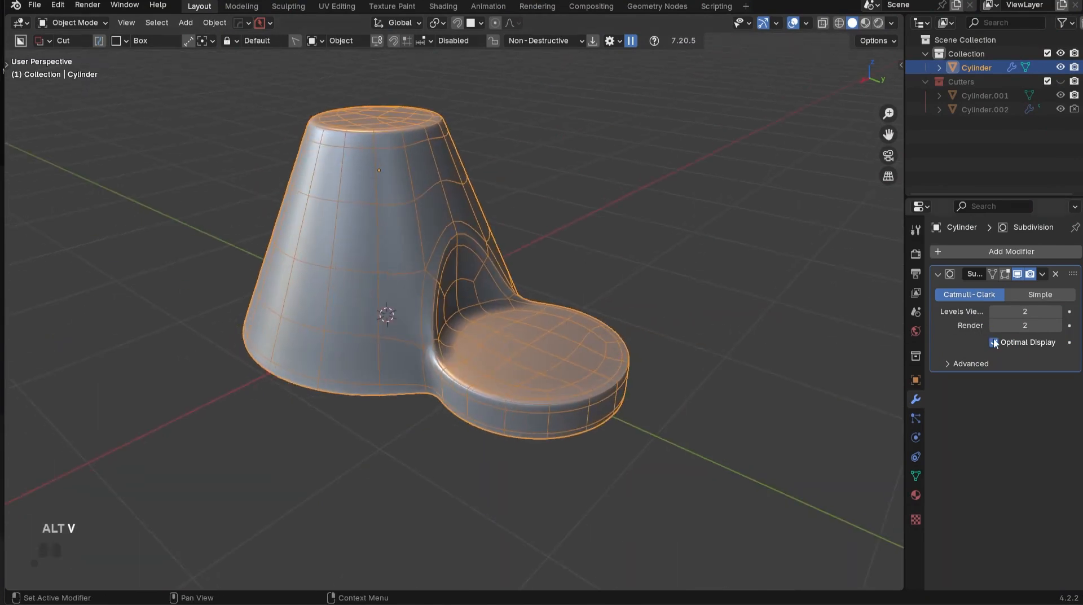
Add a SimpleDeform modifier and test twist angles on the Z and Y axes.
left_click(993, 343)
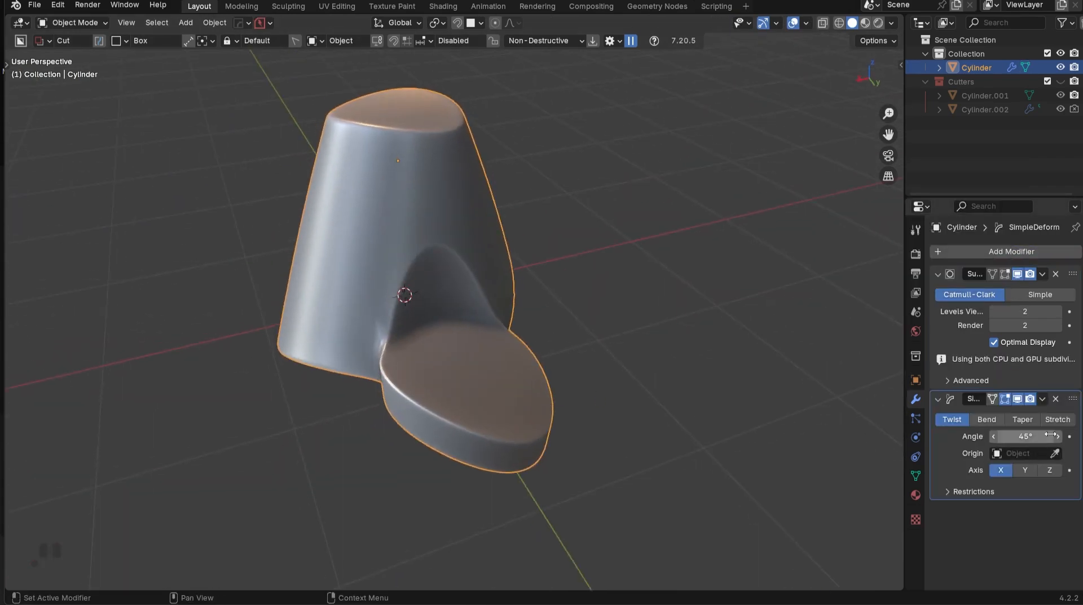
left_click(1050, 469)
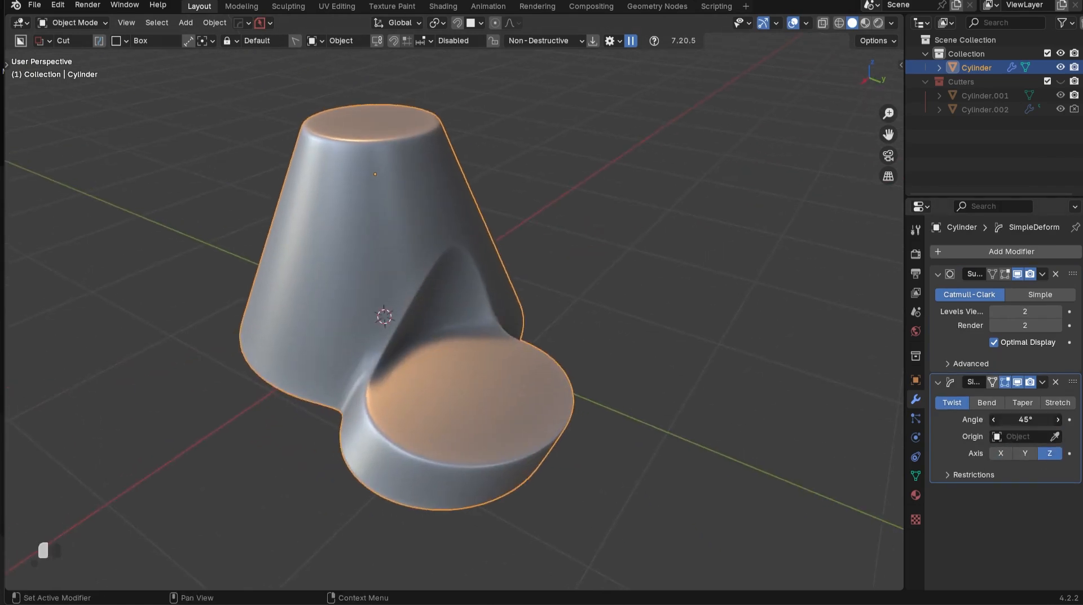
left_click_drag(1026, 419, 1002, 419)
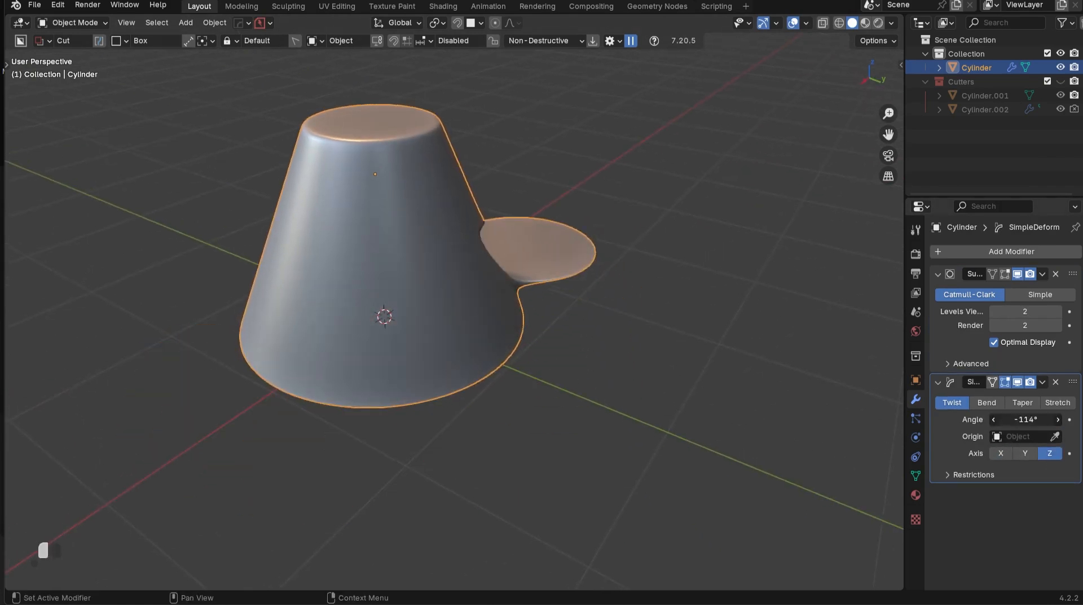
left_click_drag(1025, 420, 1057, 420)
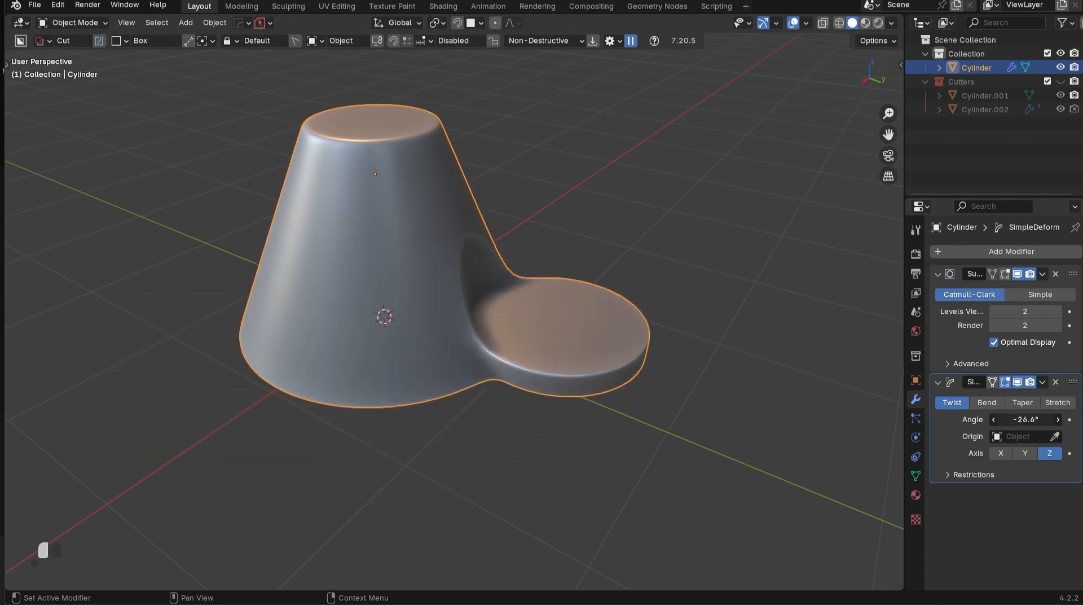
left_click(1025, 453)
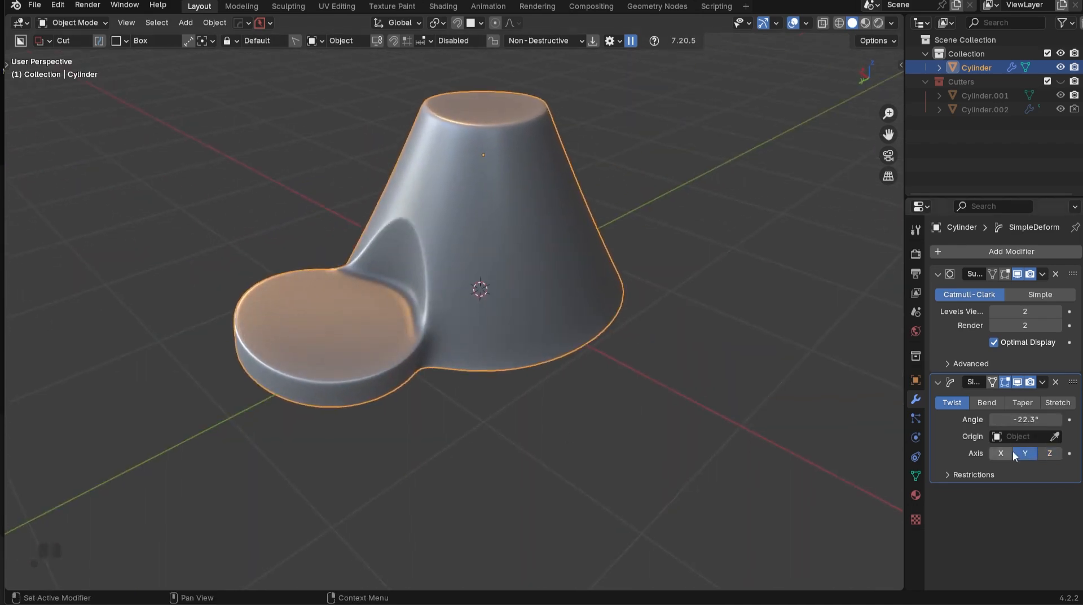
left_click_drag(1043, 418, 1023, 419)
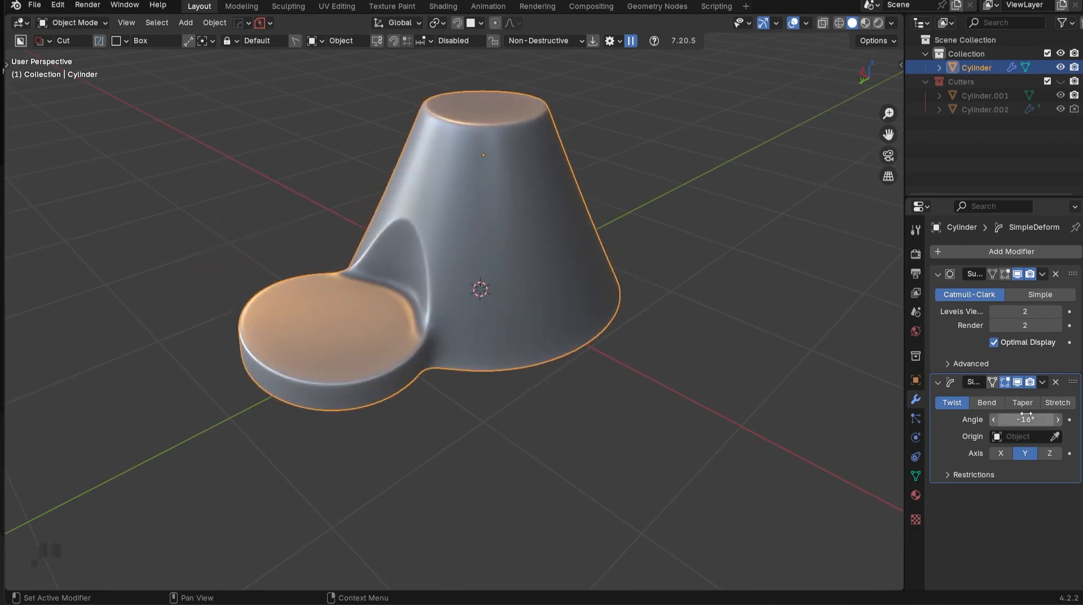
Switch the SimpleDeform mode to Bend, then Stretch.
left_click(986, 403)
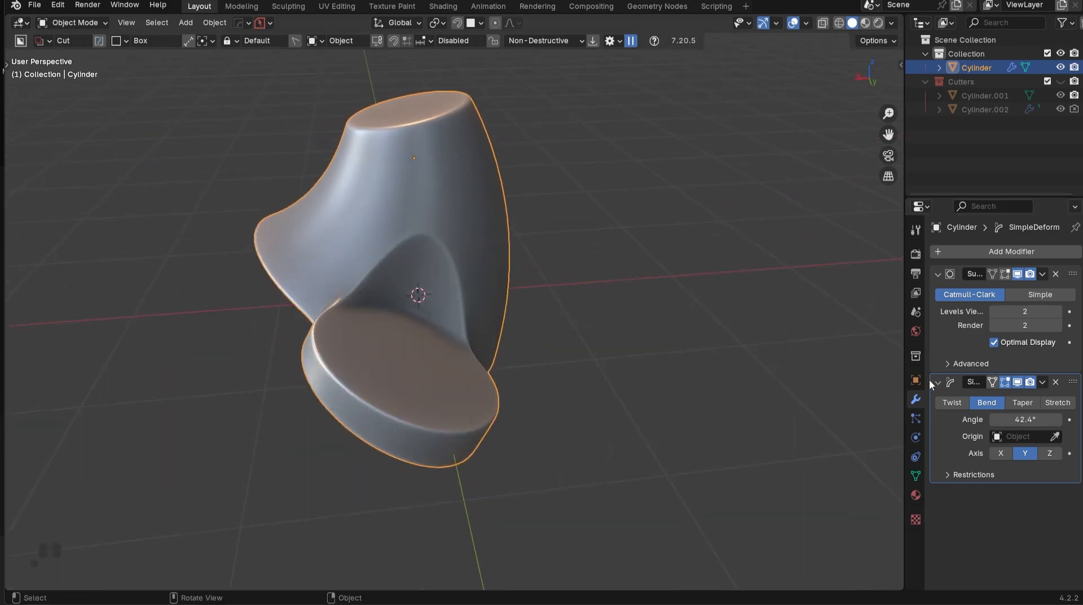
left_click(1022, 403)
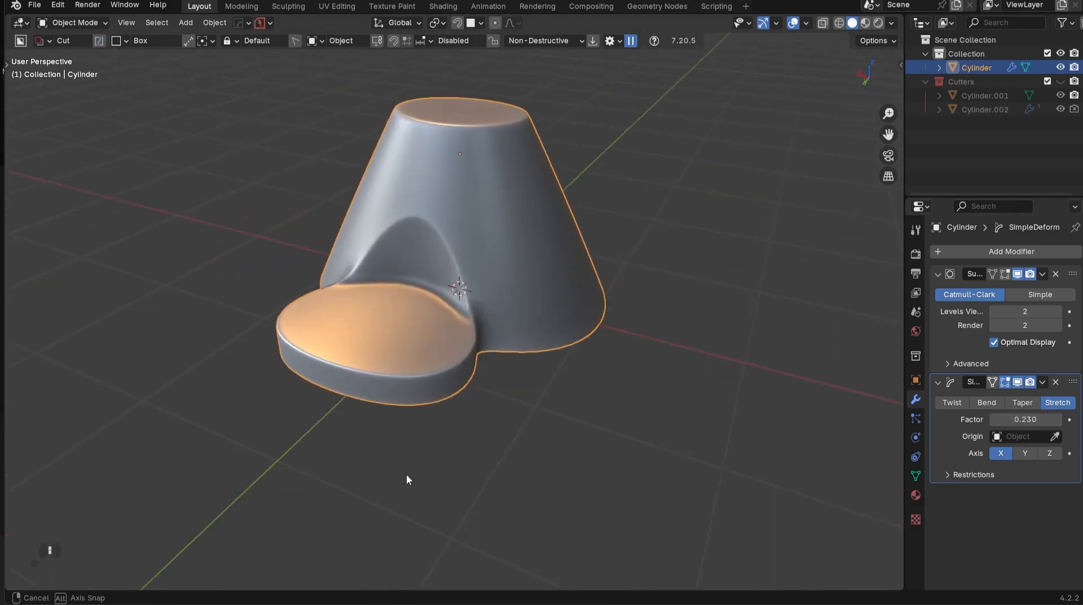
left_click(952, 402)
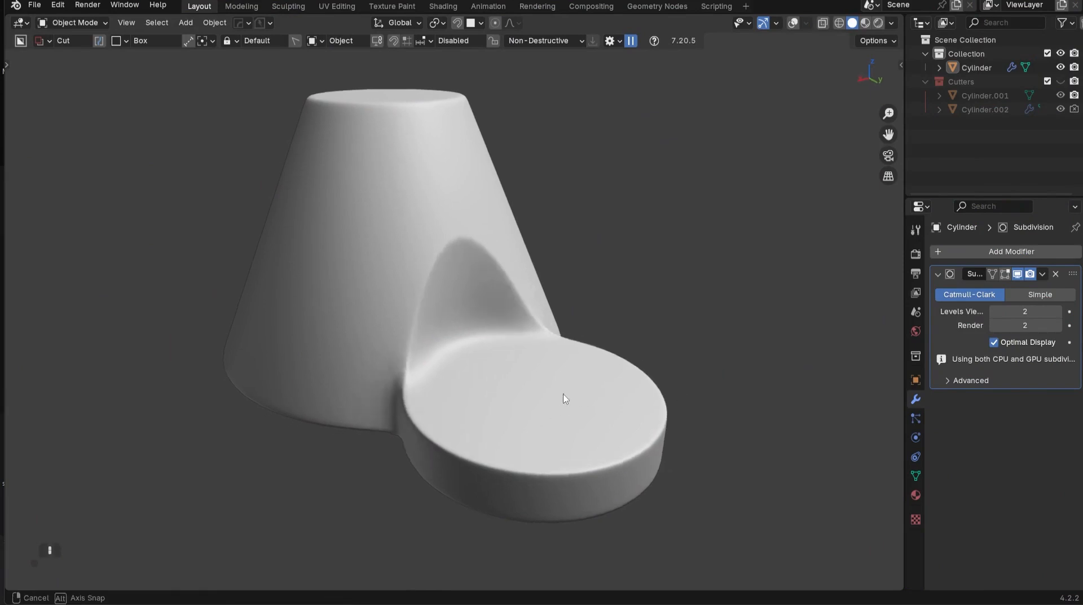
Orbit around the final smooth model with only level-2 subdivision.
left_click_drag(565, 398, 599, 401)
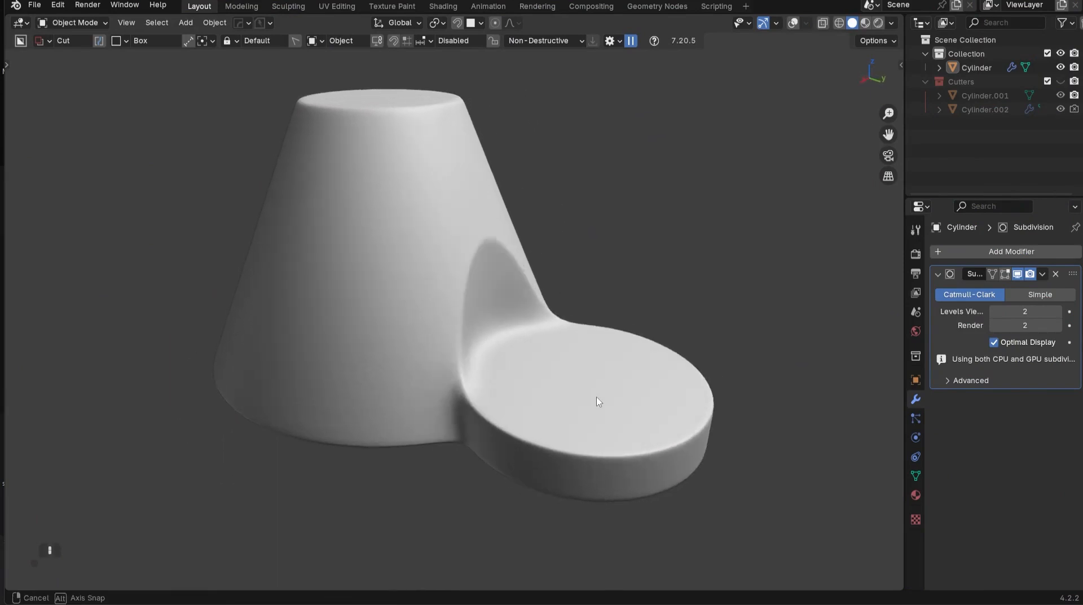